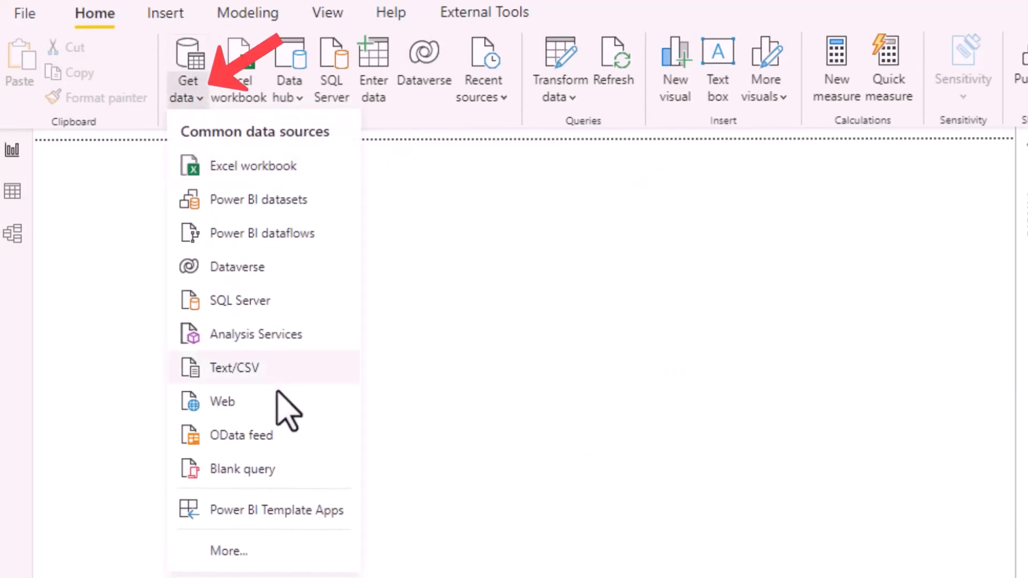
mouse_move(228, 551)
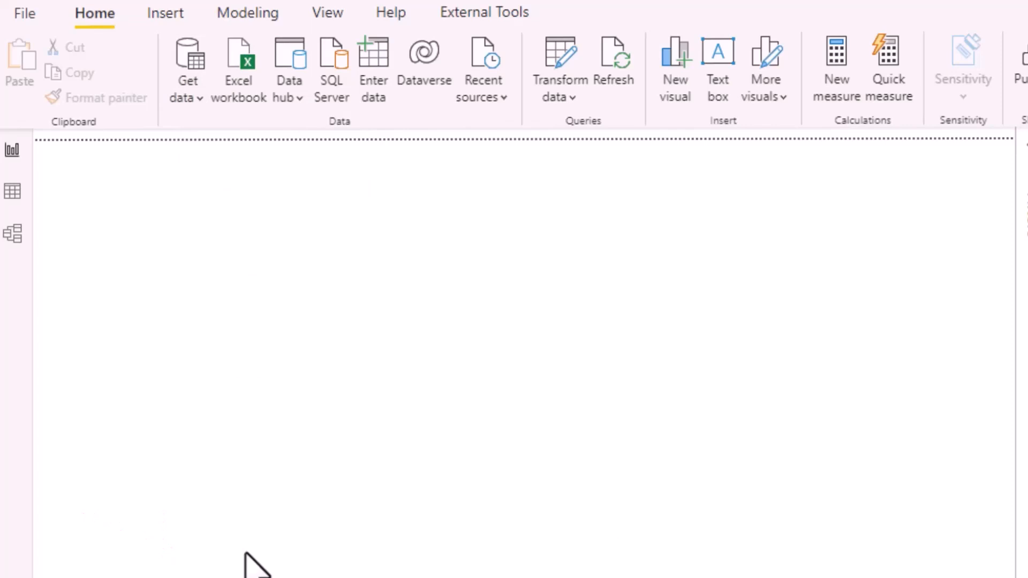
- Bring up the Get Data window listing all data source connectors
click(187, 68)
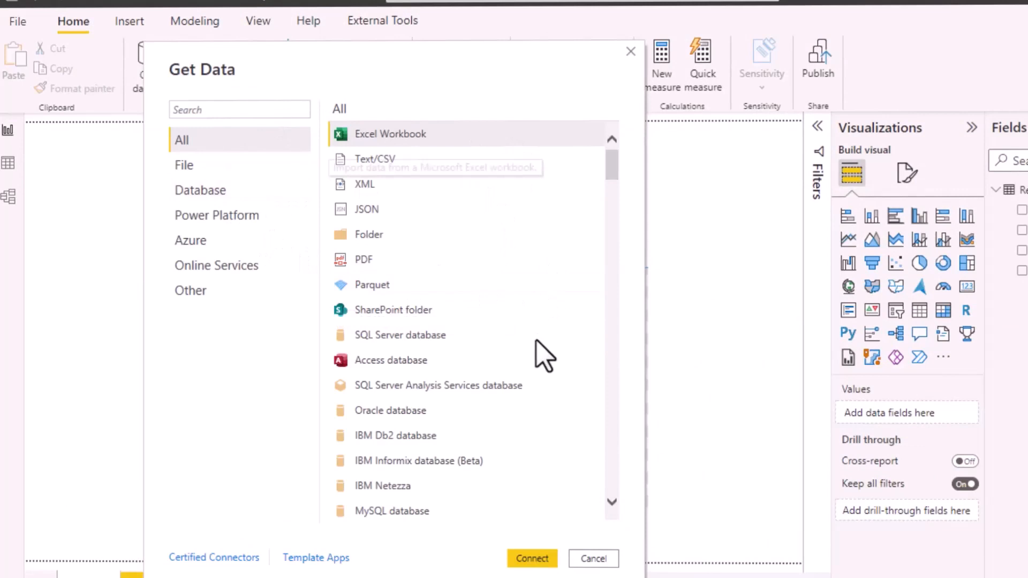
mouse_move(423, 282)
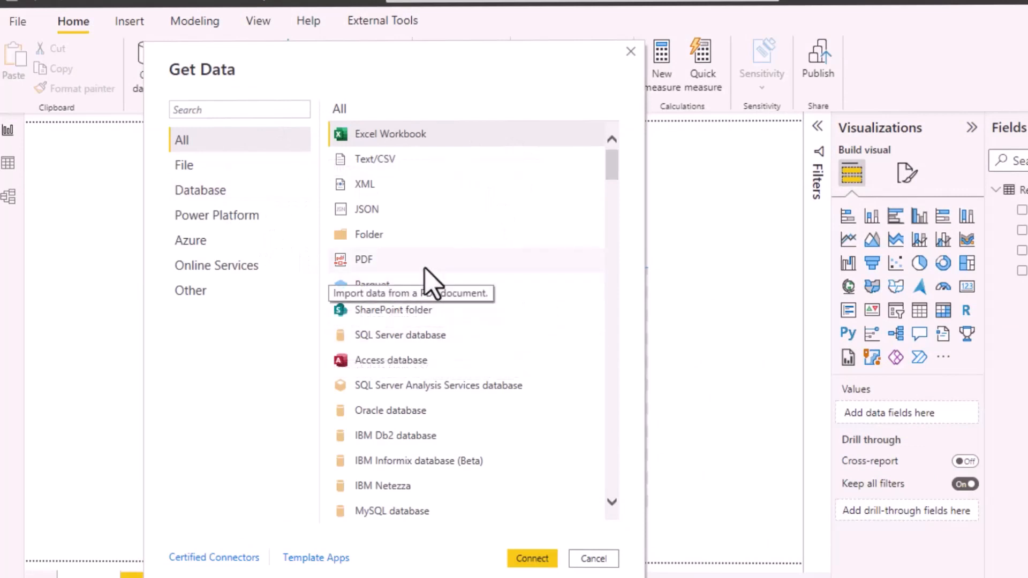
mouse_move(372, 285)
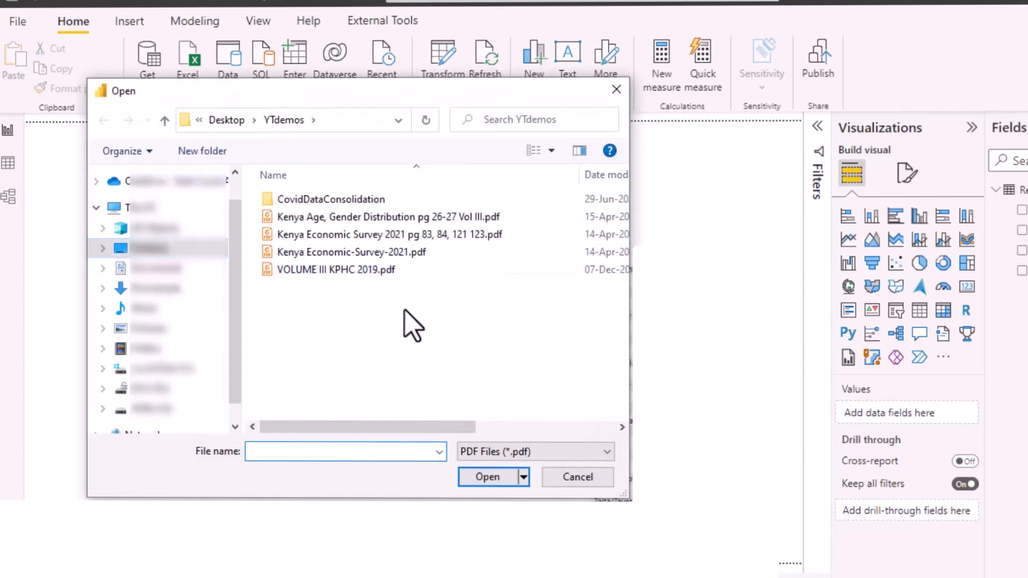
mouse_move(390, 318)
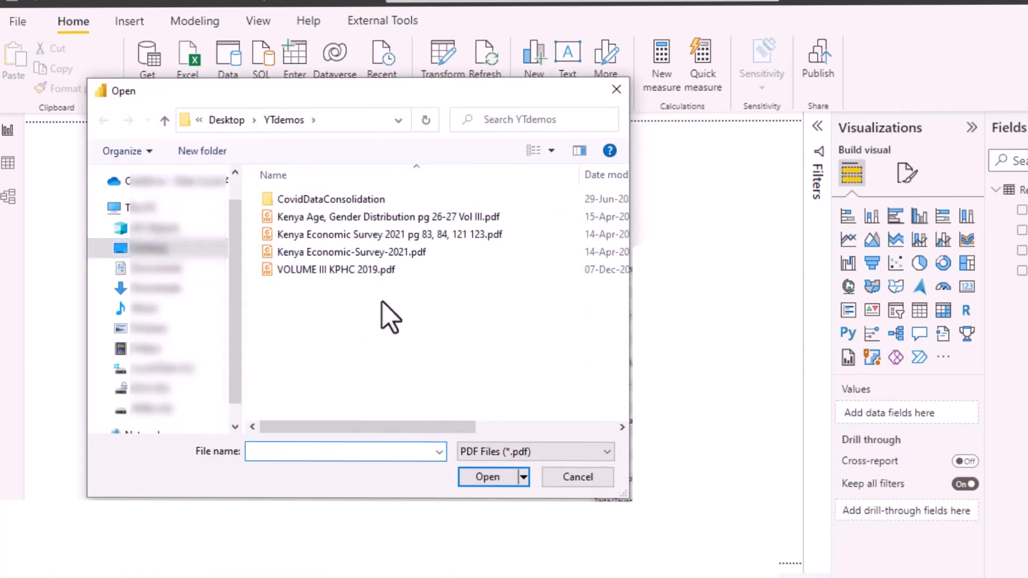
- Choose Kenya Economic-Survey-2021.pdf in the Open dialog so the Navigator lists its tables
click(350, 252)
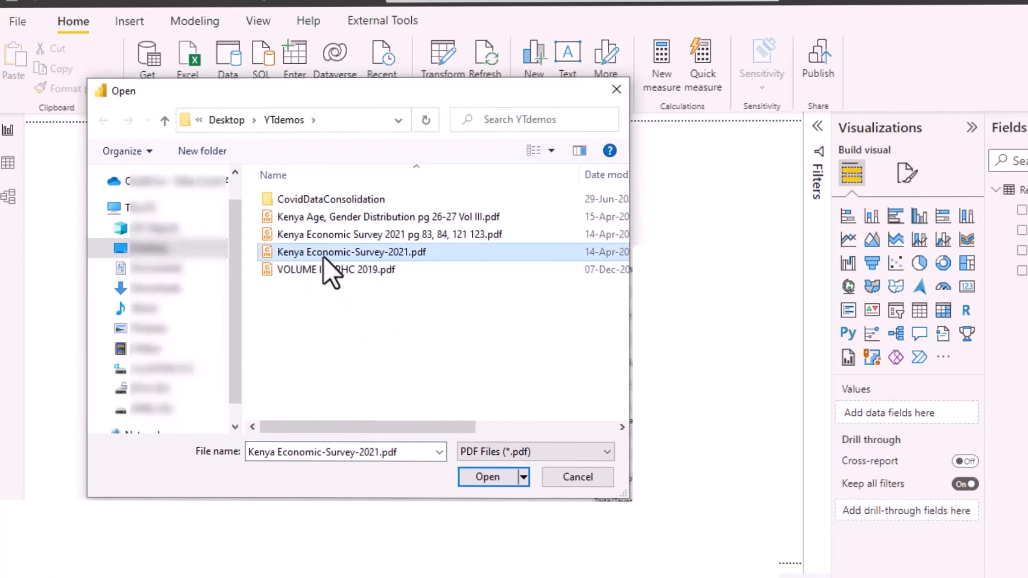
mouse_move(460, 272)
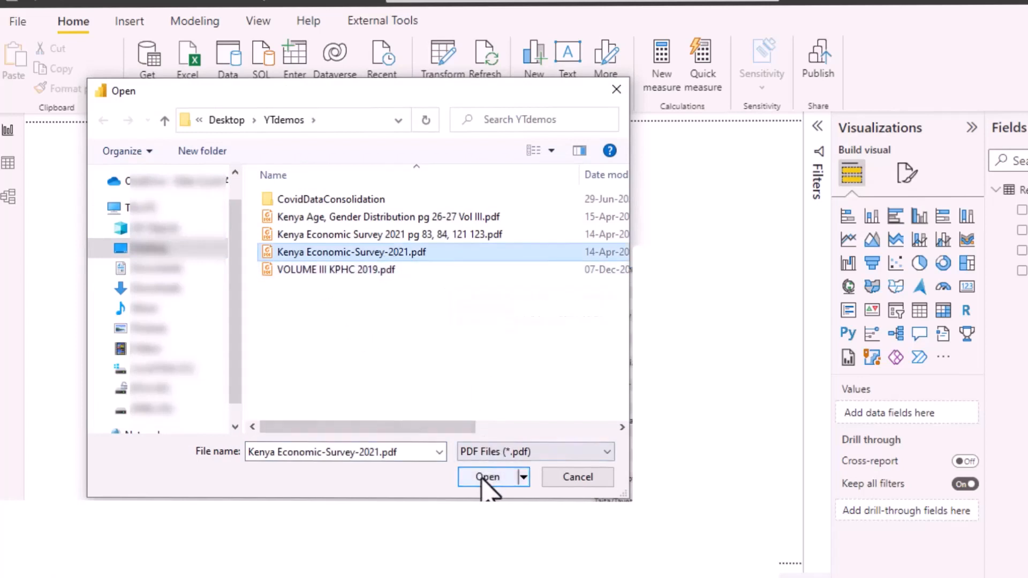
click(486, 476)
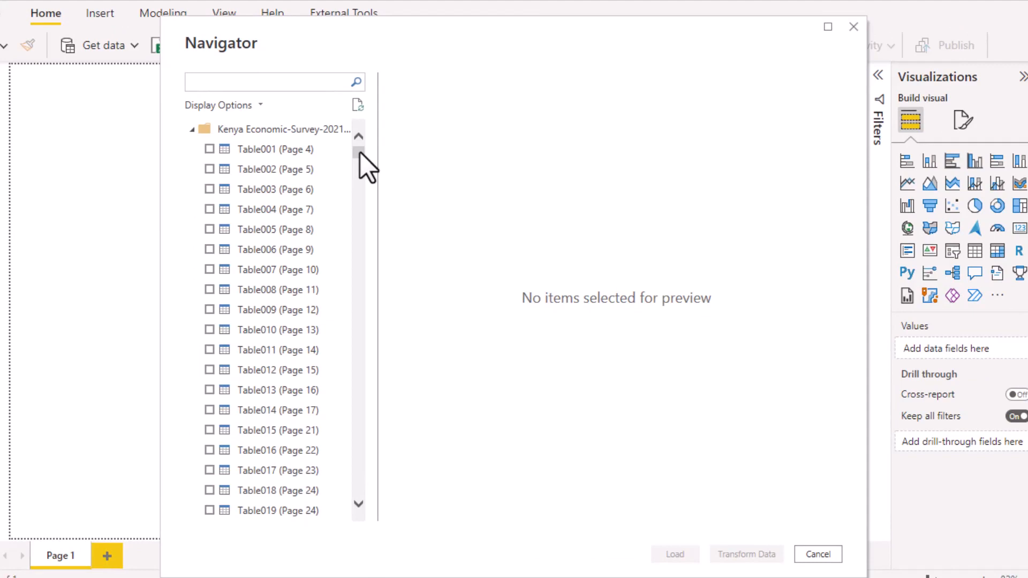
- Browse the Navigator tables and preview Page129 to locate the county revenue data
scroll(down, 3)
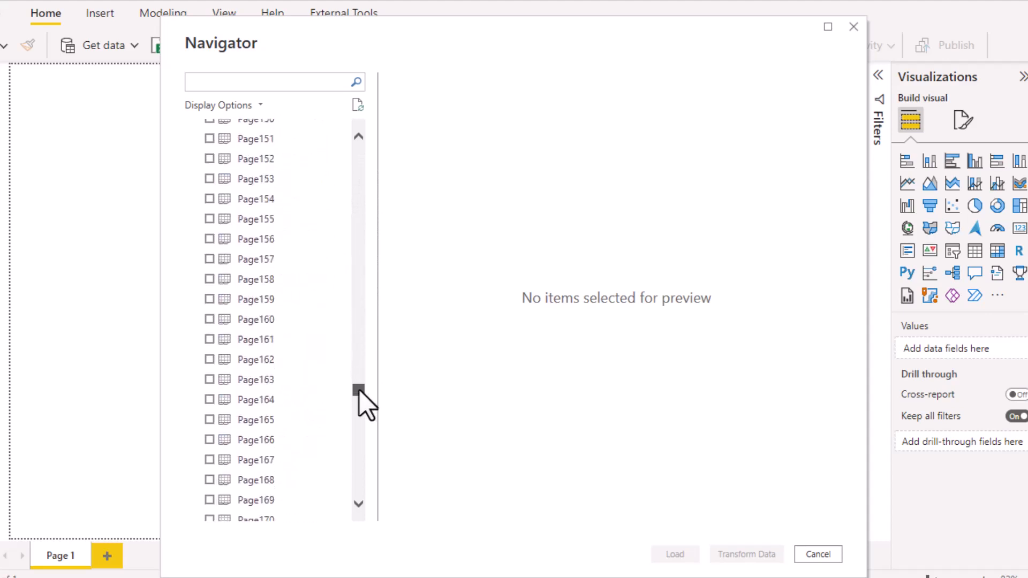
scroll(down, 3)
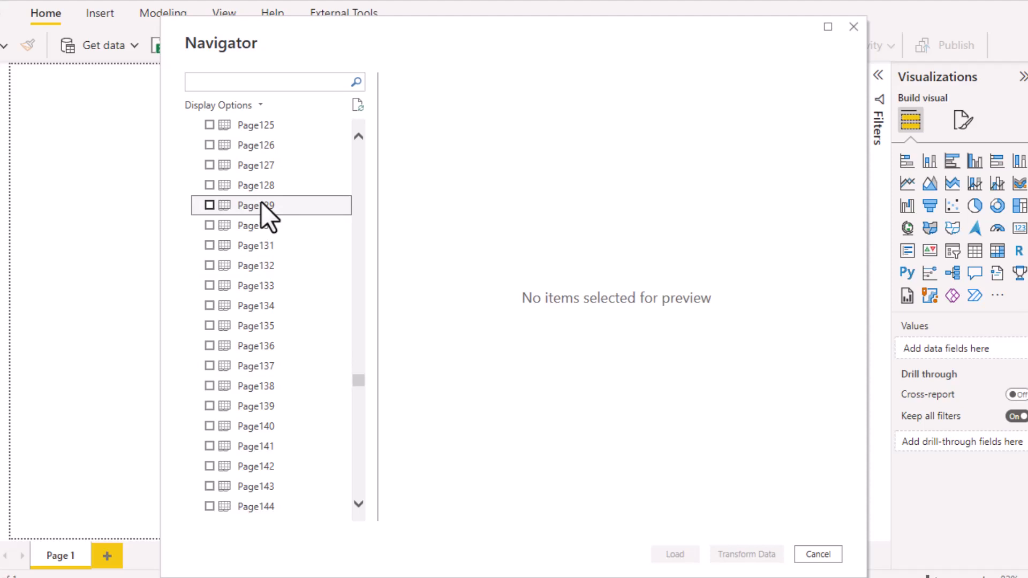
click(256, 205)
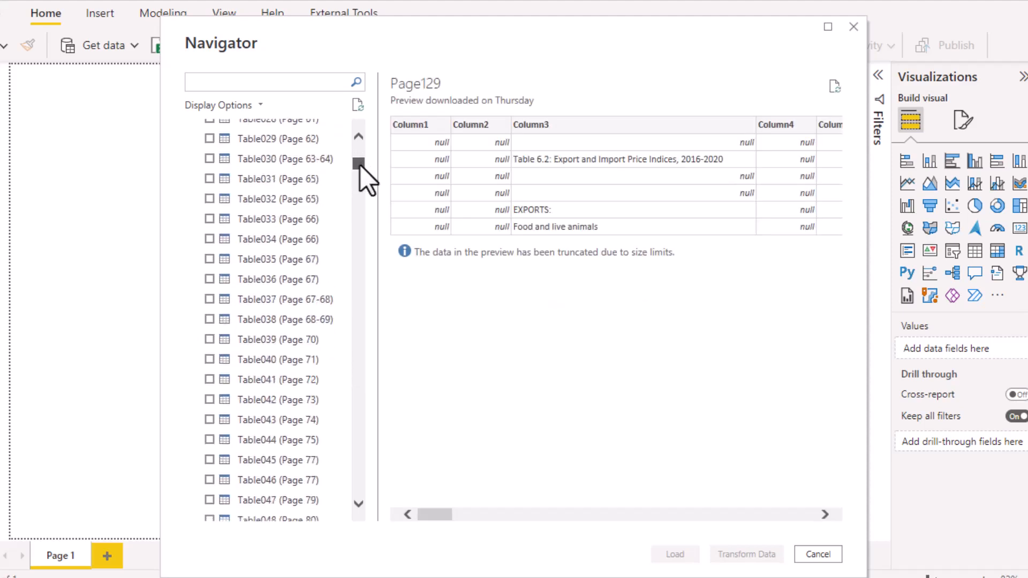
scroll(down, 3)
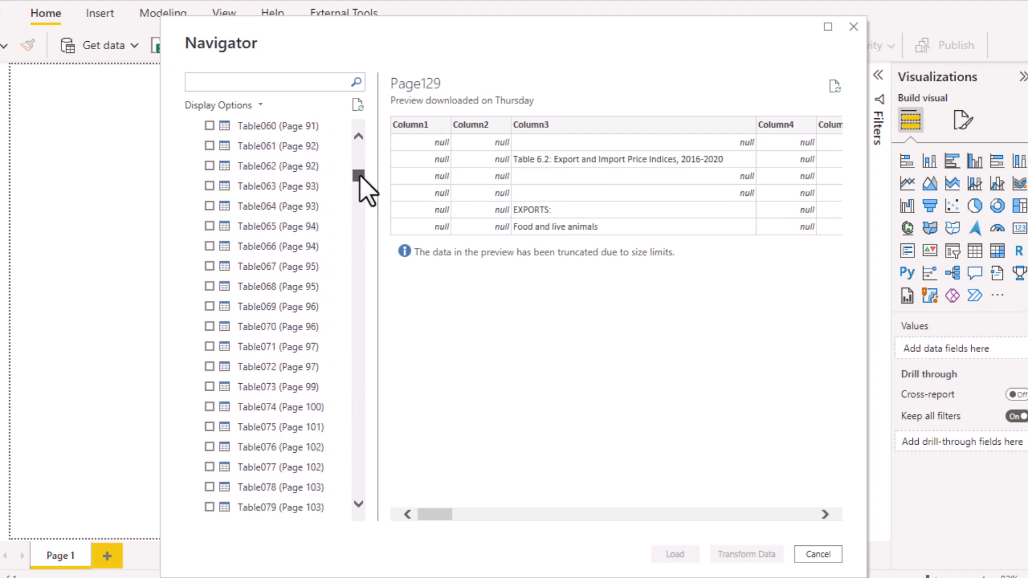
scroll(down, 3)
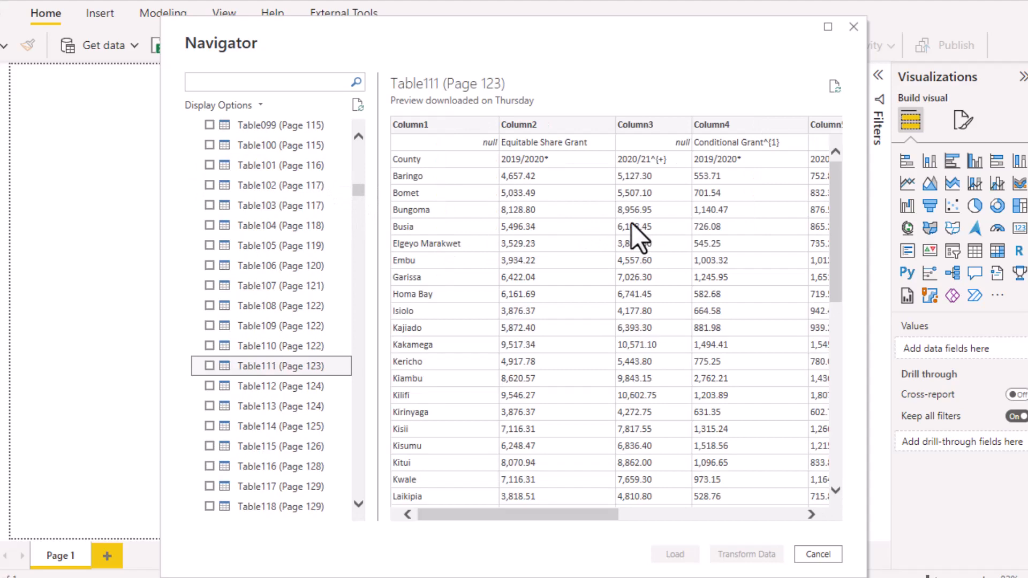
mouse_move(546, 528)
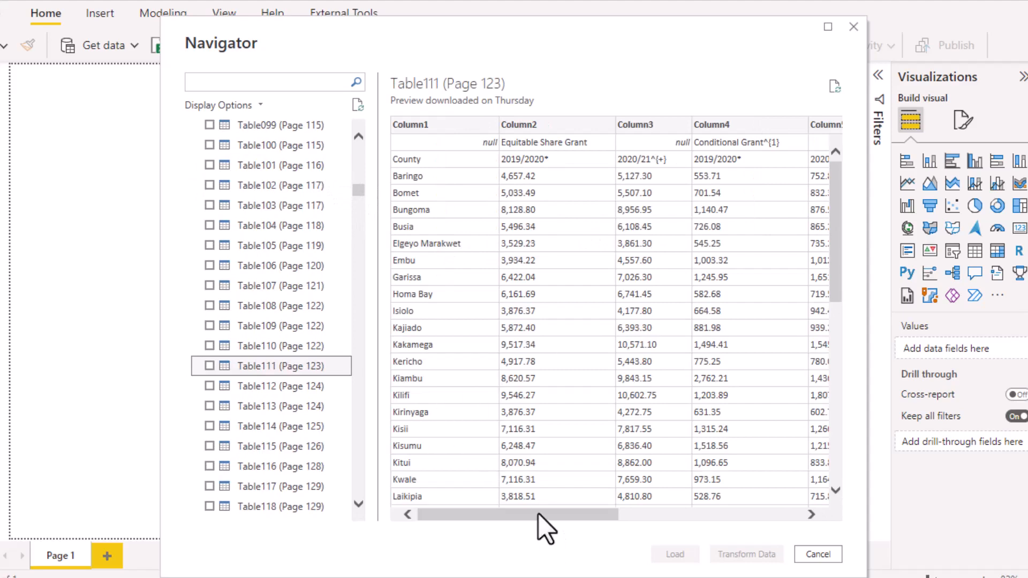
mouse_move(463, 303)
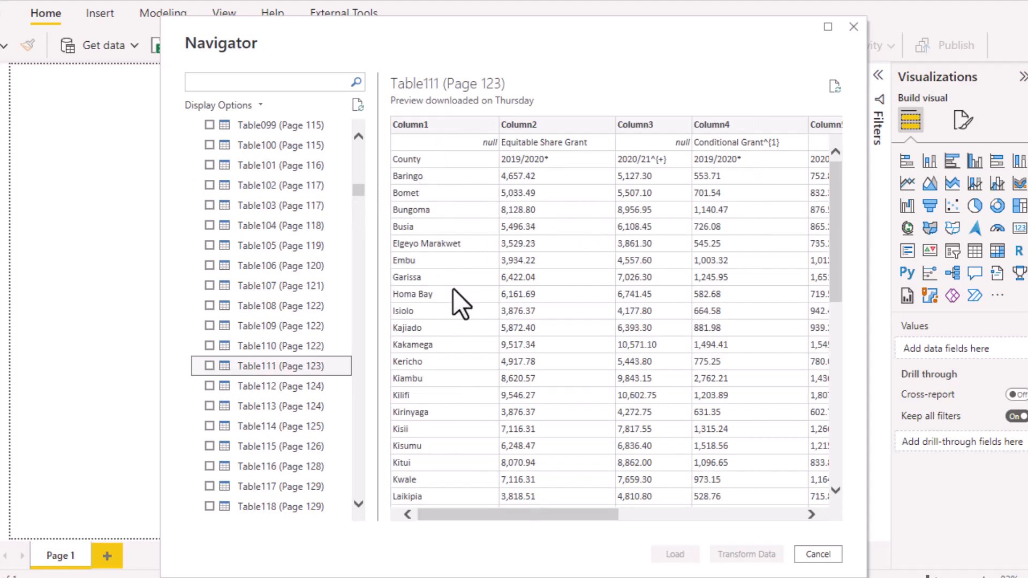
mouse_move(569, 255)
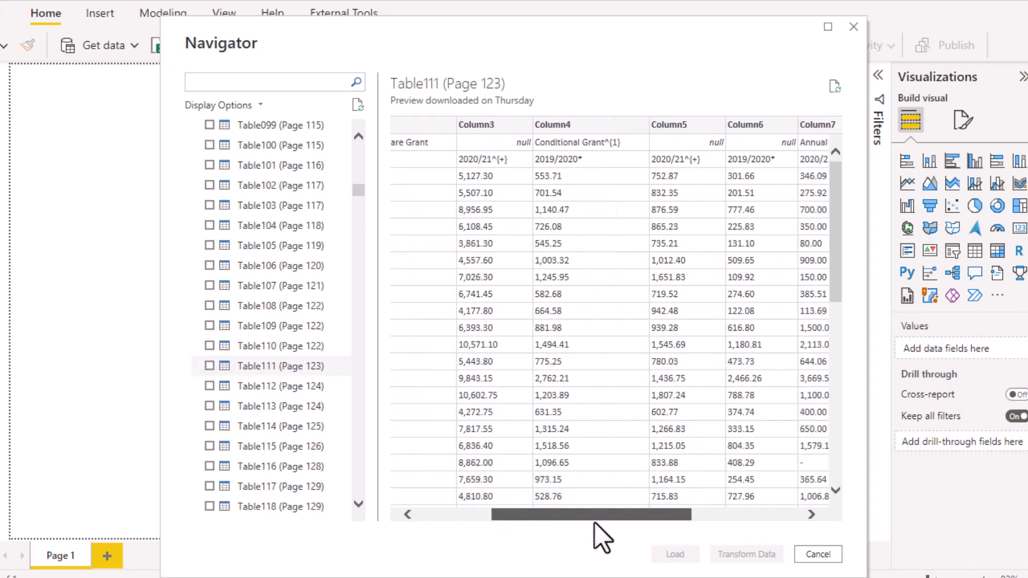
scroll(right, 3)
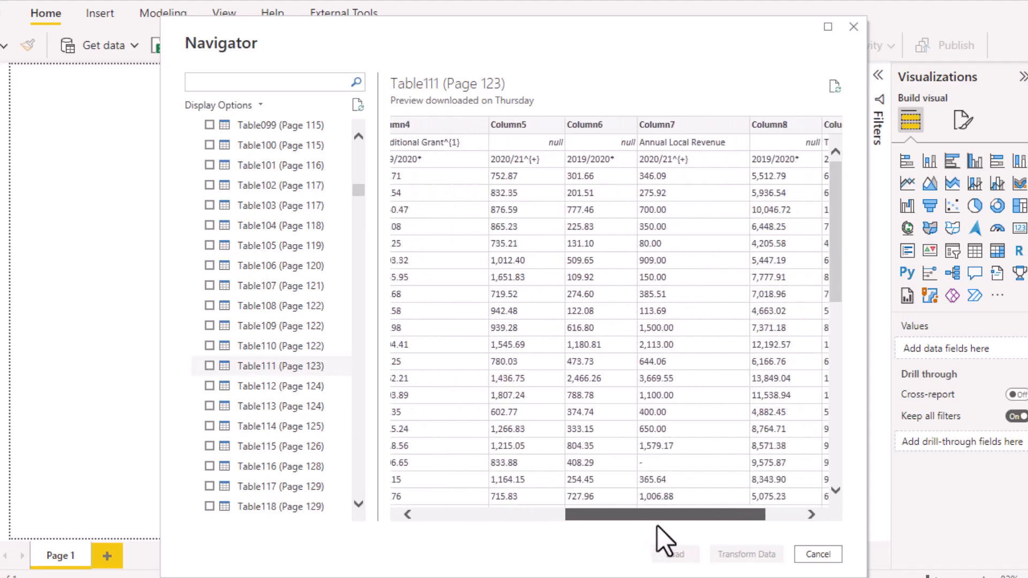
scroll(right, 3)
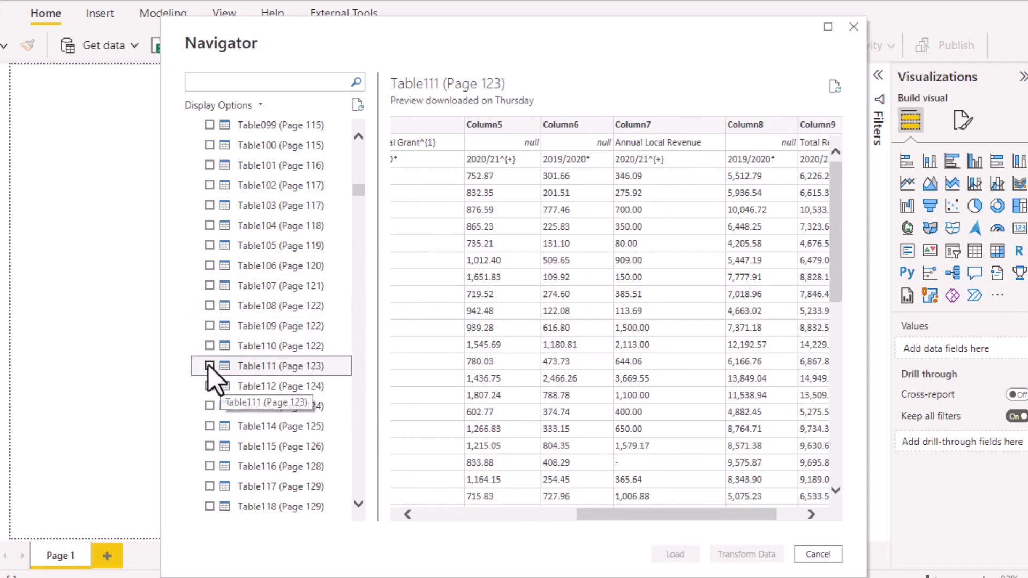
- Tick Table111 (Page 123) and send it to Power Query via Transform Data
click(210, 366)
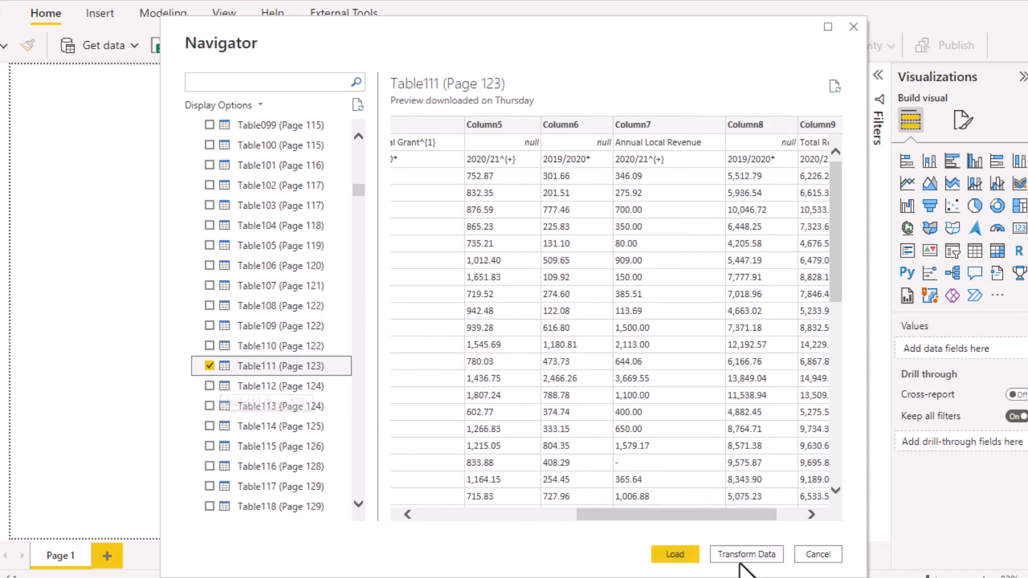
click(816, 553)
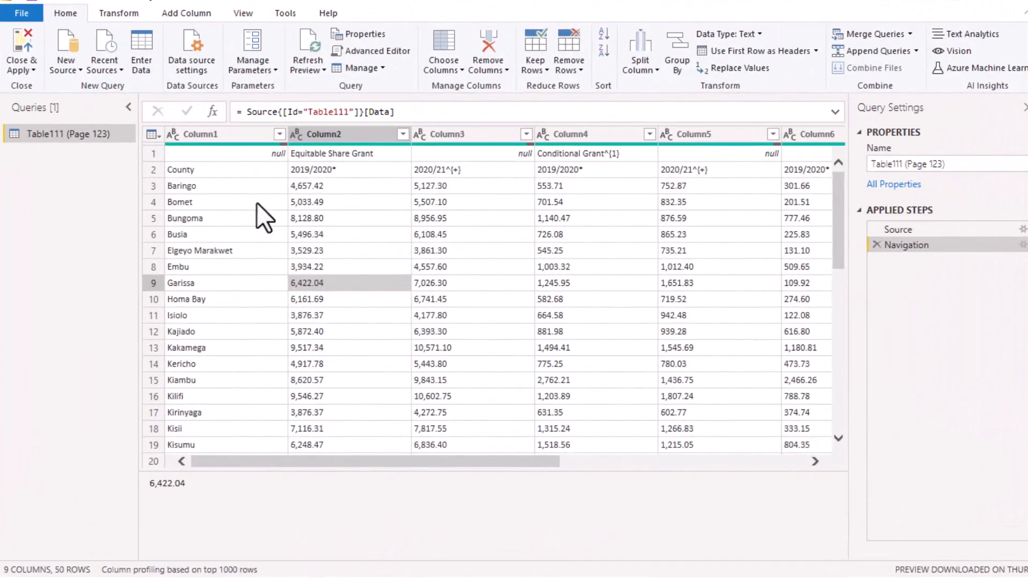
mouse_move(324, 473)
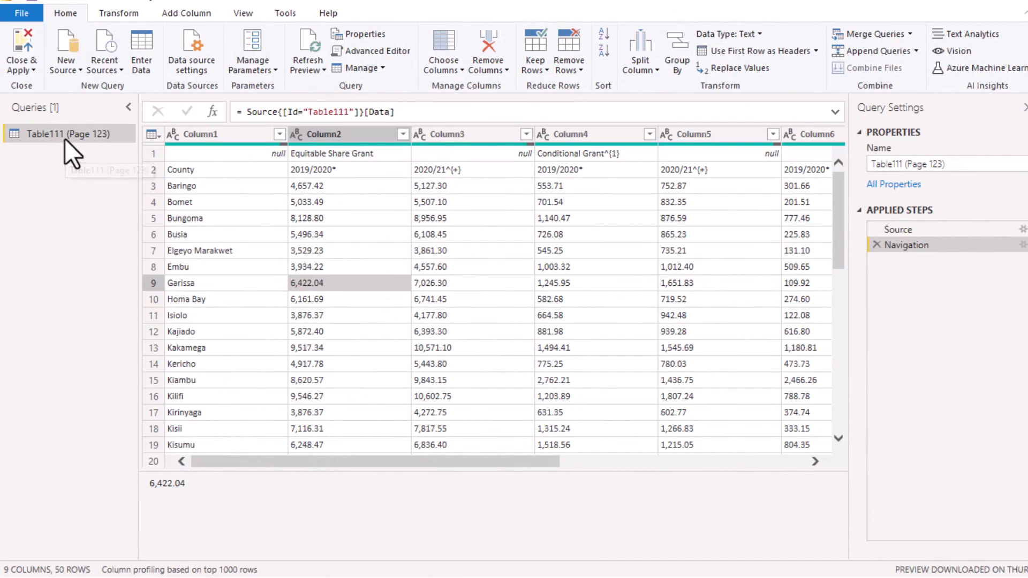
- Rename the Table111 (Page 123) query to RevenueAllocation
double_click(68, 134)
text(RevenueAllocation)
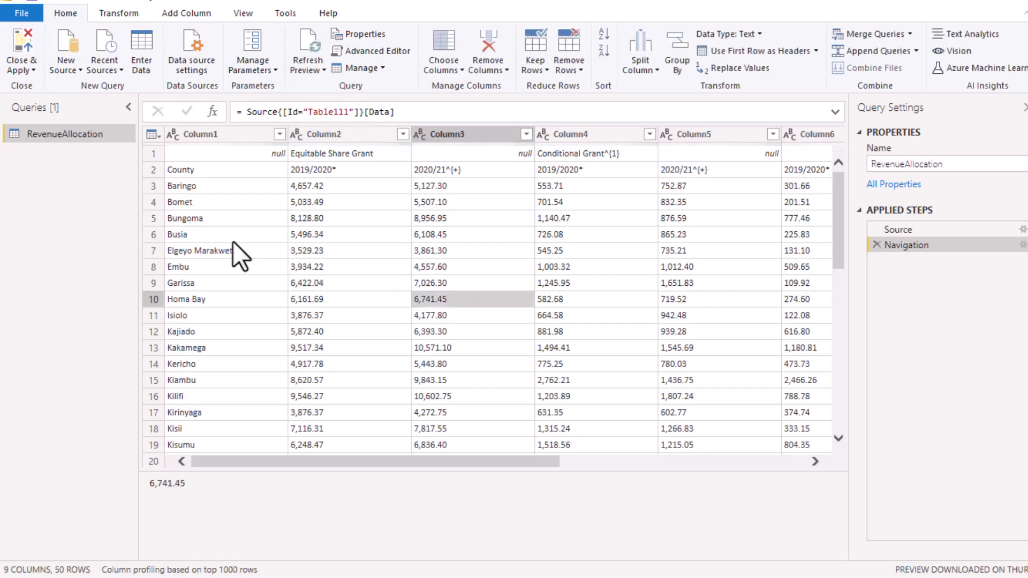
mouse_move(543, 255)
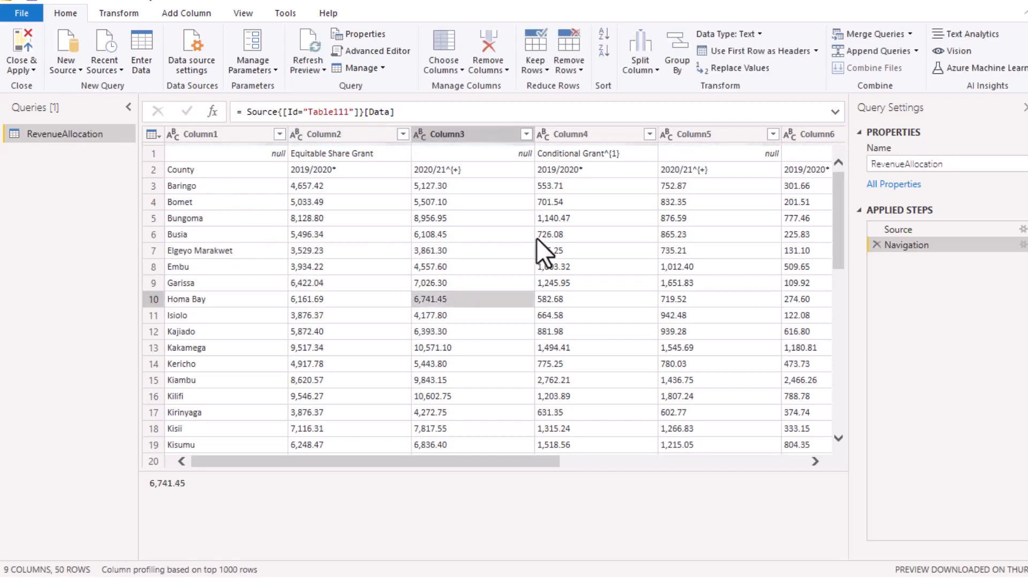
mouse_move(426, 230)
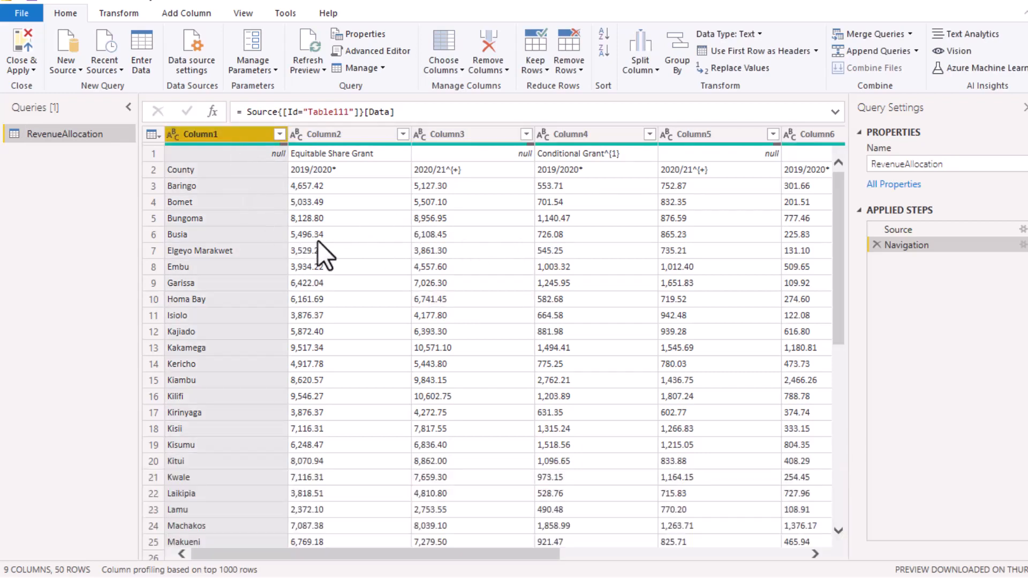
- Review the county names, grant headings and year labels across the nine raw columns
click(321, 134)
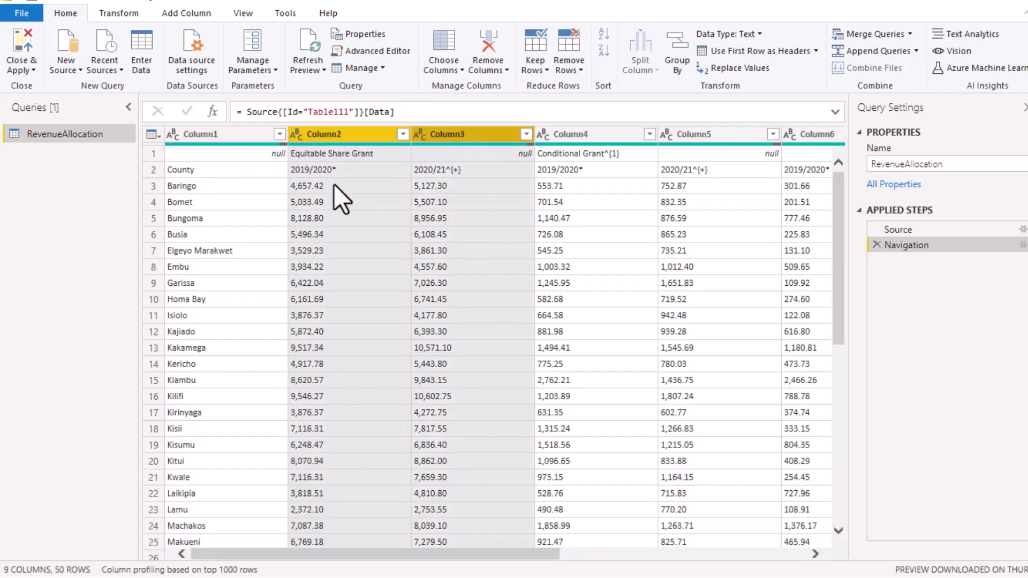
mouse_move(600, 191)
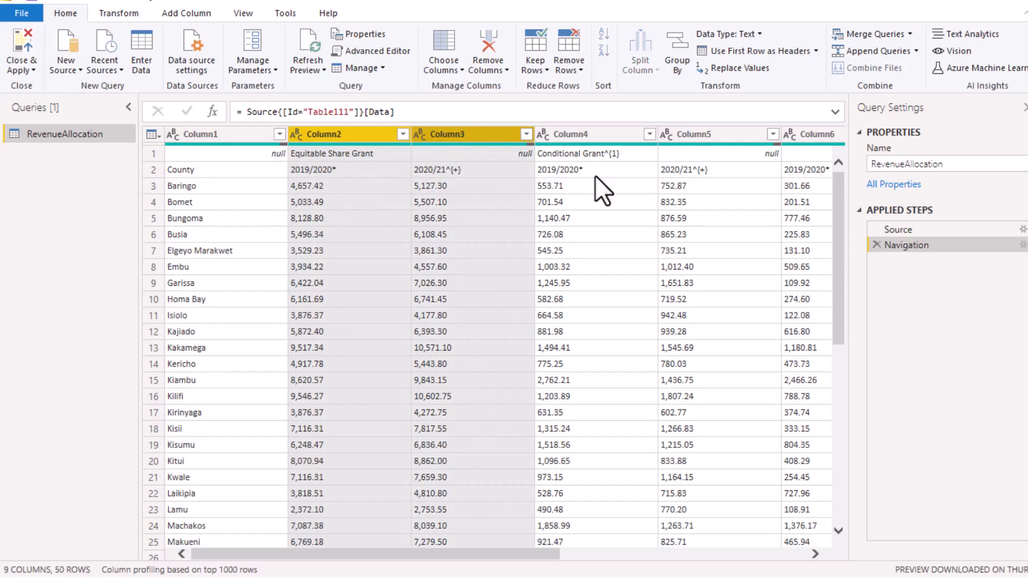
click(593, 169)
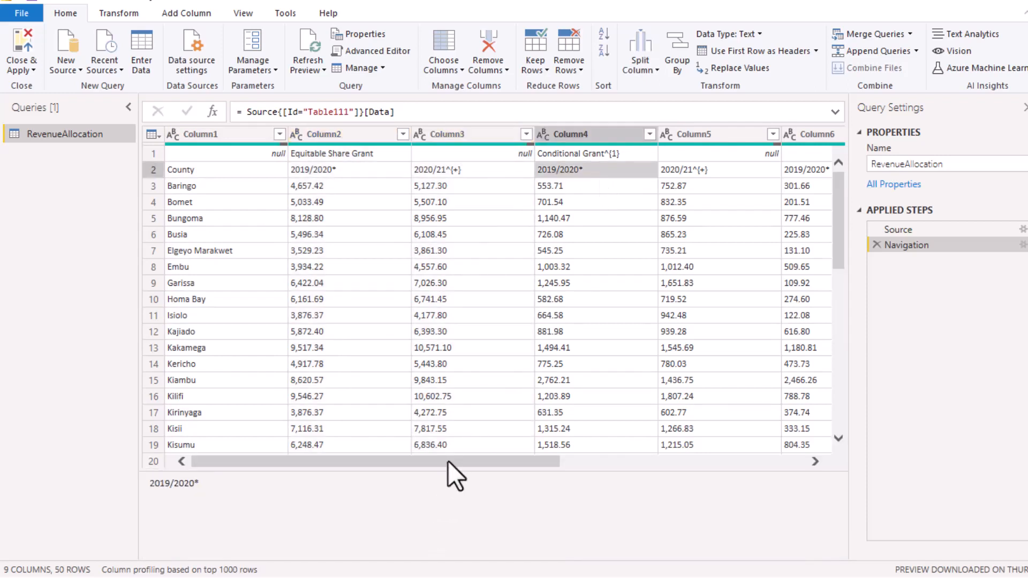
scroll(right, 3)
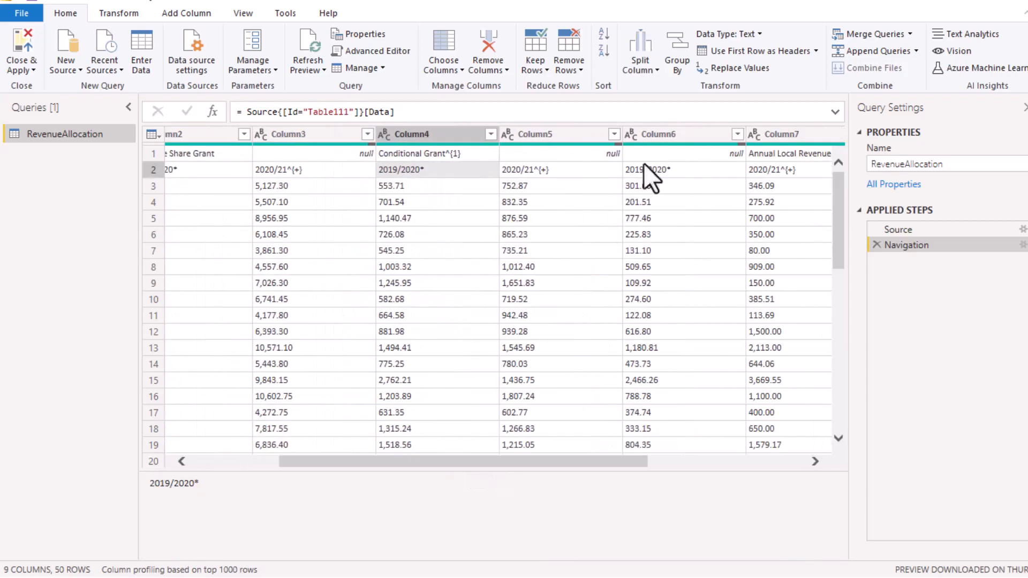
click(676, 134)
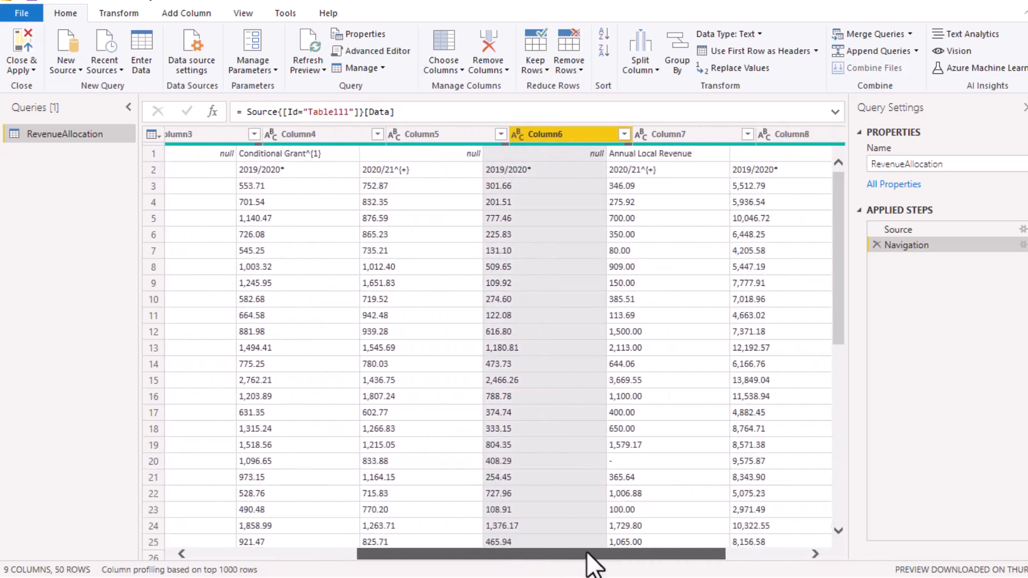
scroll(right, 3)
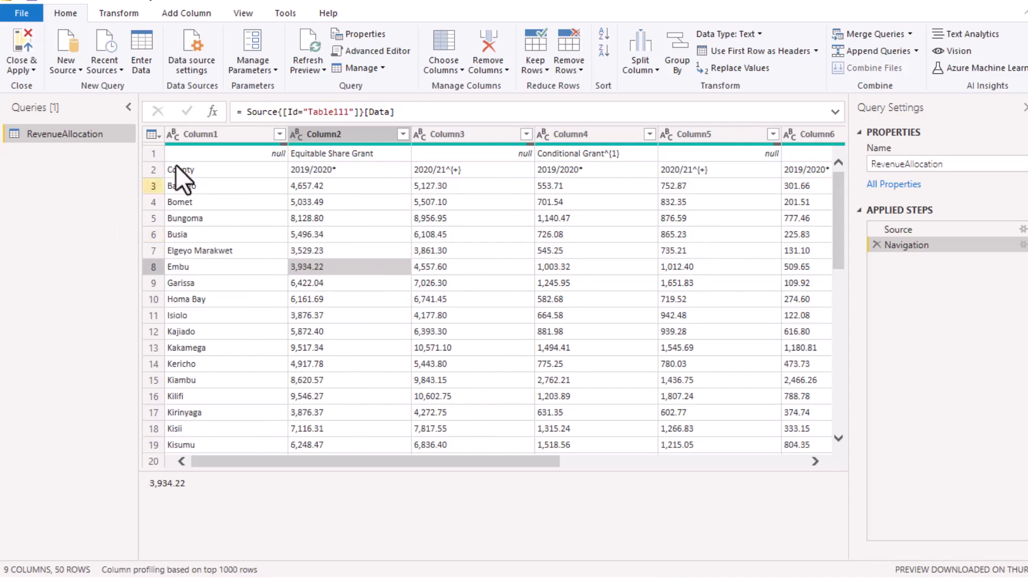
click(186, 217)
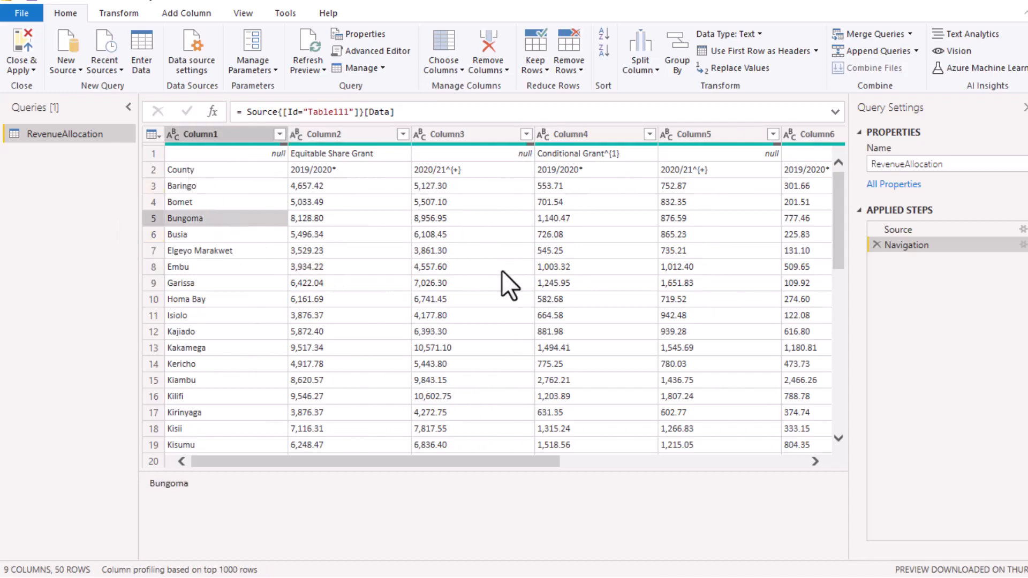
mouse_move(466, 361)
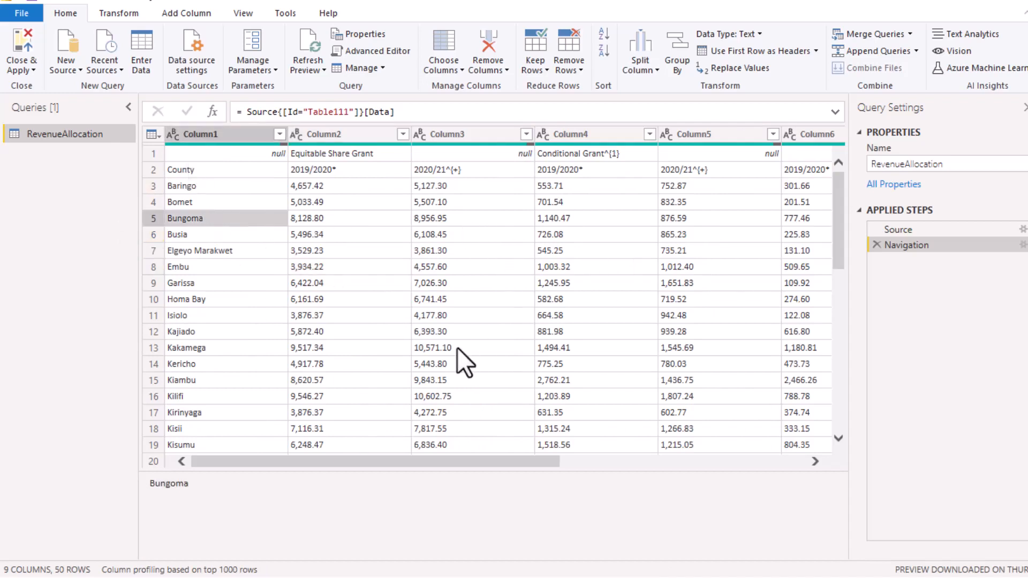
mouse_move(416, 478)
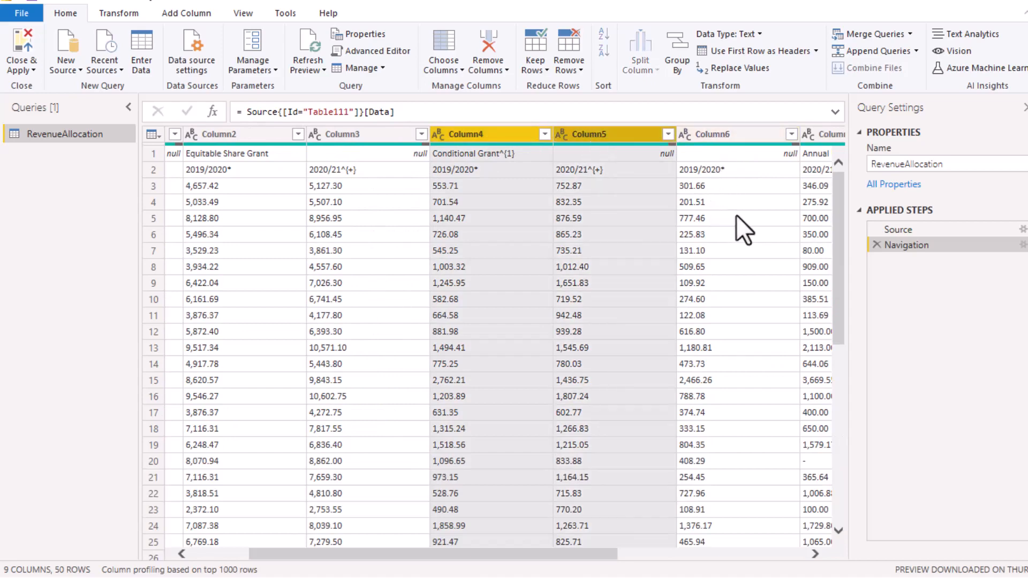
scroll(right, 3)
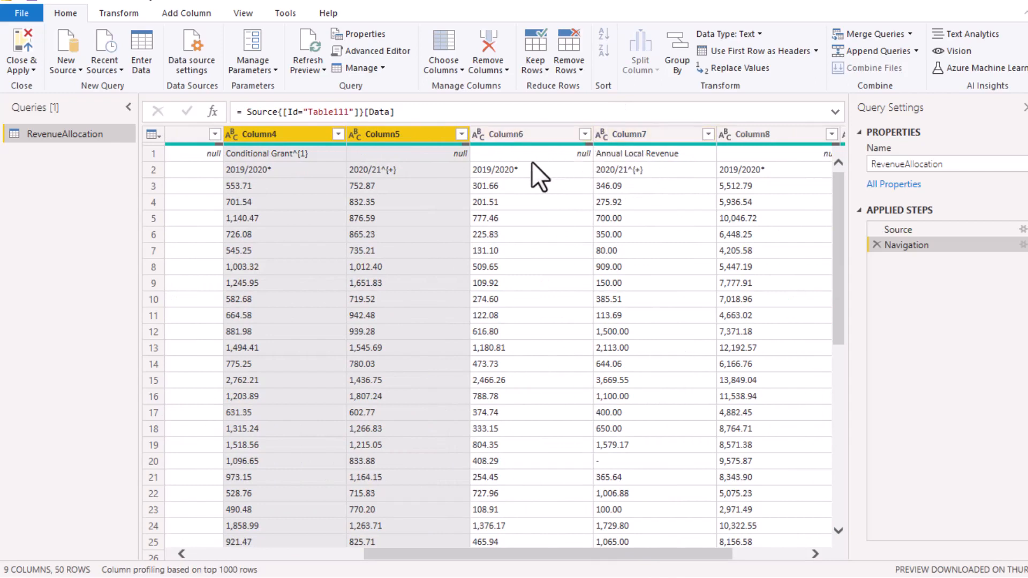
mouse_move(507, 547)
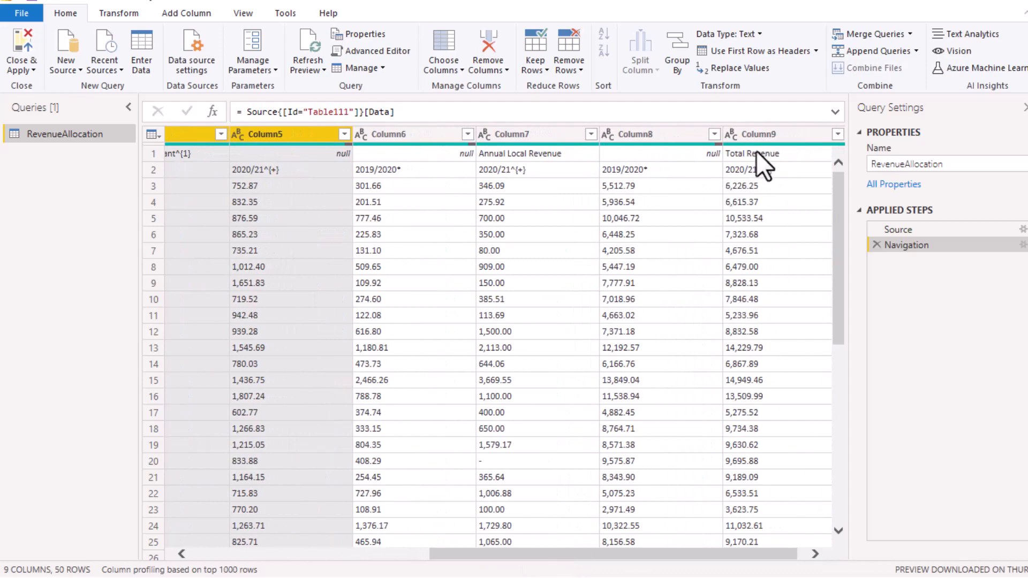
mouse_move(656, 176)
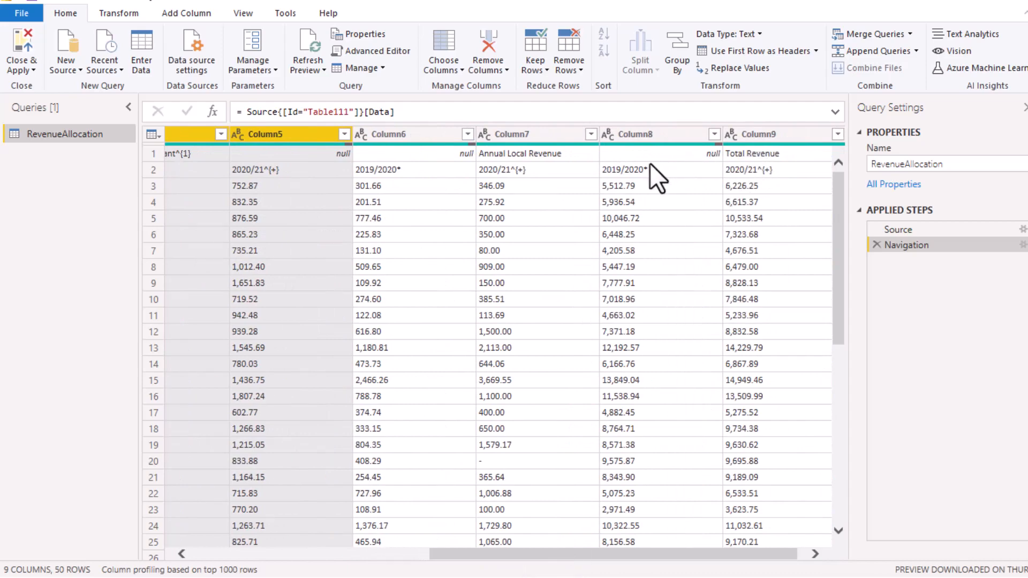
mouse_move(495, 496)
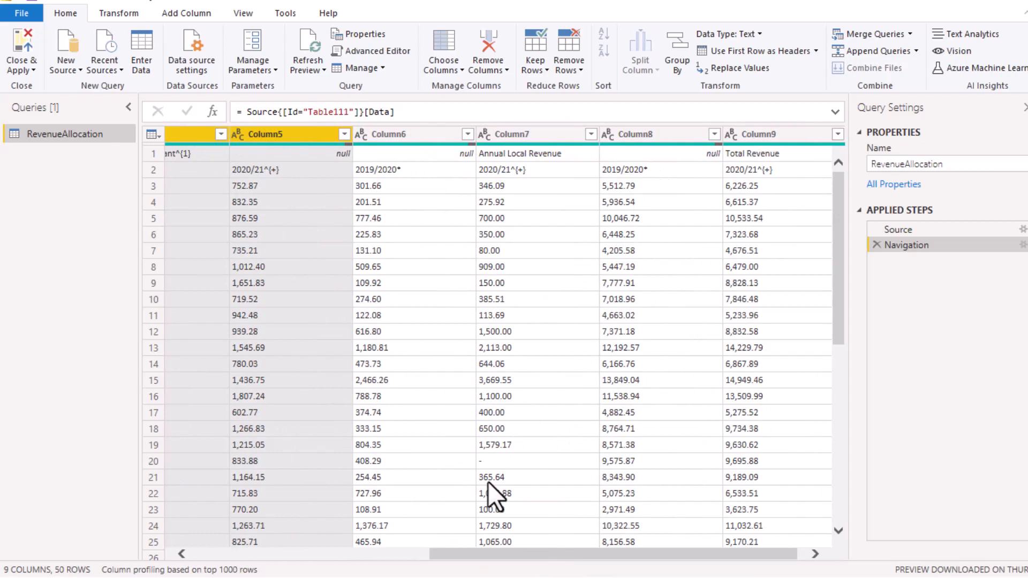
scroll(left, 3)
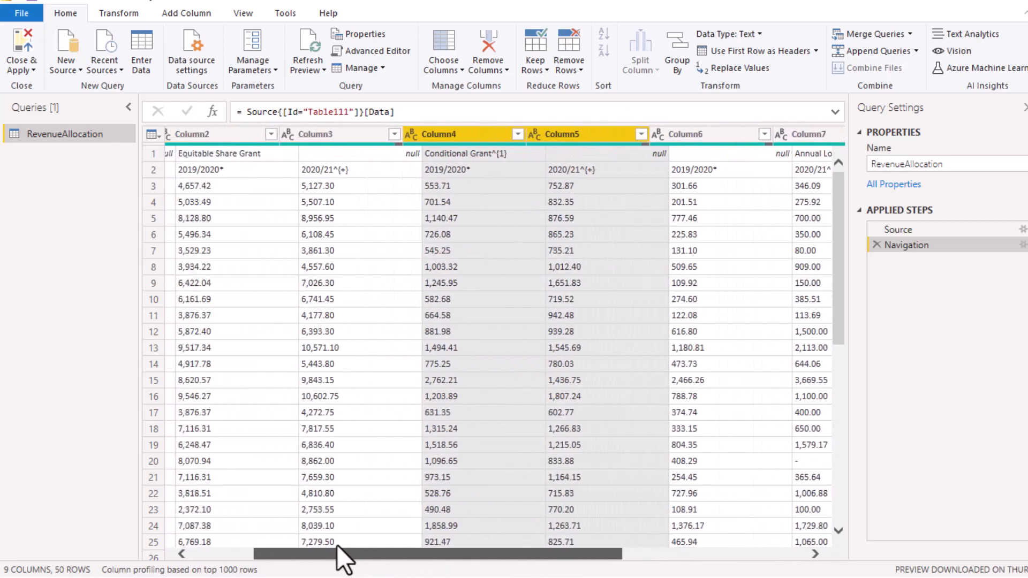
scroll(left, 3)
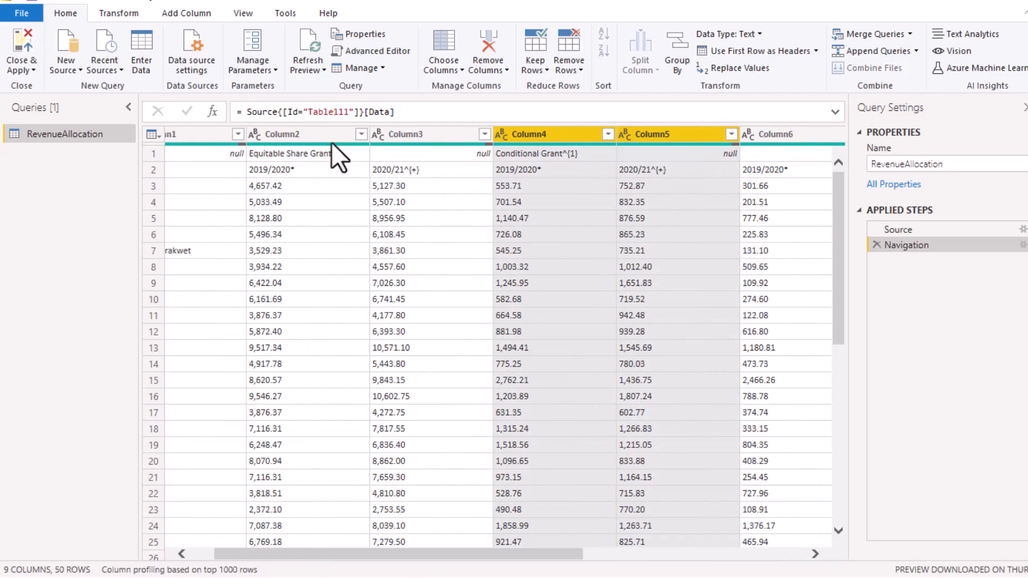
mouse_move(425, 568)
text(Equita)
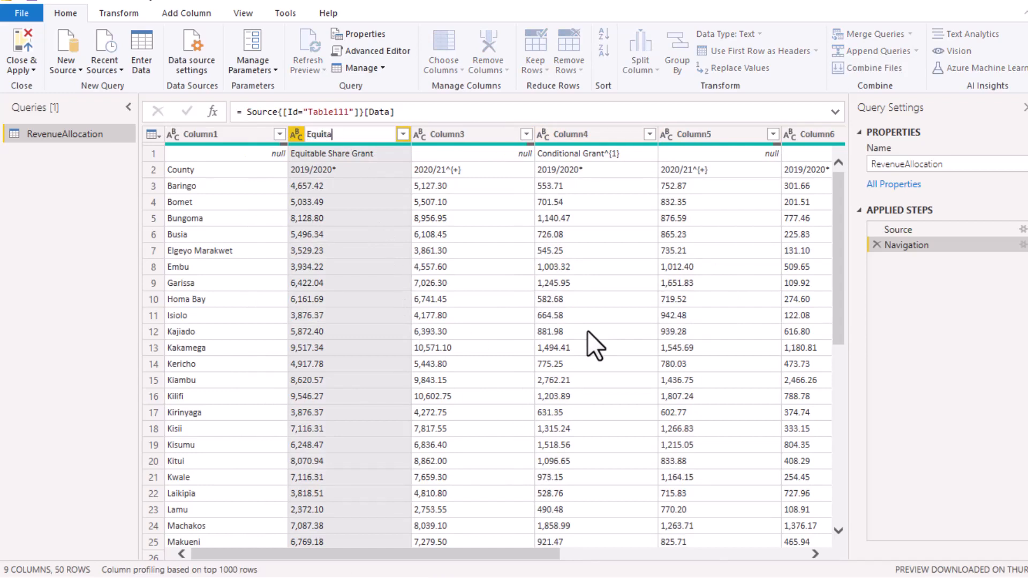
- Name the columns Equitable Share, Conditional and Annual Local Collection
key(Return)
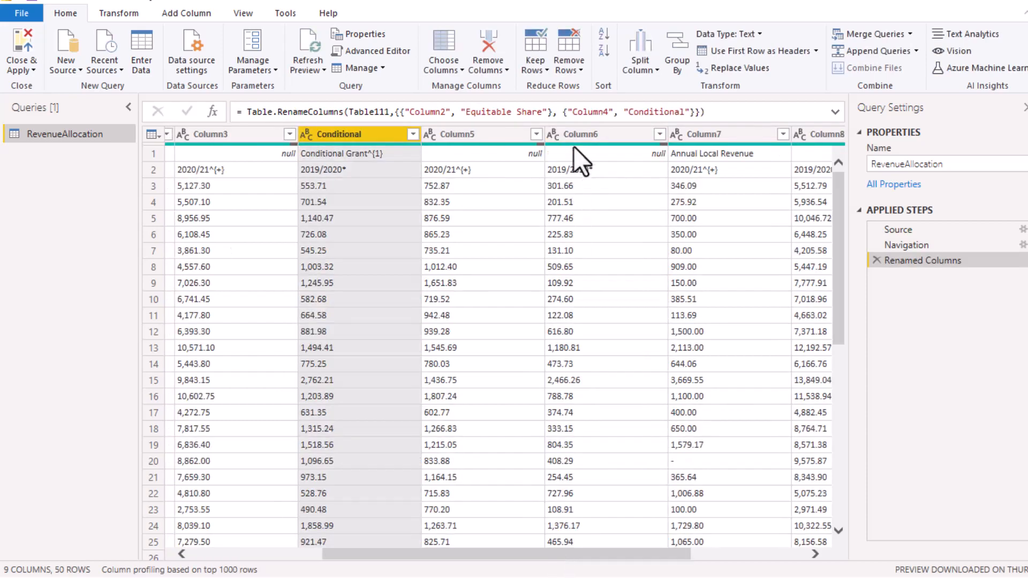
double_click(577, 134)
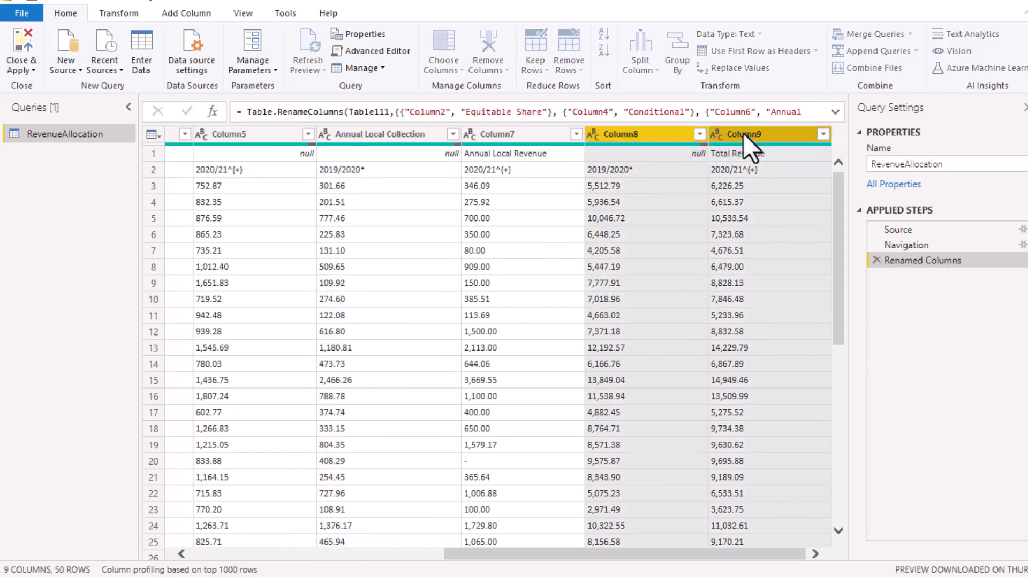
- Remove Column8 and Column9, leaving seven columns
click(488, 52)
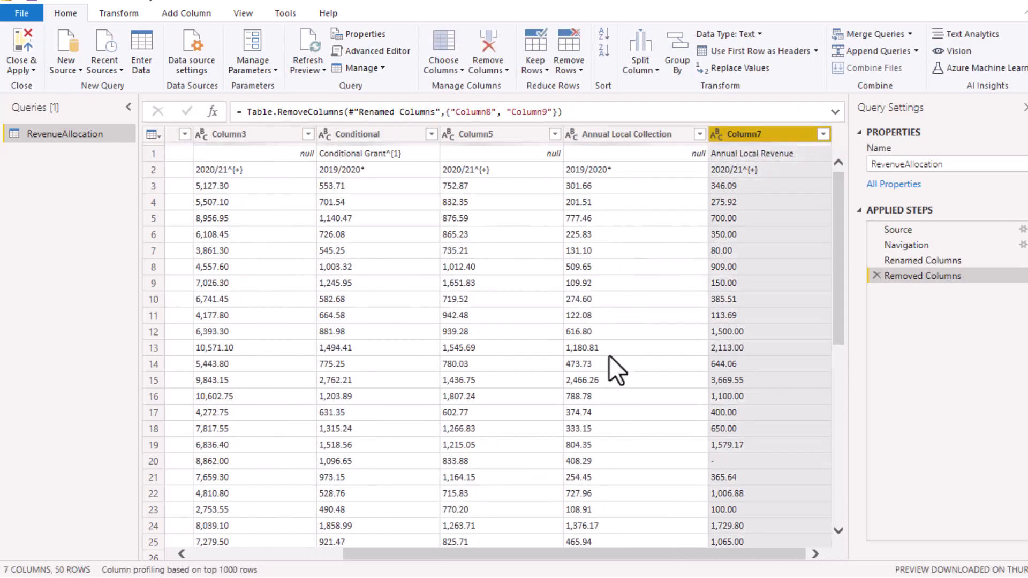
click(332, 298)
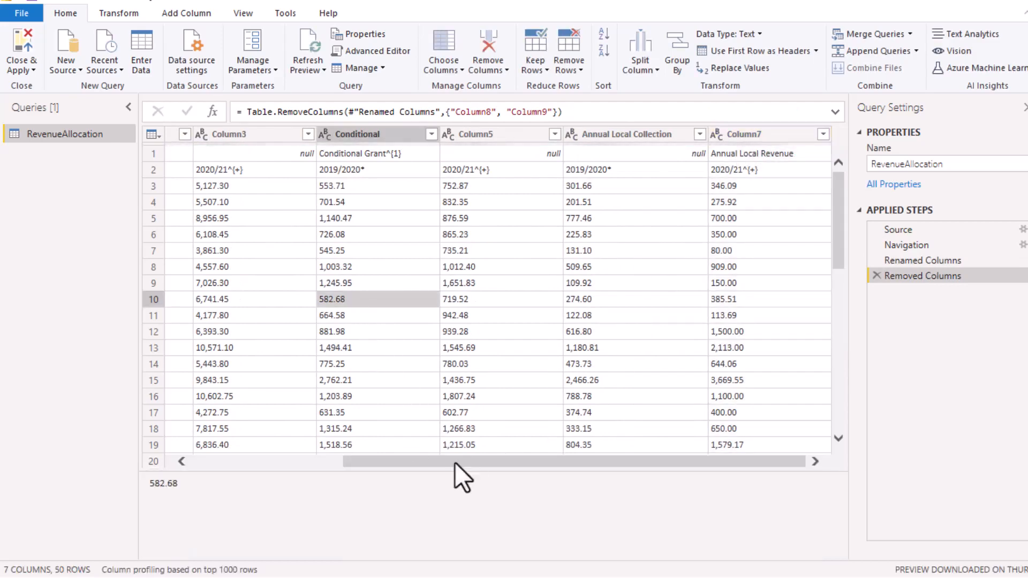
scroll(left, 3)
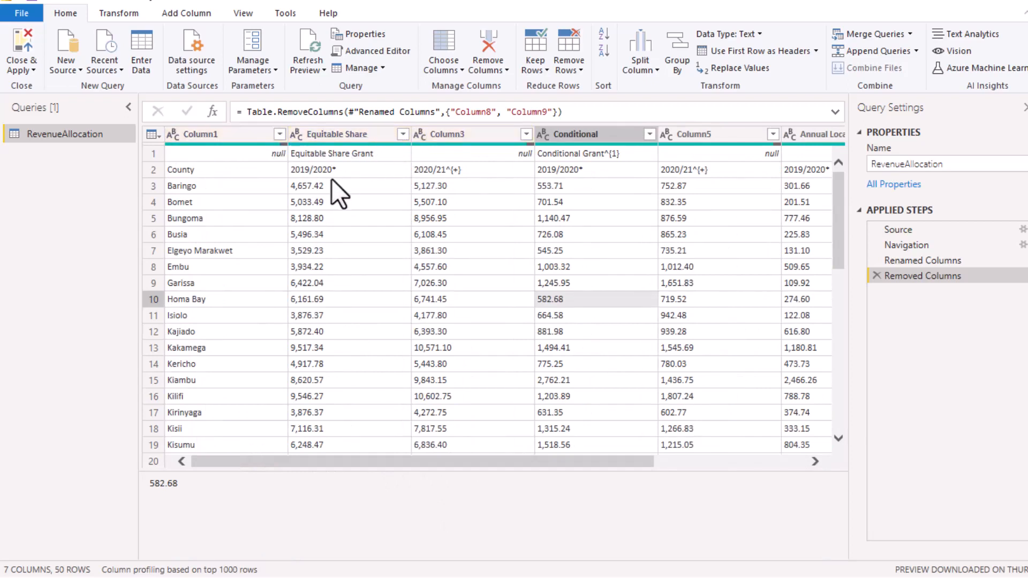
mouse_move(318, 200)
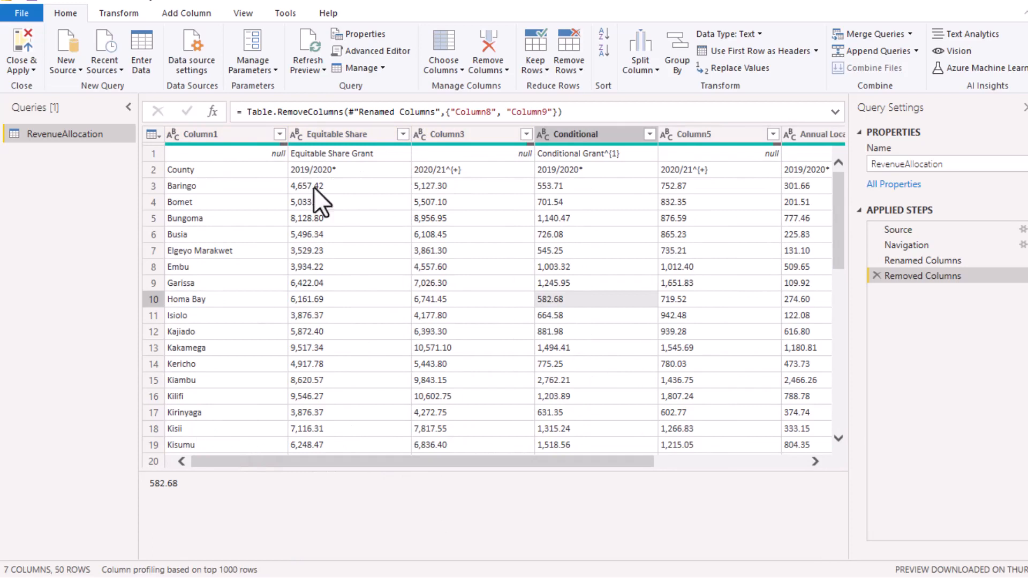
- Remove the single top null row so County and year labels form row 1
click(321, 203)
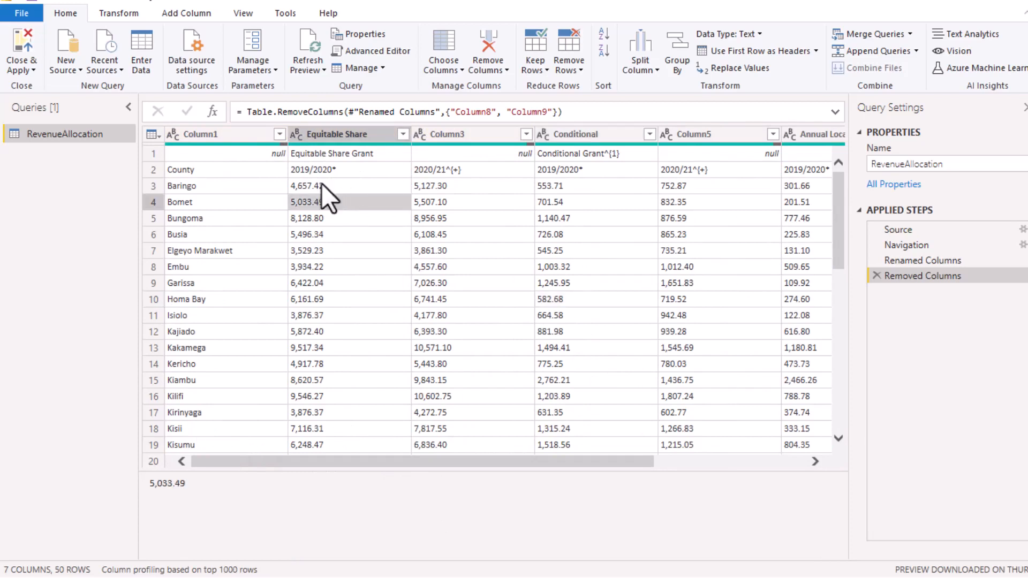
mouse_move(296, 174)
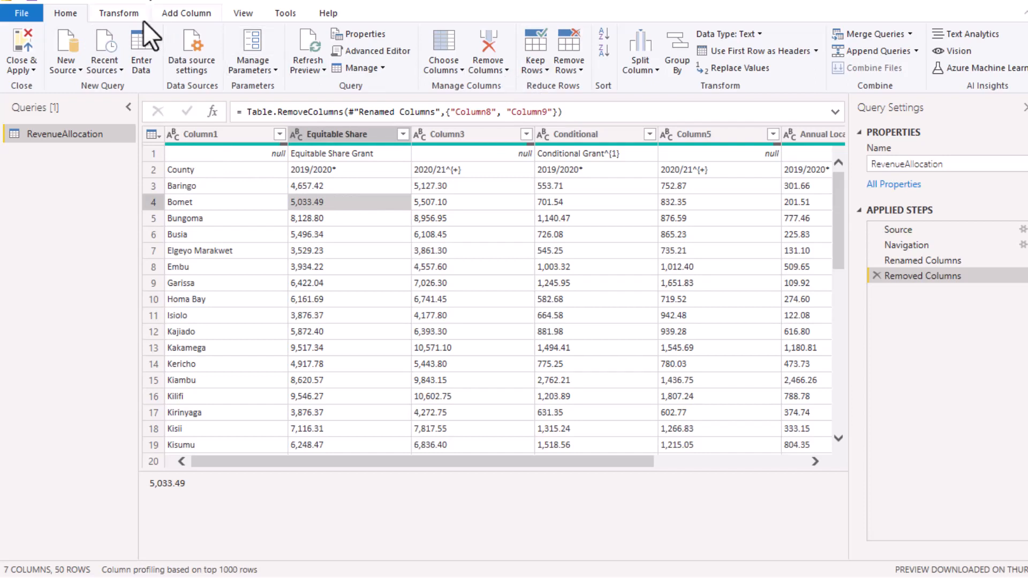
click(569, 50)
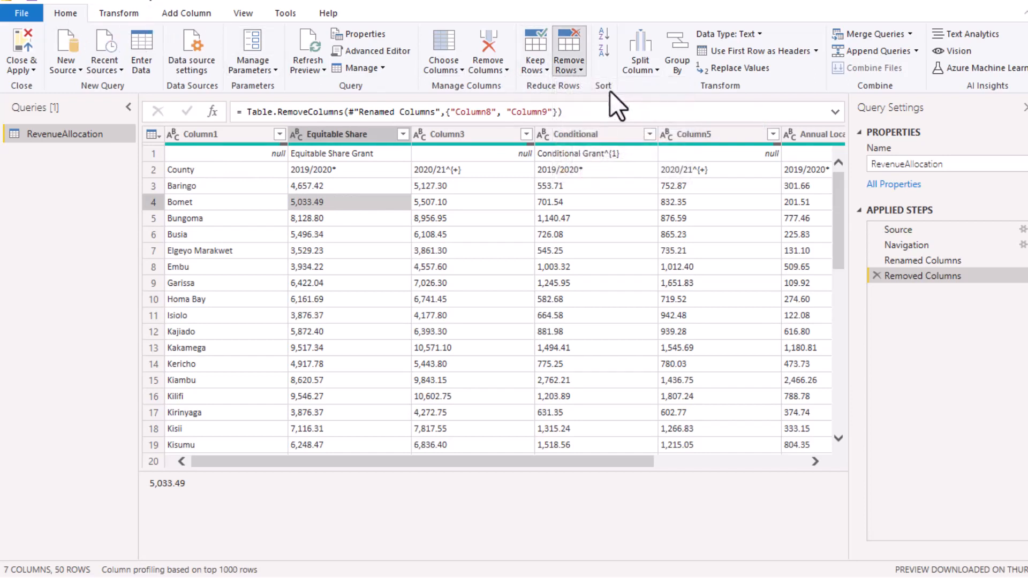
mouse_move(575, 322)
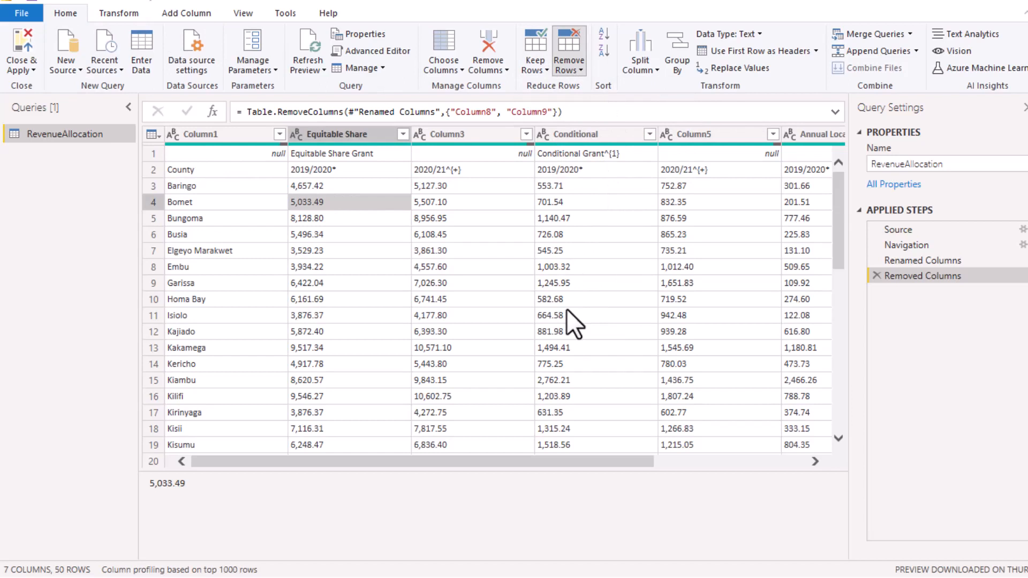
click(568, 51)
text(1)
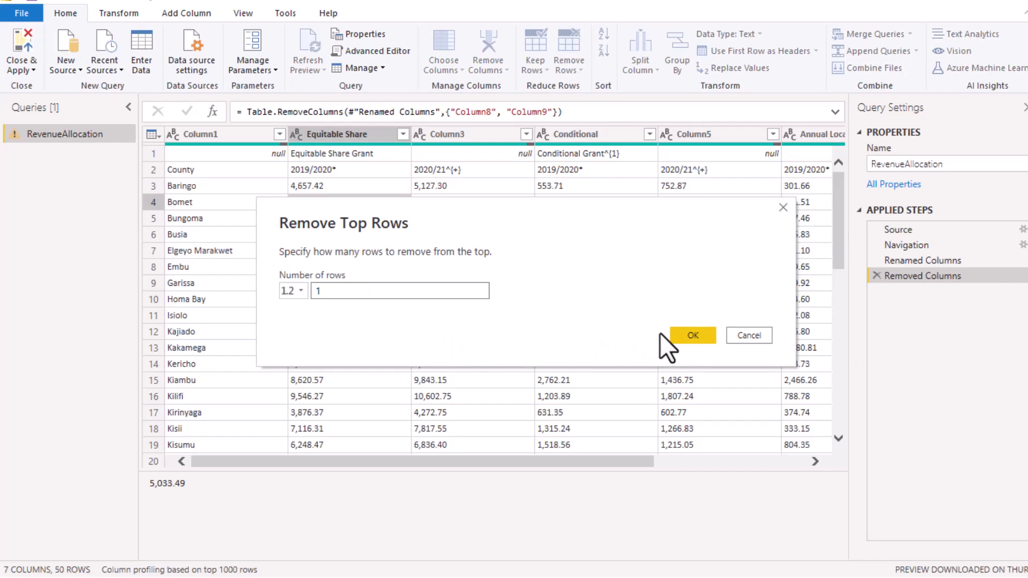
click(693, 335)
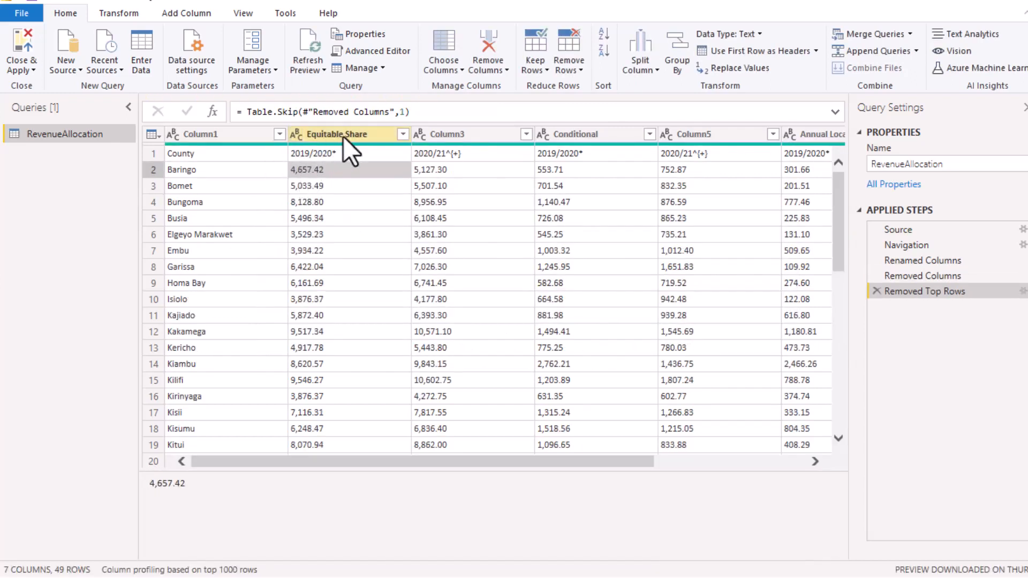
mouse_move(581, 85)
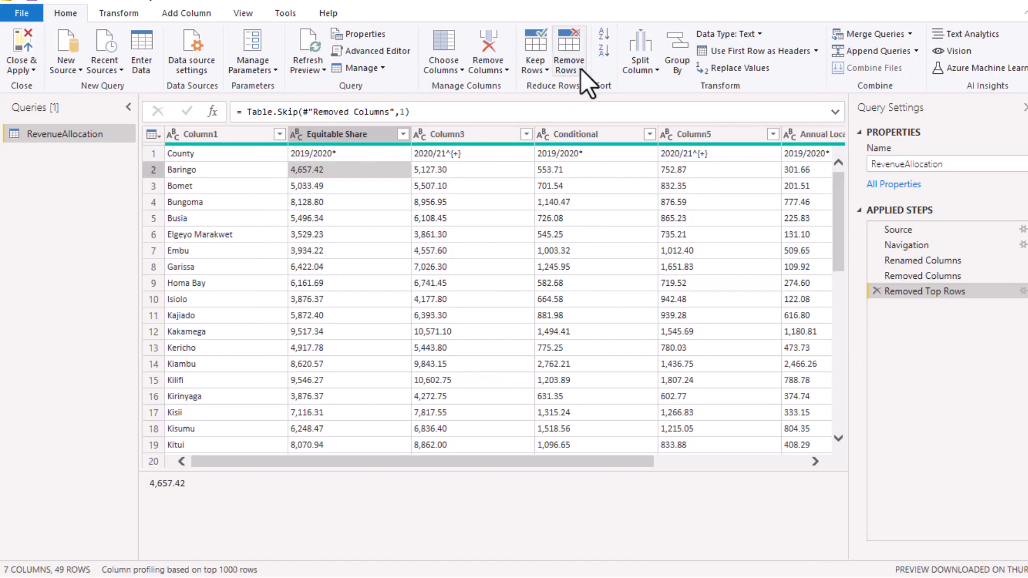
- Demote the headers into the first row, leaving generic Column1–Column7 names
click(306, 250)
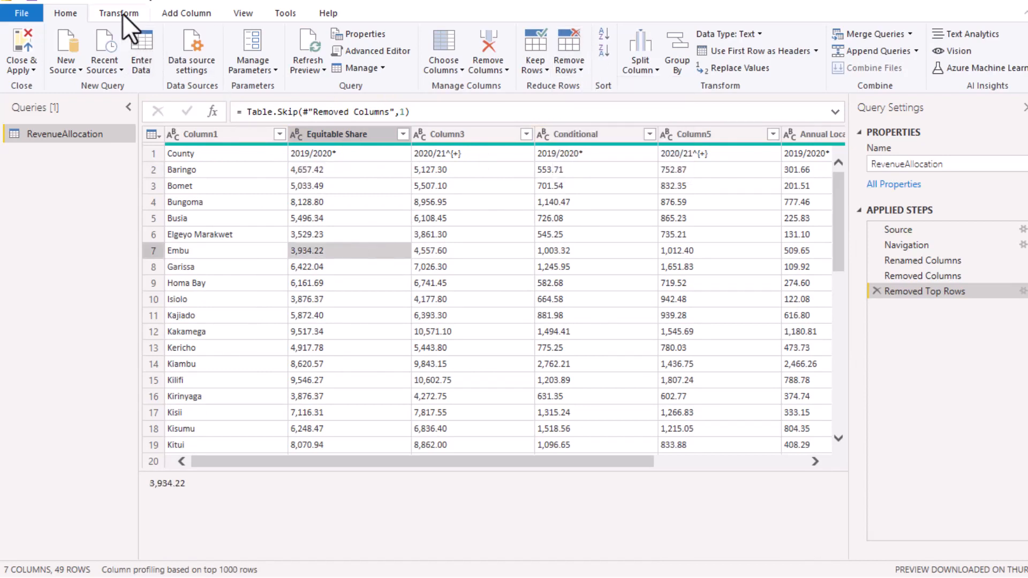
click(119, 13)
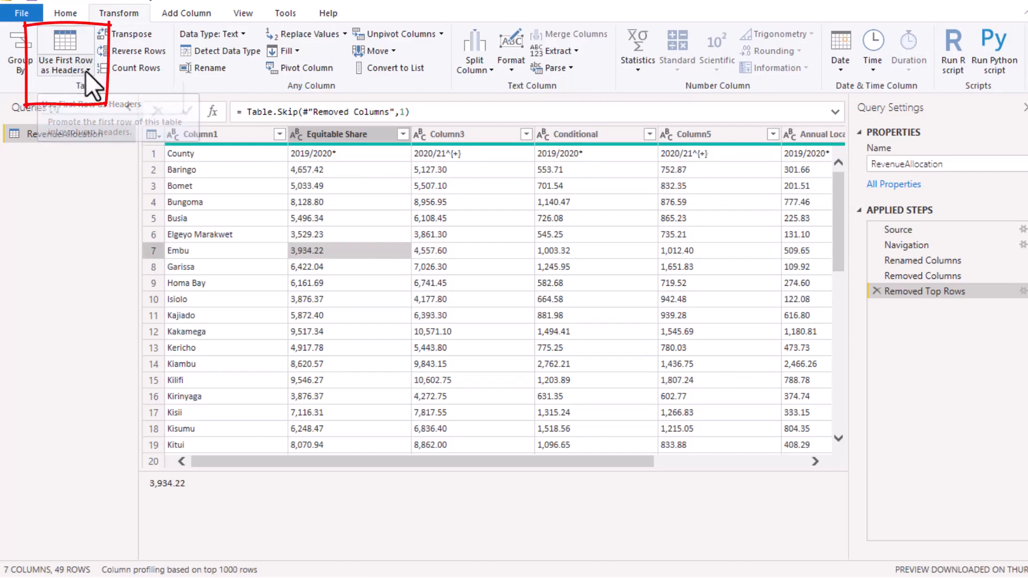
click(90, 71)
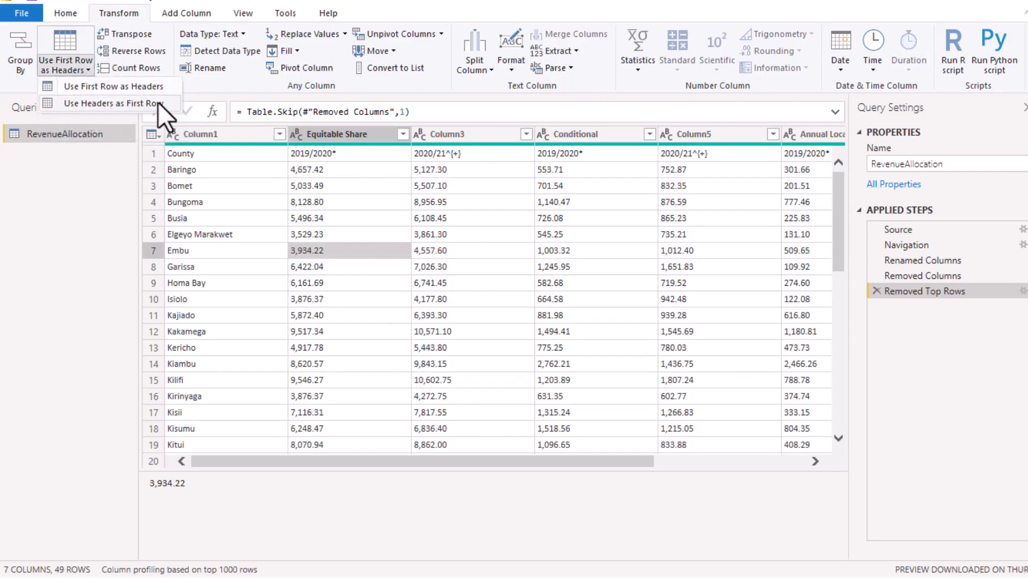
click(111, 103)
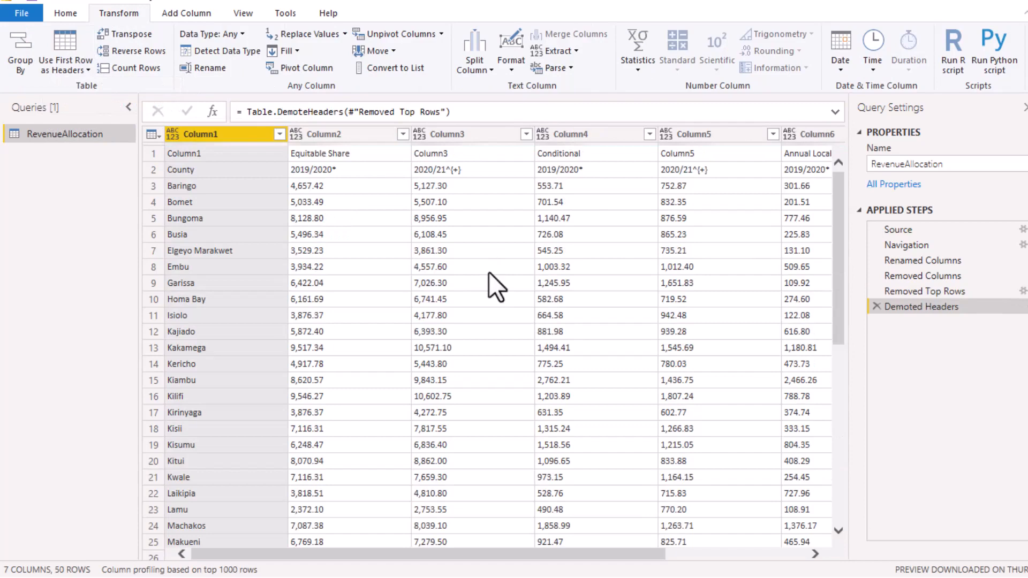
click(460, 282)
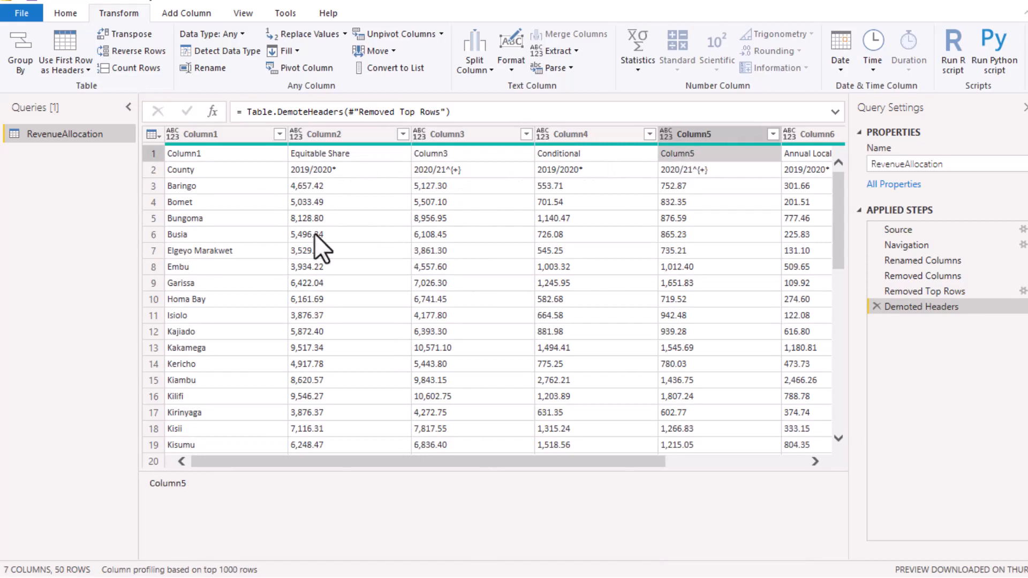
click(185, 218)
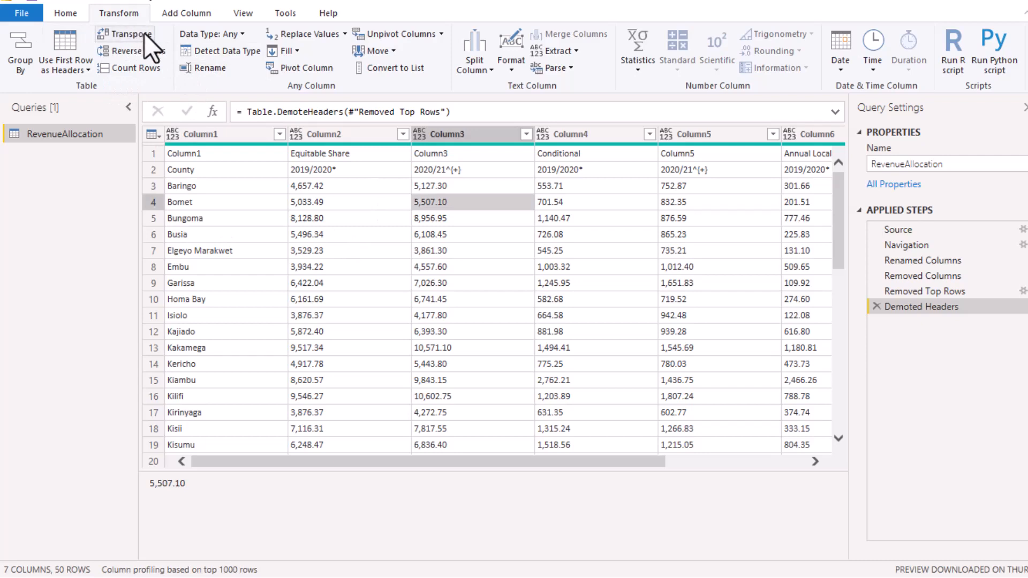
- Transpose the table so counties run across and inspect the ColumnN placeholders
click(128, 35)
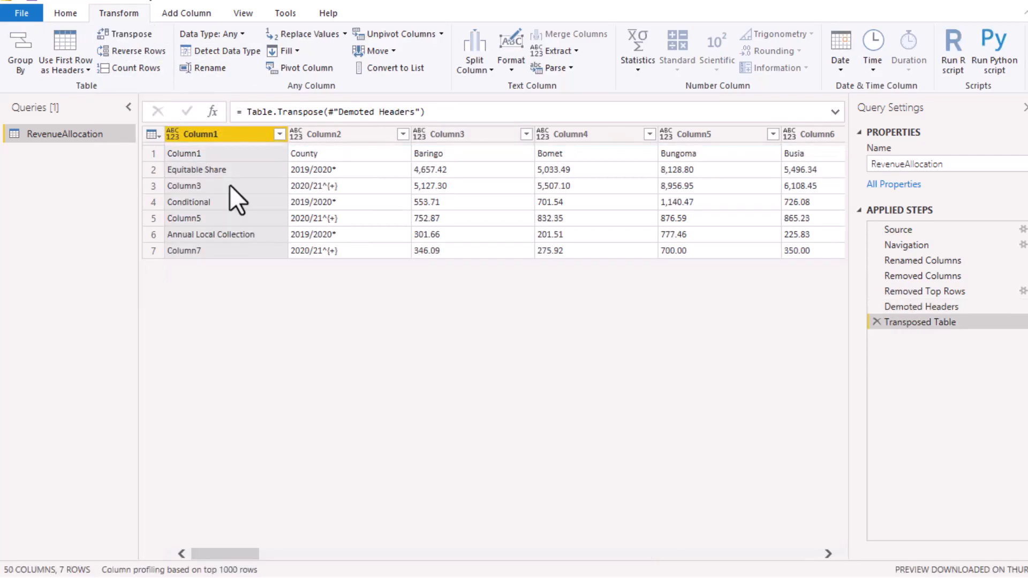
click(183, 185)
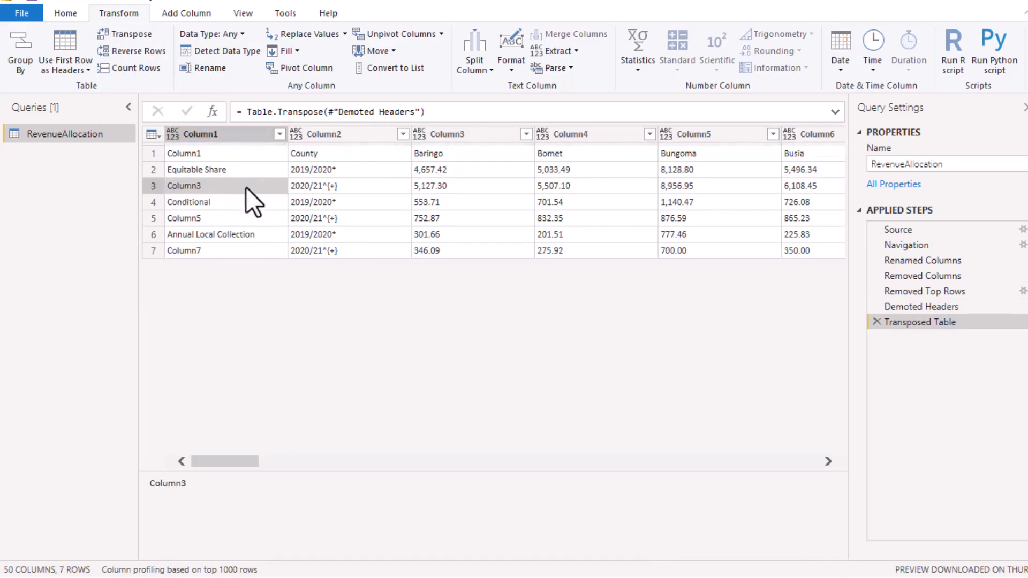
click(183, 153)
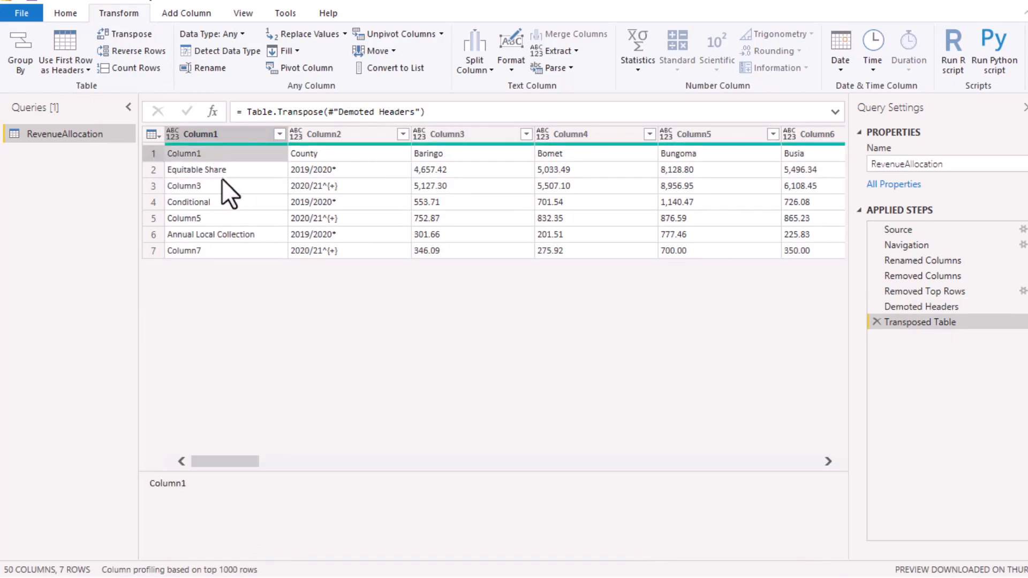
click(183, 218)
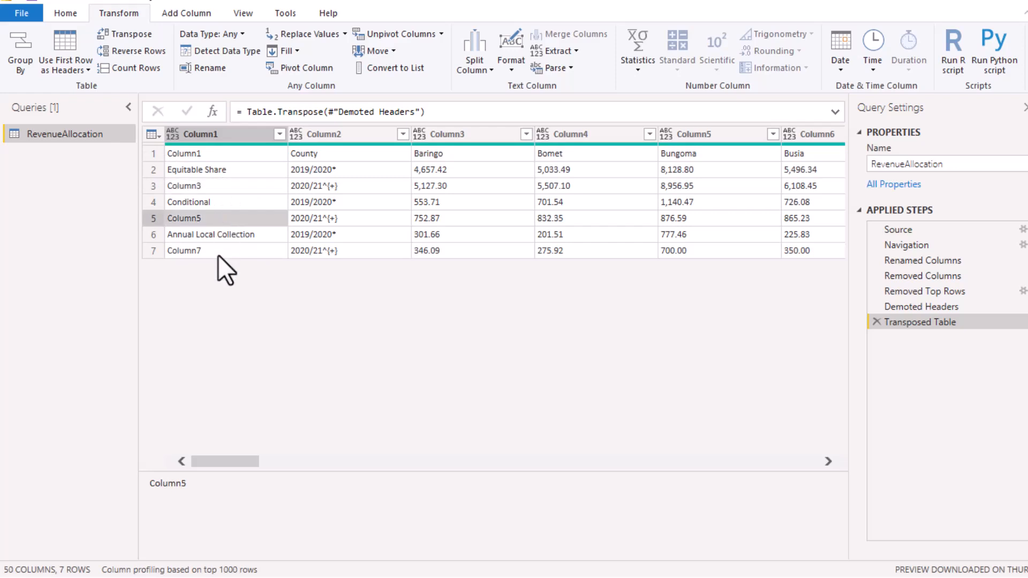
click(184, 185)
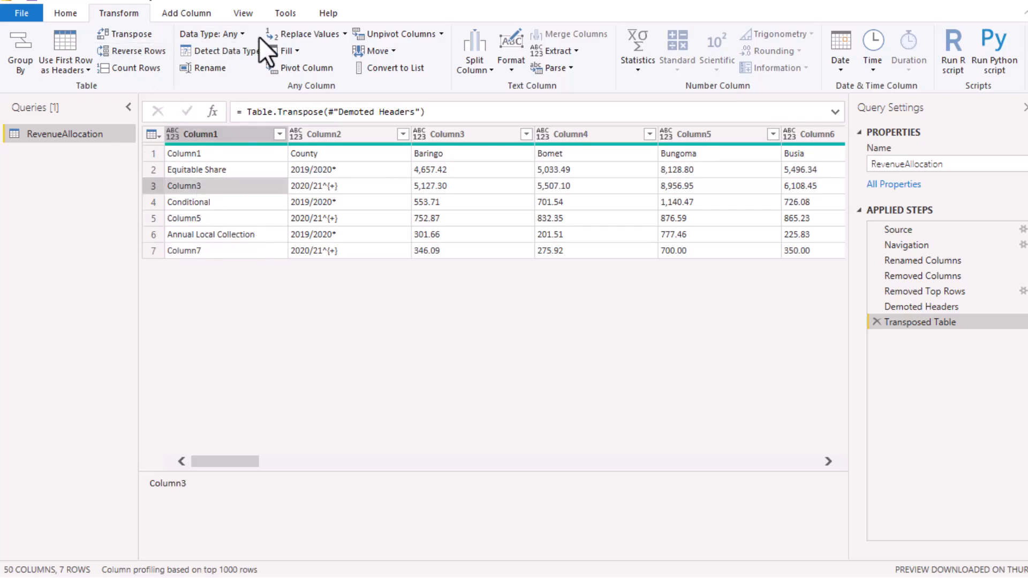
- Replace the Column3 placeholder with null and fill Column1 grant names down
click(306, 34)
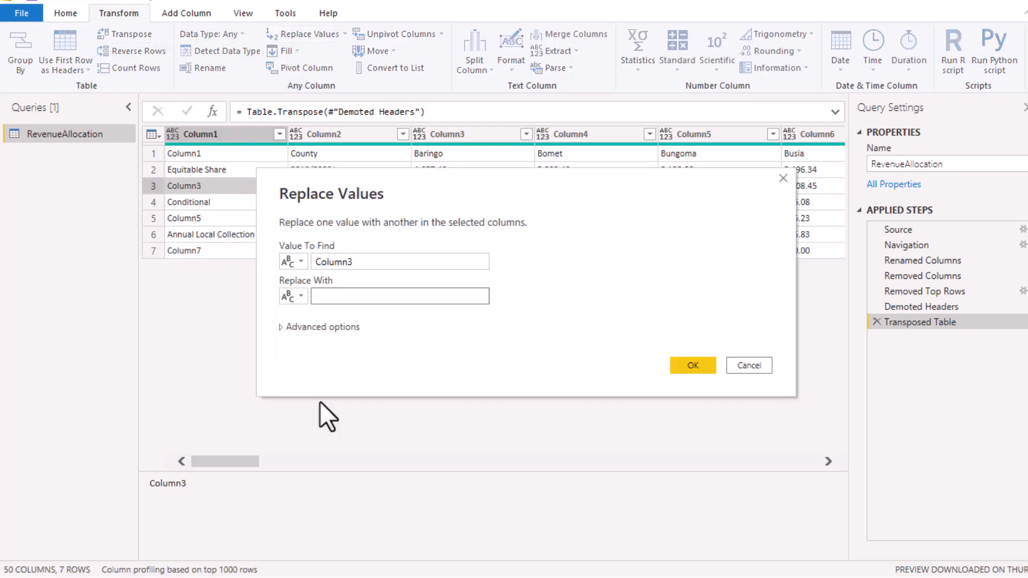
text(null)
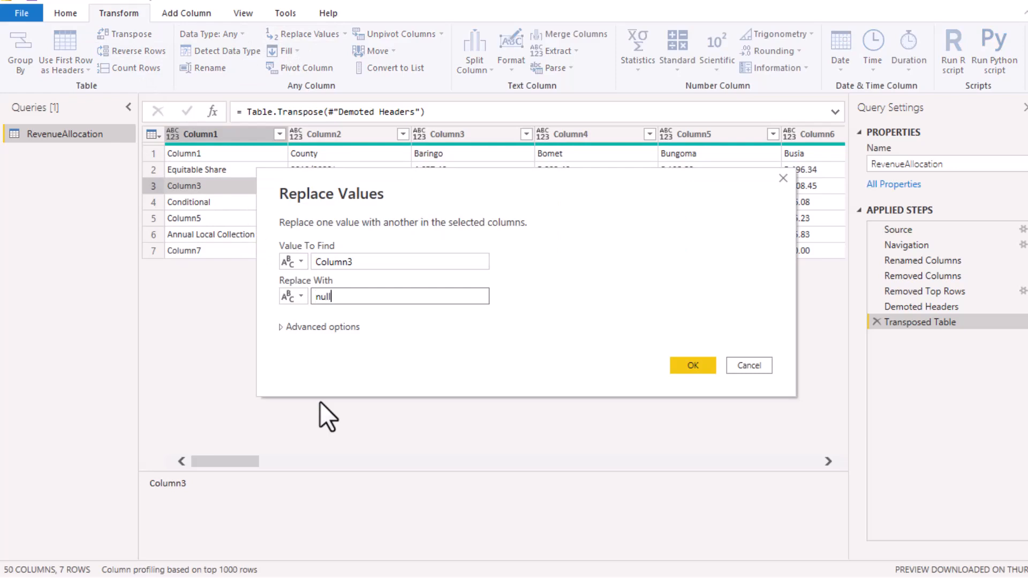
click(692, 365)
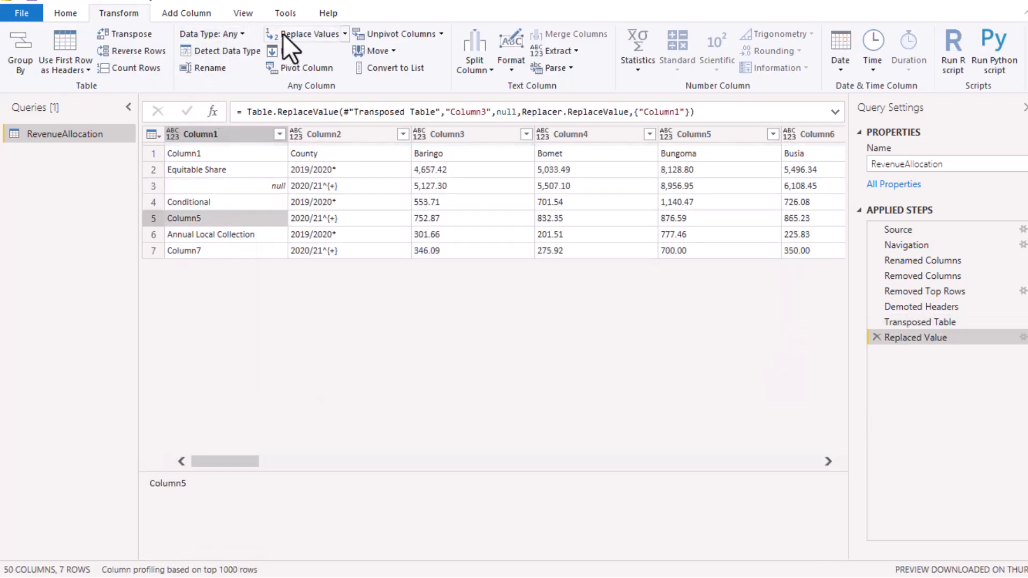
click(310, 33)
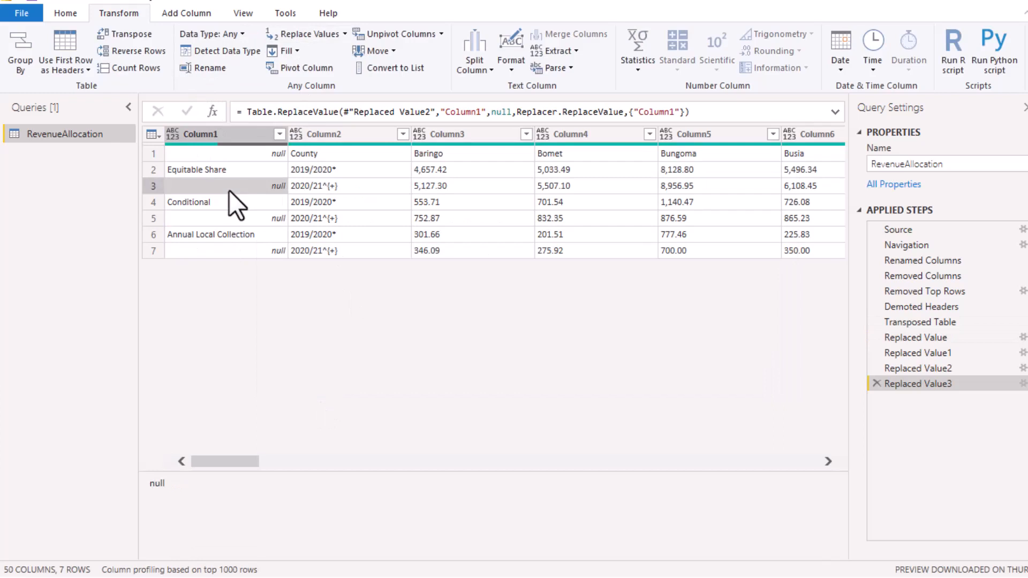
mouse_move(243, 204)
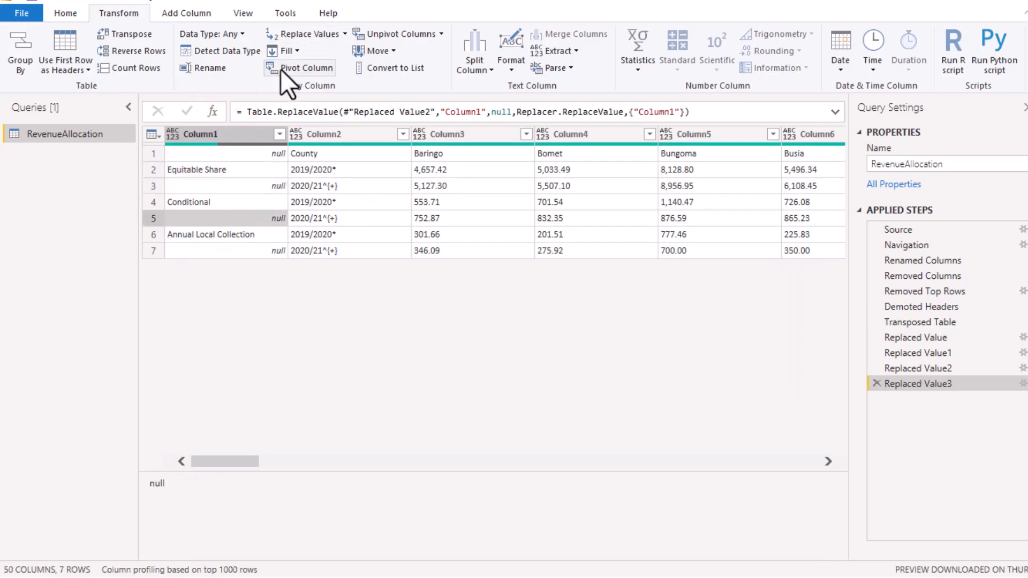
click(283, 50)
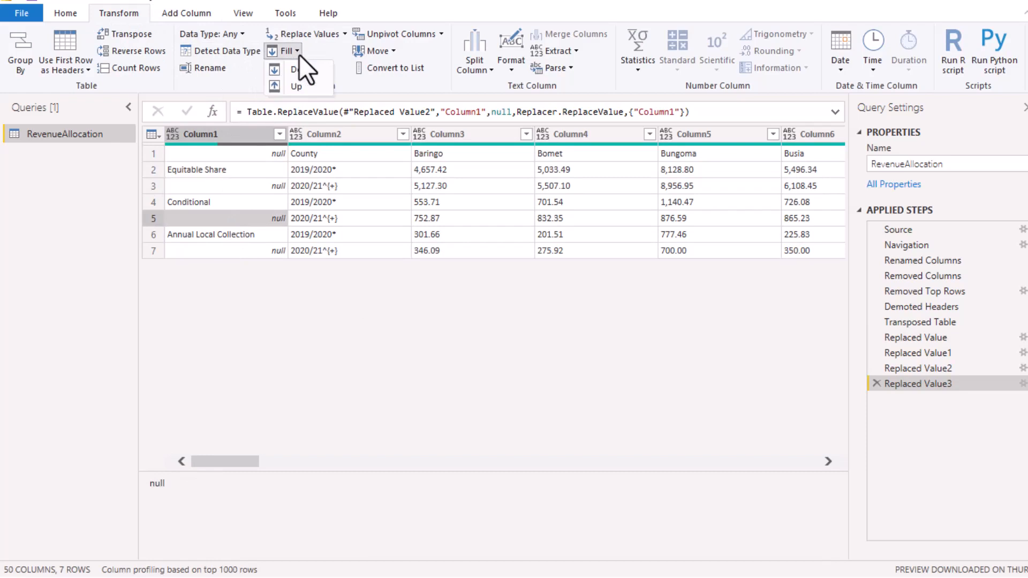
click(295, 68)
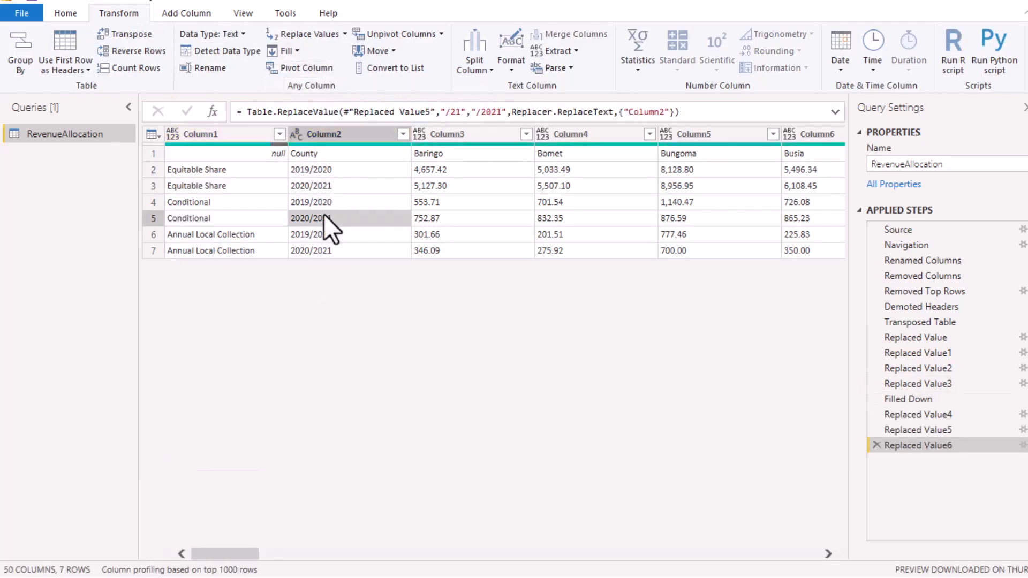
- Merge the category and year columns with a semicolon separator into one Merged column
click(197, 134)
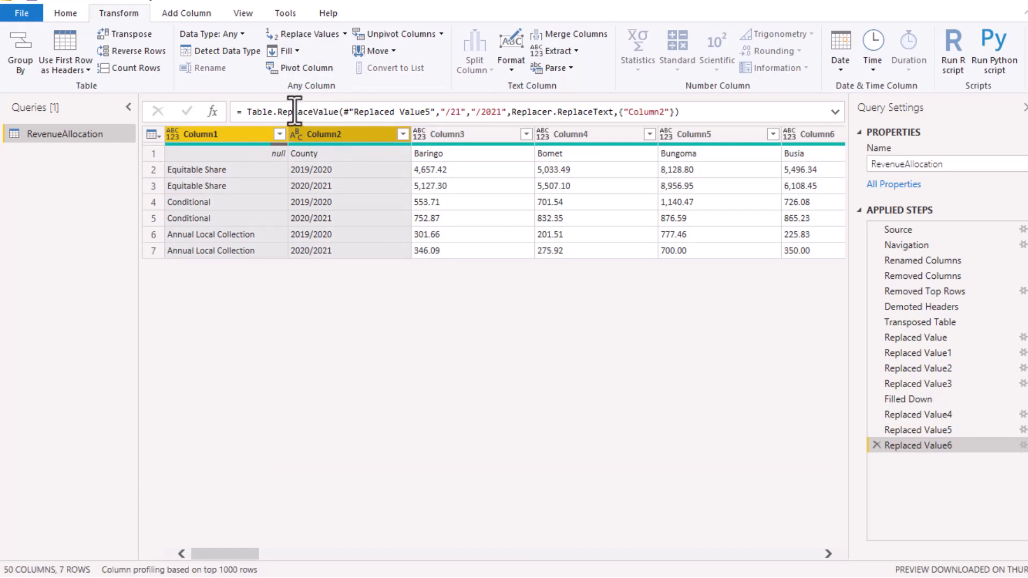
mouse_move(569, 33)
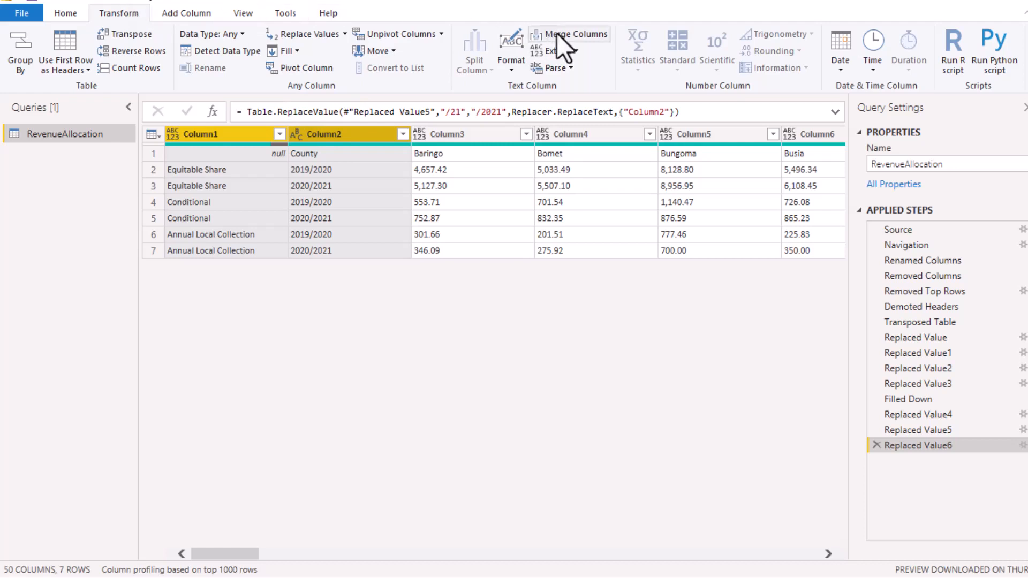
mouse_move(337, 252)
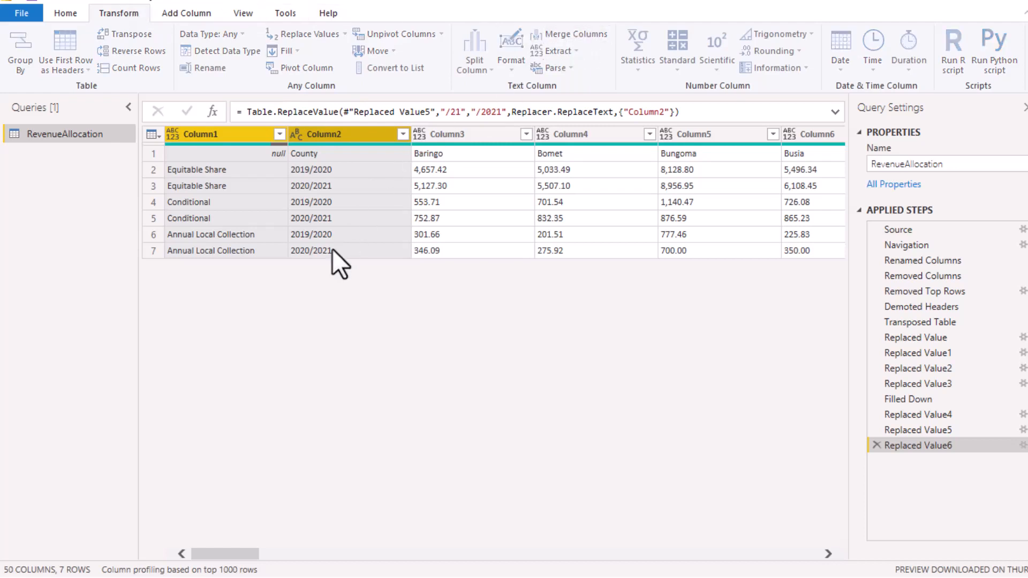
click(570, 33)
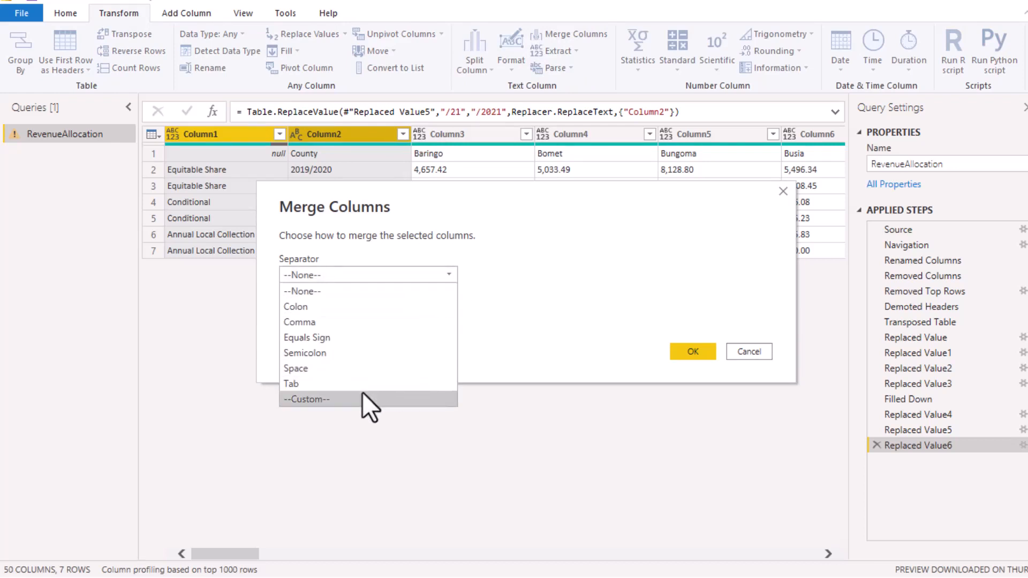
click(305, 352)
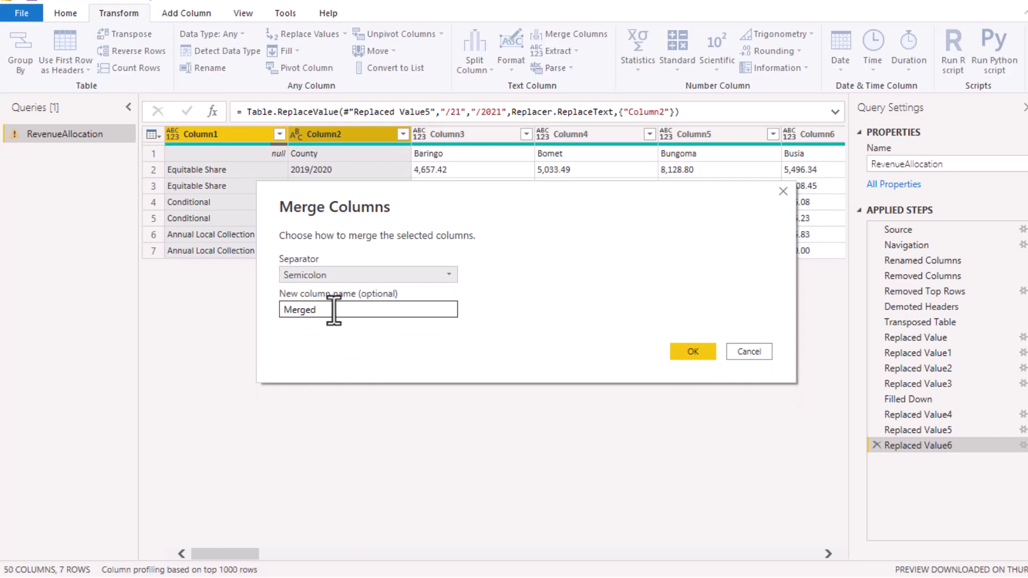
mouse_move(590, 384)
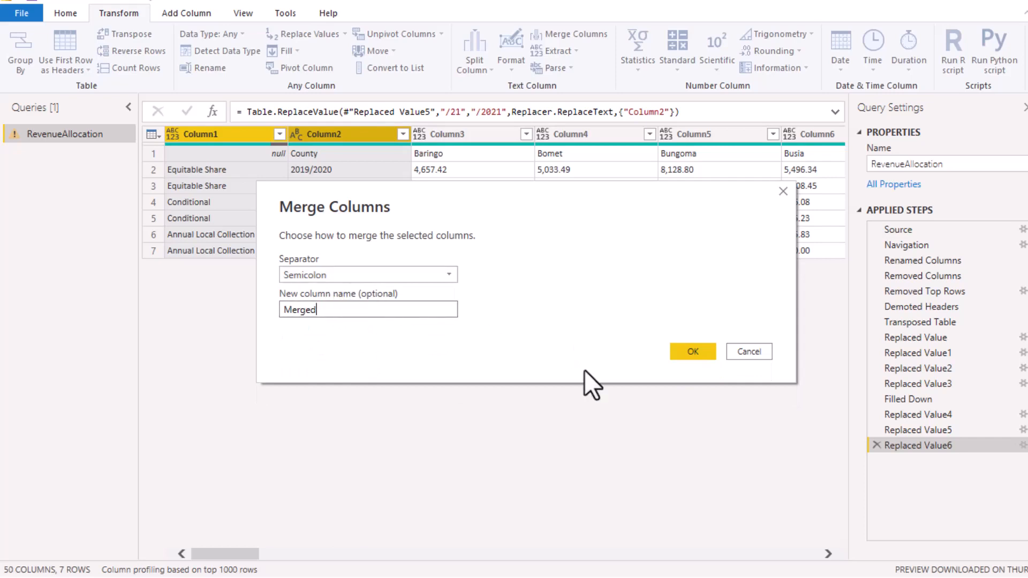
click(692, 351)
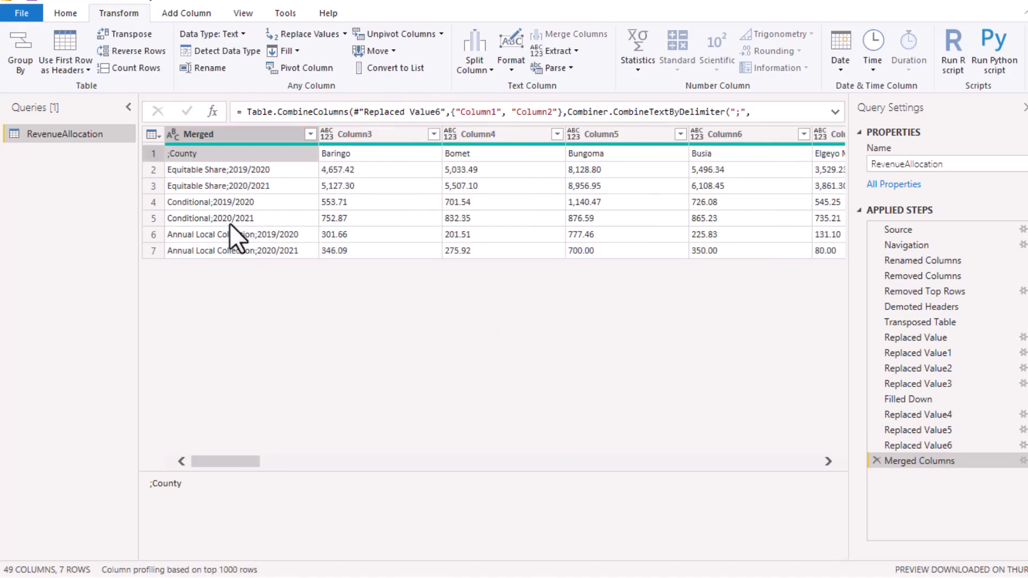
mouse_move(131, 68)
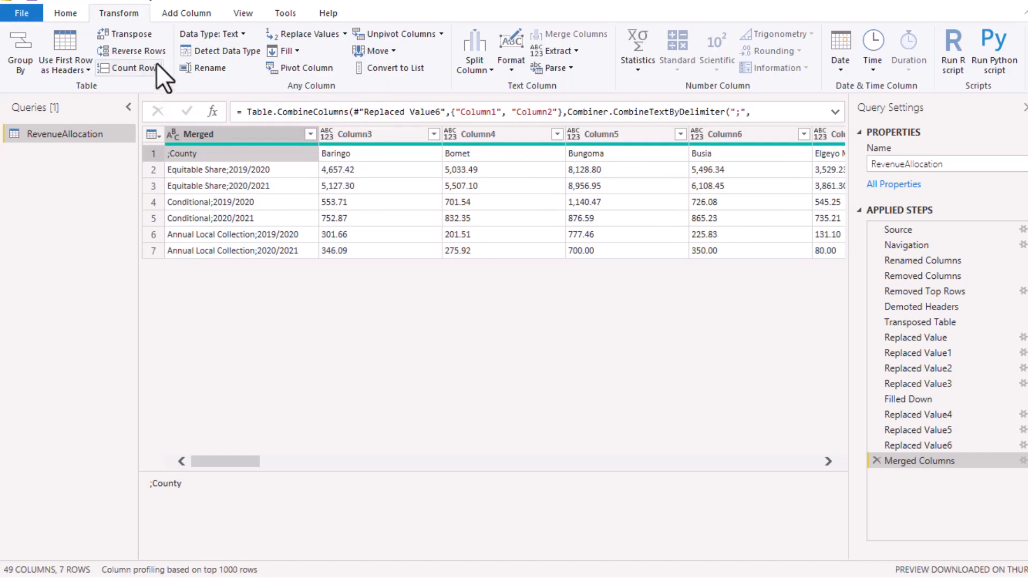
mouse_move(124, 35)
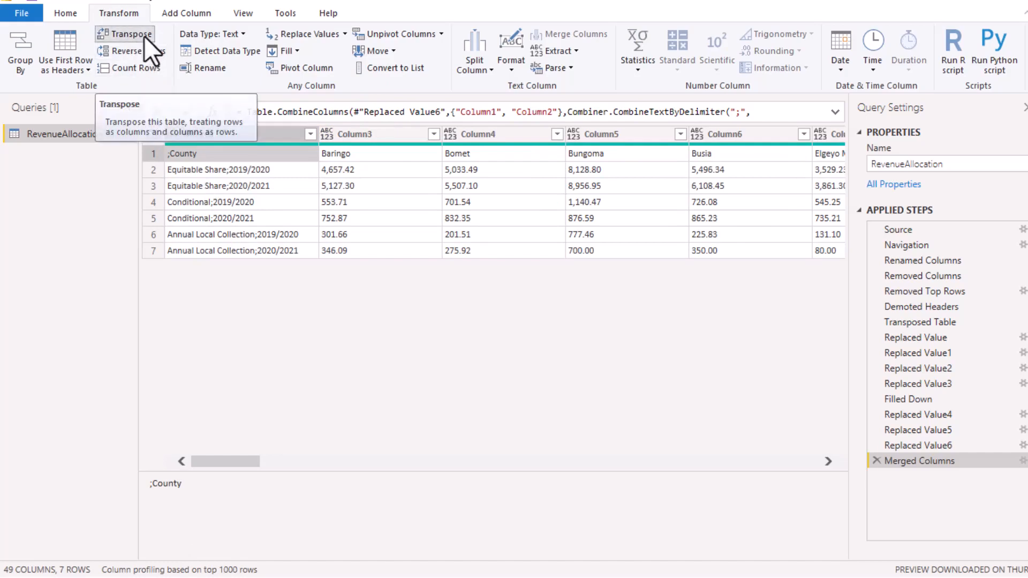
click(124, 33)
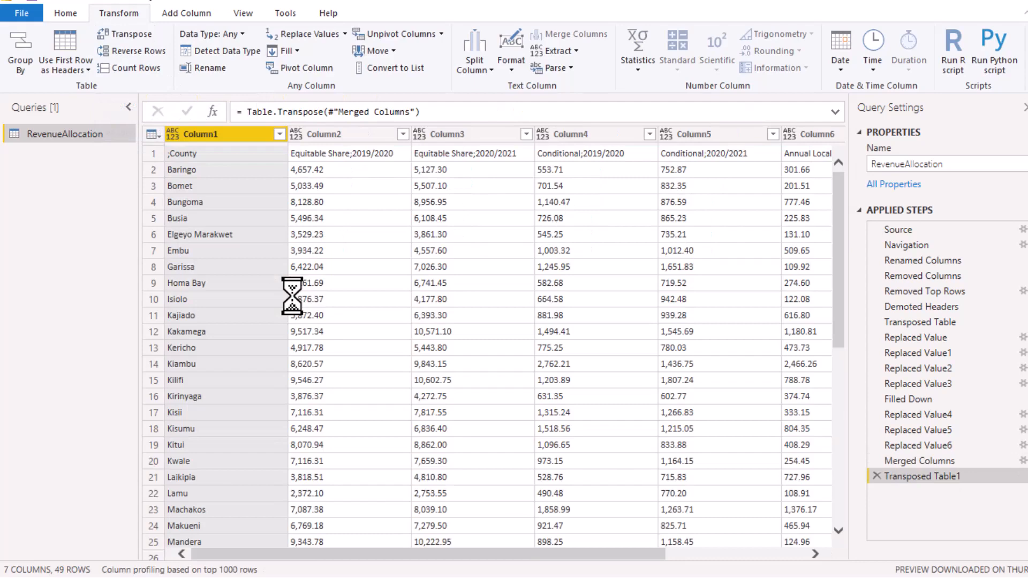
click(306, 235)
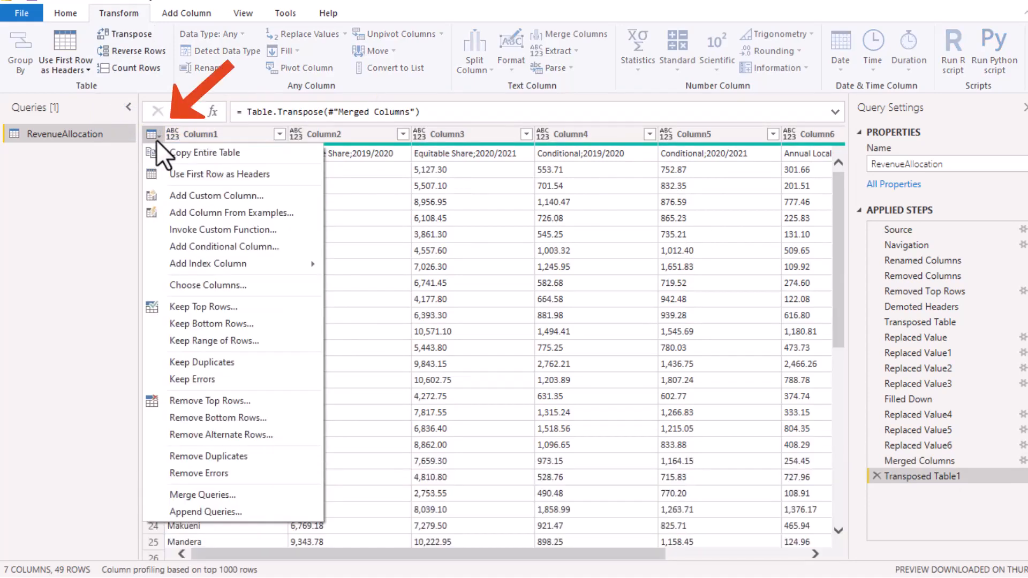
mouse_move(223, 174)
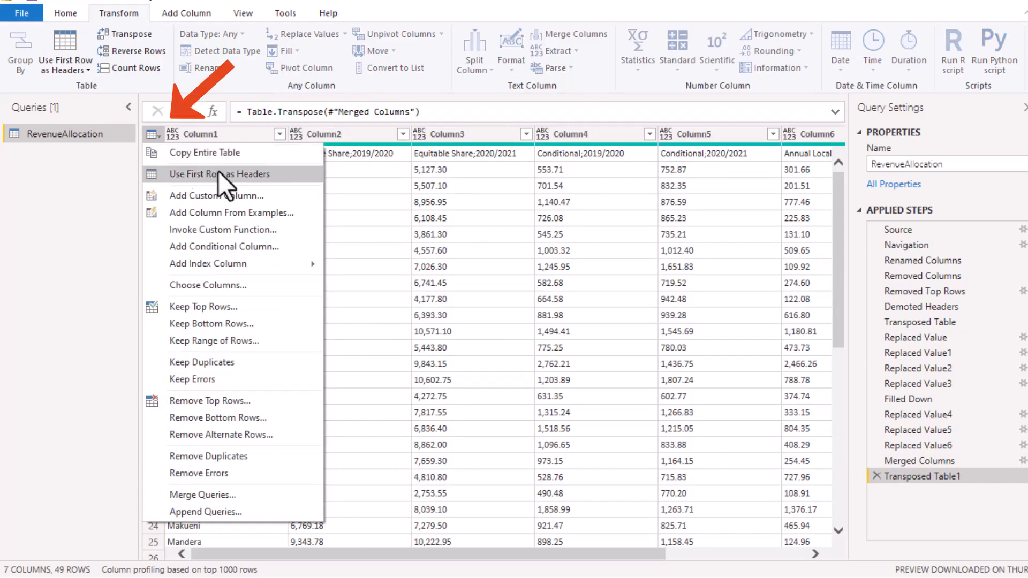
click(218, 174)
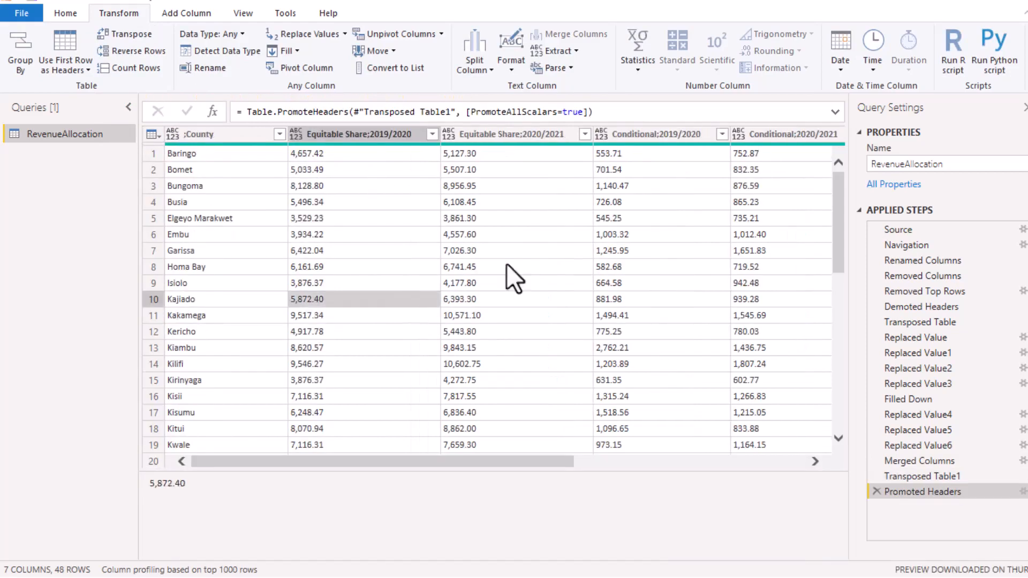
click(308, 203)
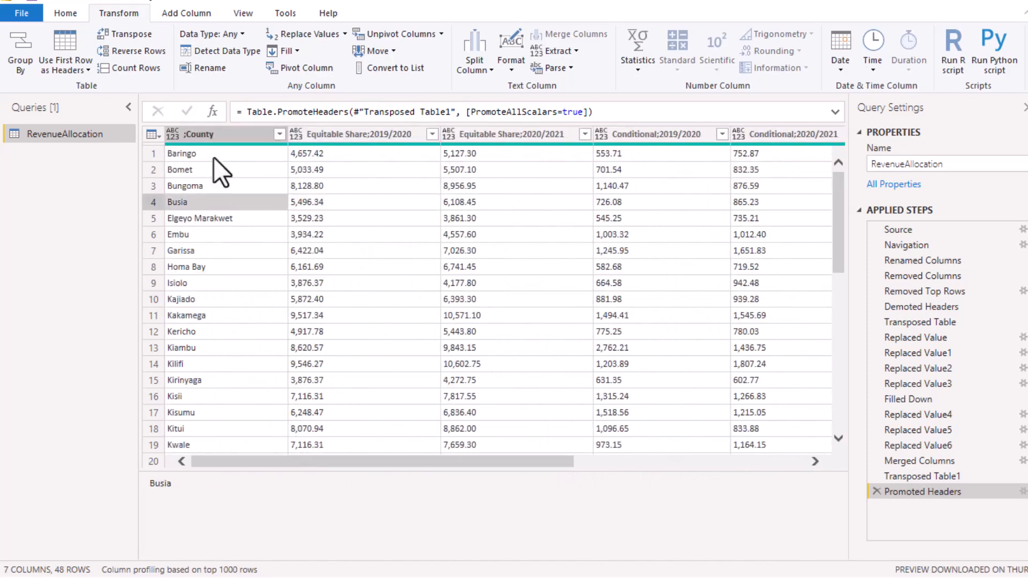
right_click(197, 135)
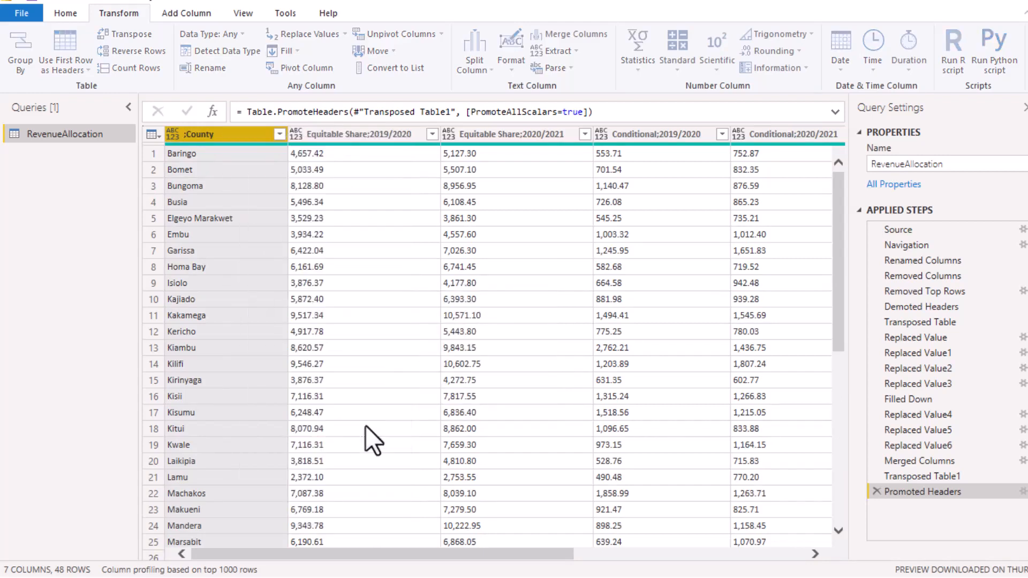
- Unpivot all columns except ;County into Attribute/Value pairs and preview several Attribute values
click(394, 33)
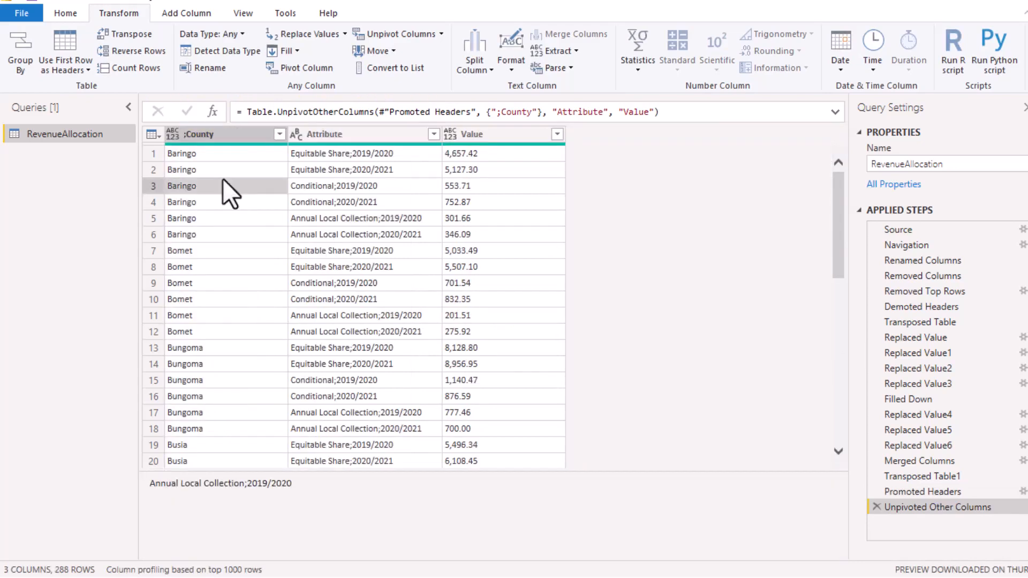
click(364, 169)
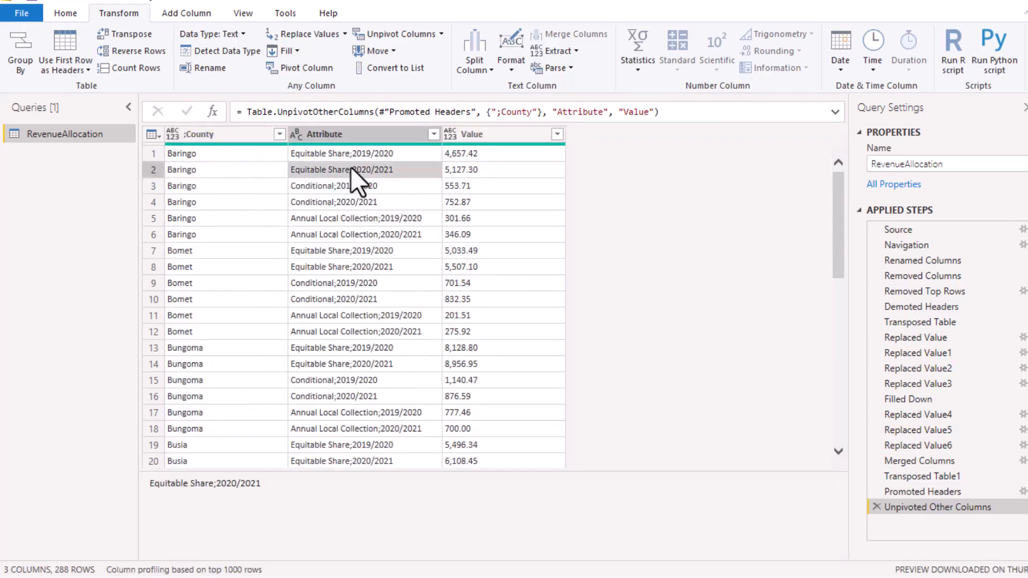
mouse_move(338, 209)
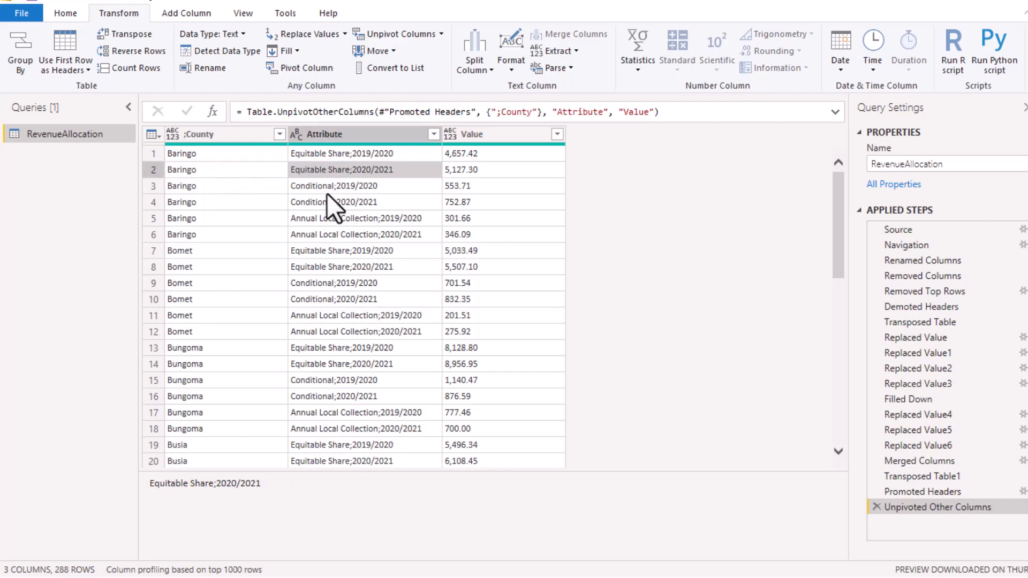
mouse_move(355, 235)
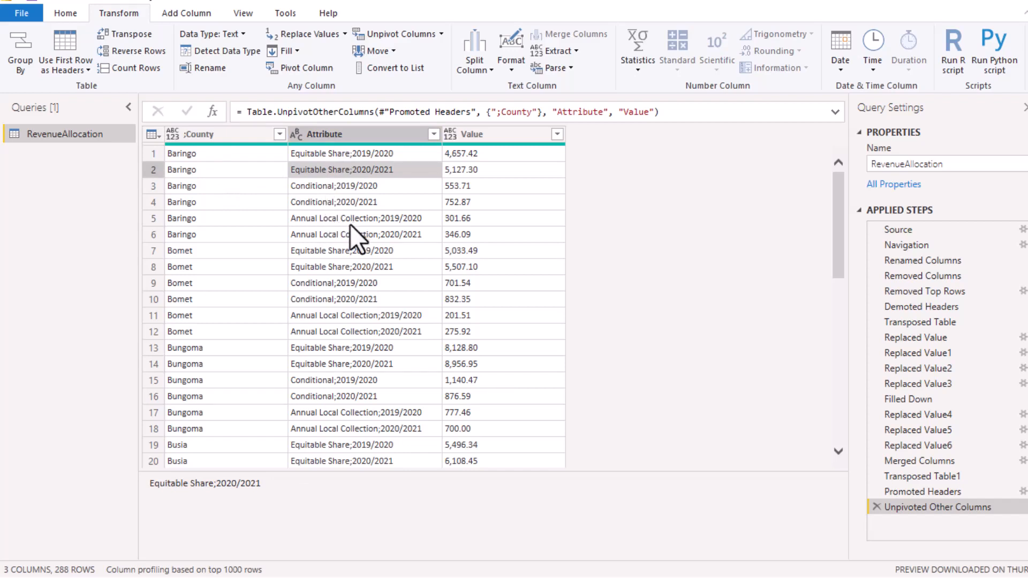
click(364, 250)
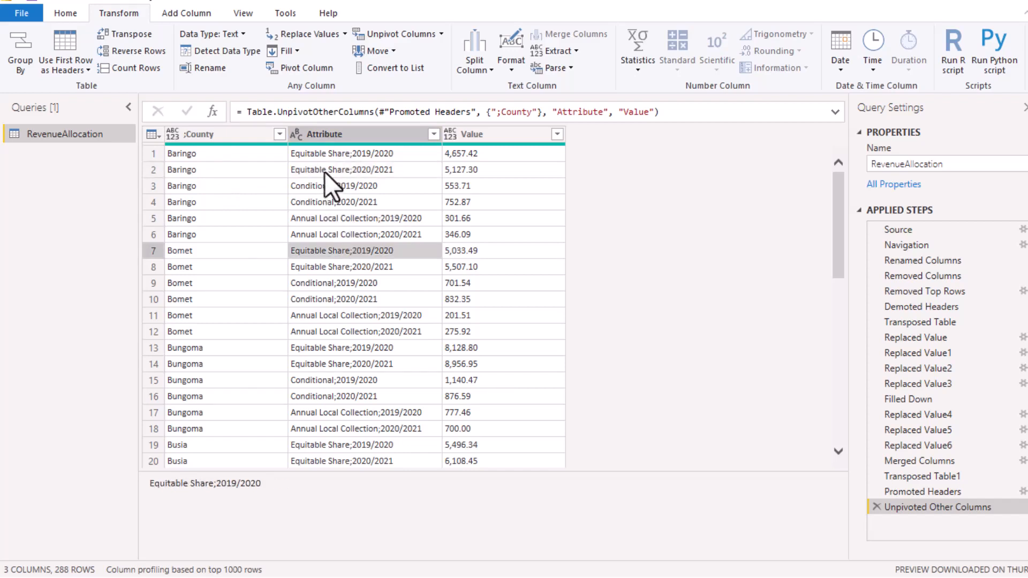
click(358, 235)
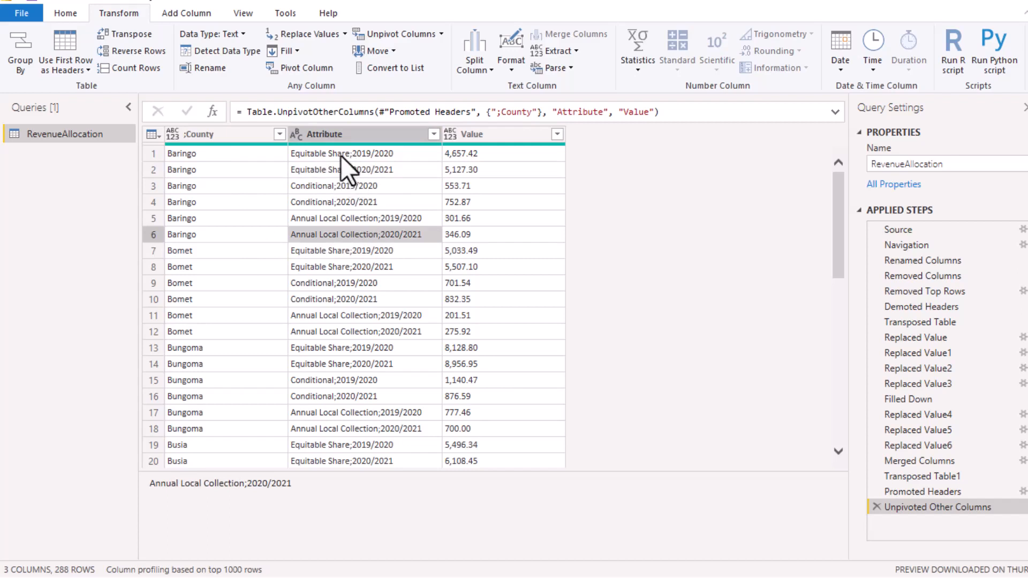
mouse_move(353, 255)
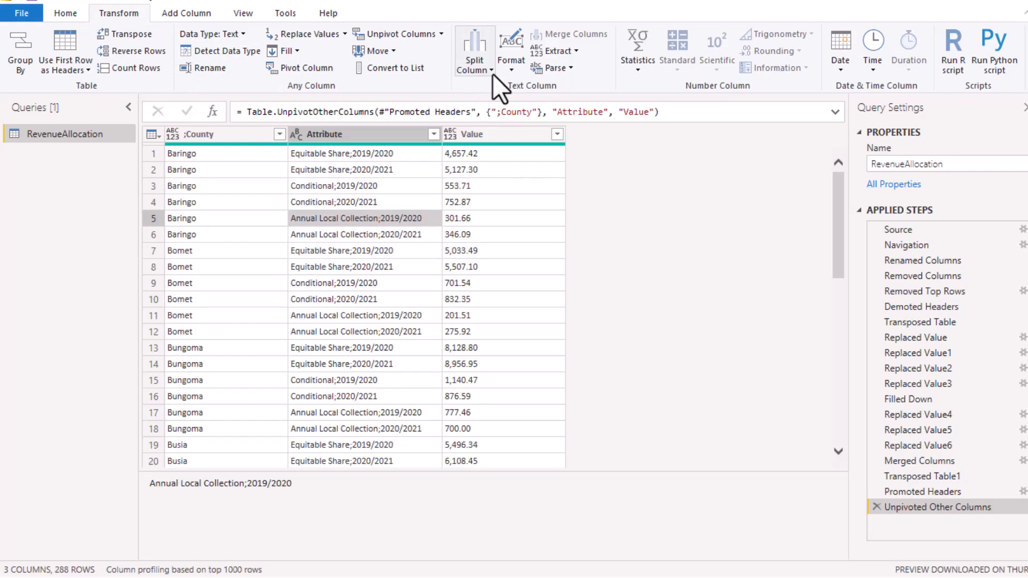
- Split the Attribute column by semicolon at each occurrence into Attribute.1 and Attribute.2
click(474, 51)
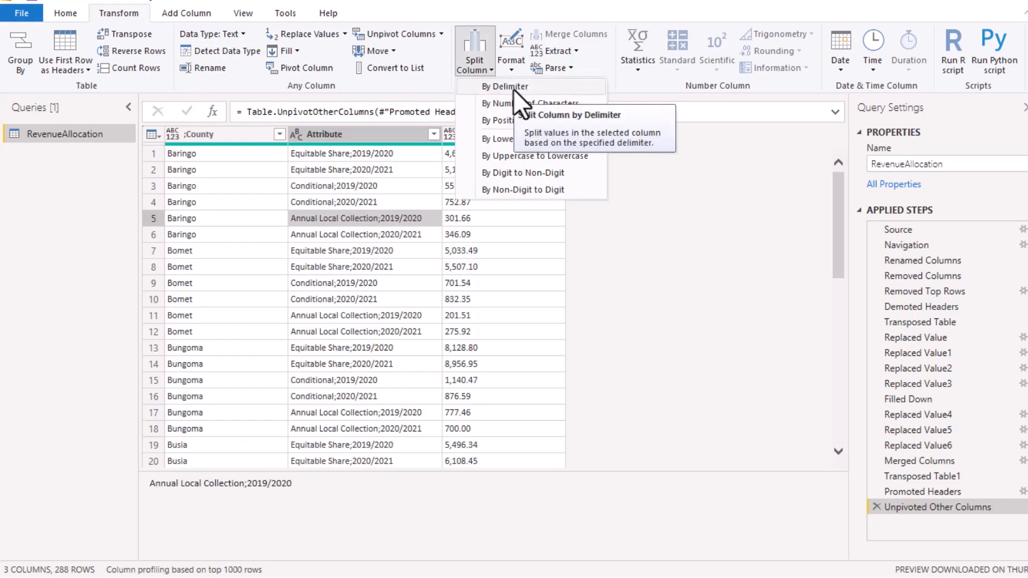
click(504, 85)
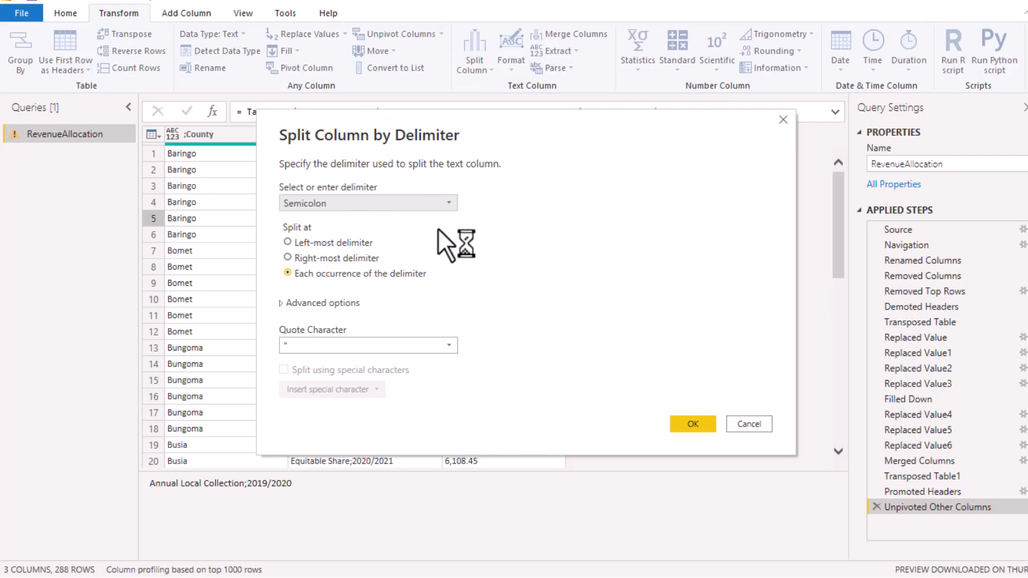
click(448, 203)
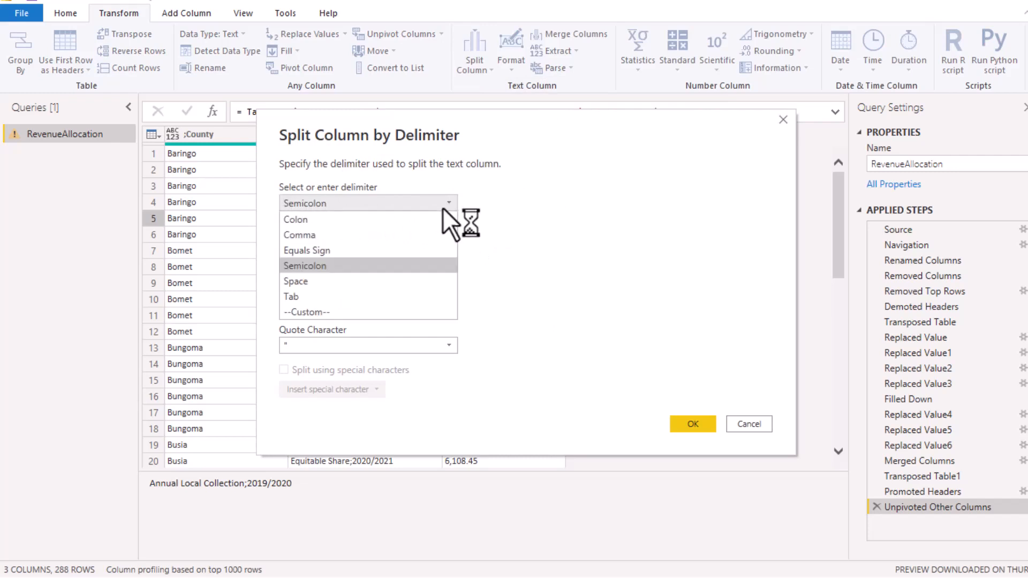
click(304, 266)
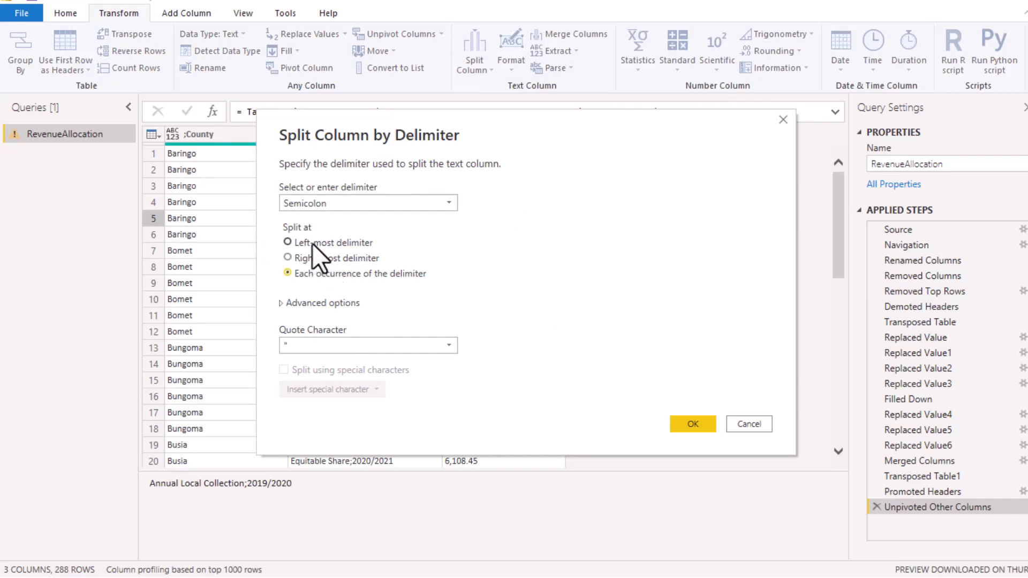
click(287, 258)
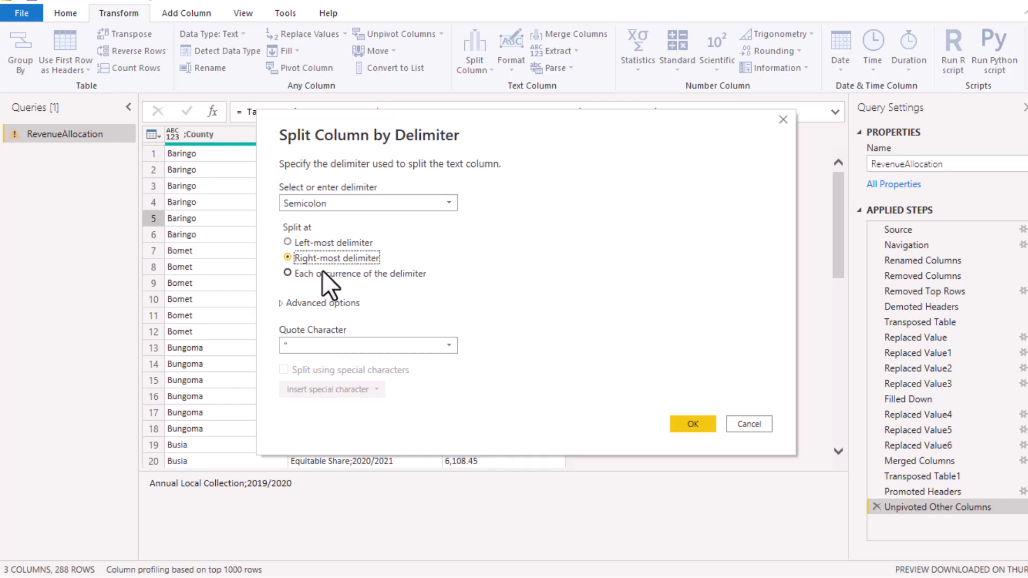
click(287, 273)
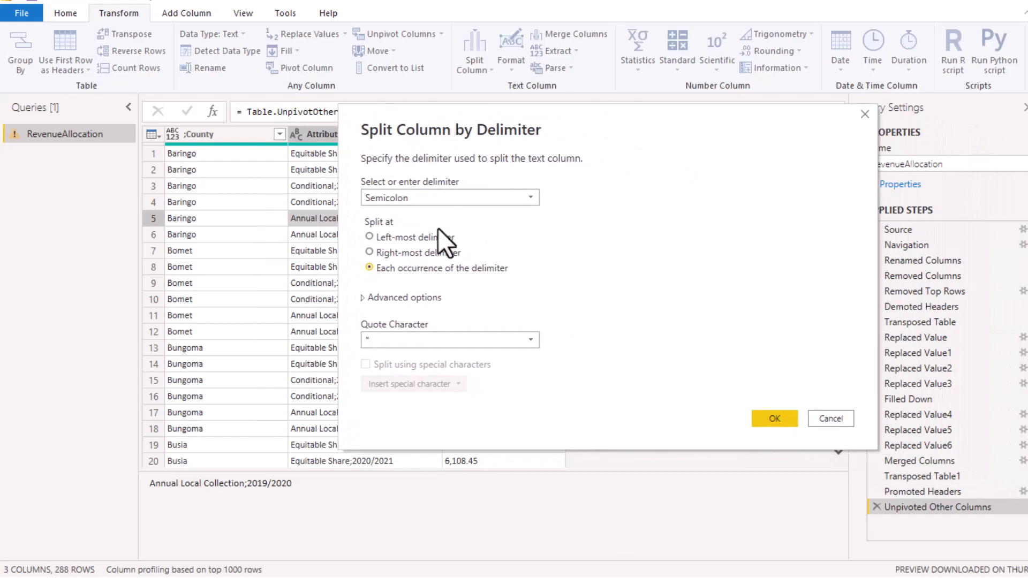
mouse_move(774, 419)
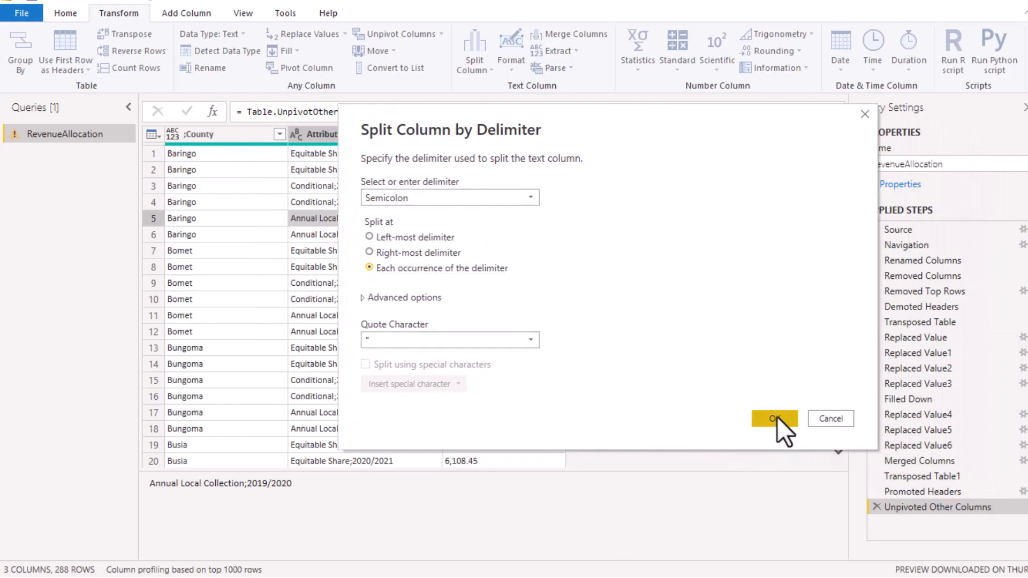
click(774, 419)
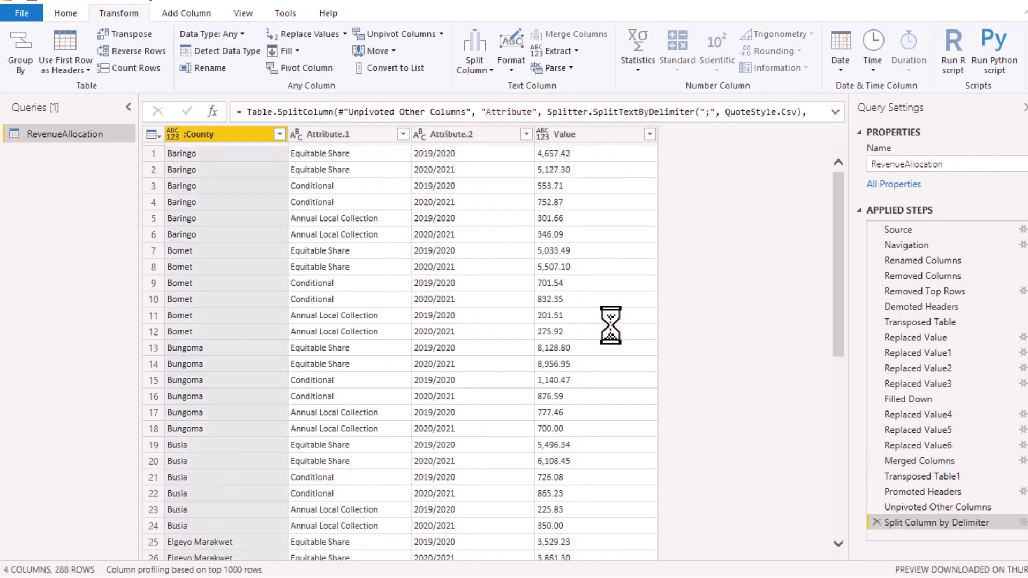
- Rename columns to County, Revenue Group, Period, Amount (Millions) and filter out '-' amounts
click(203, 134)
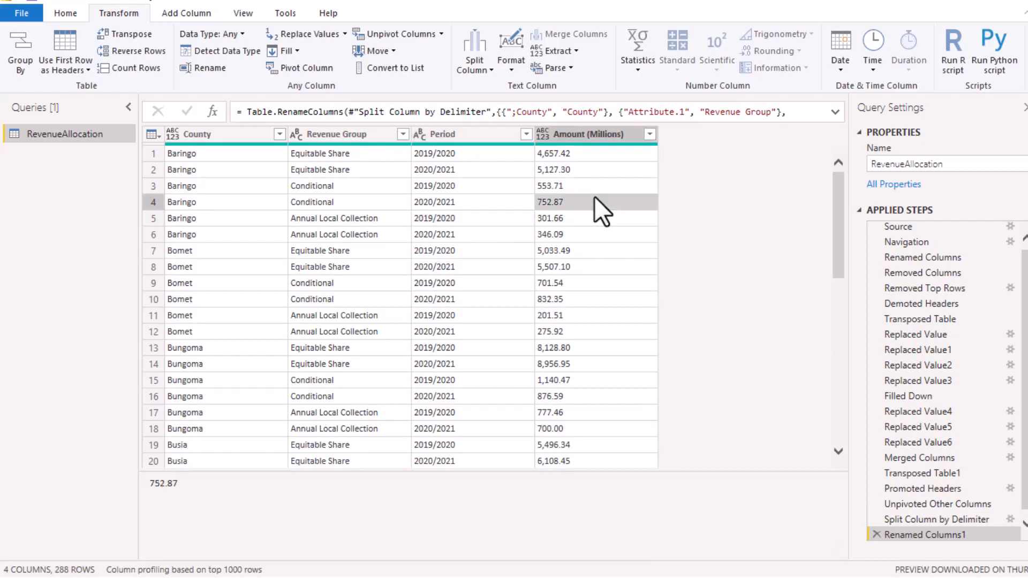
click(582, 134)
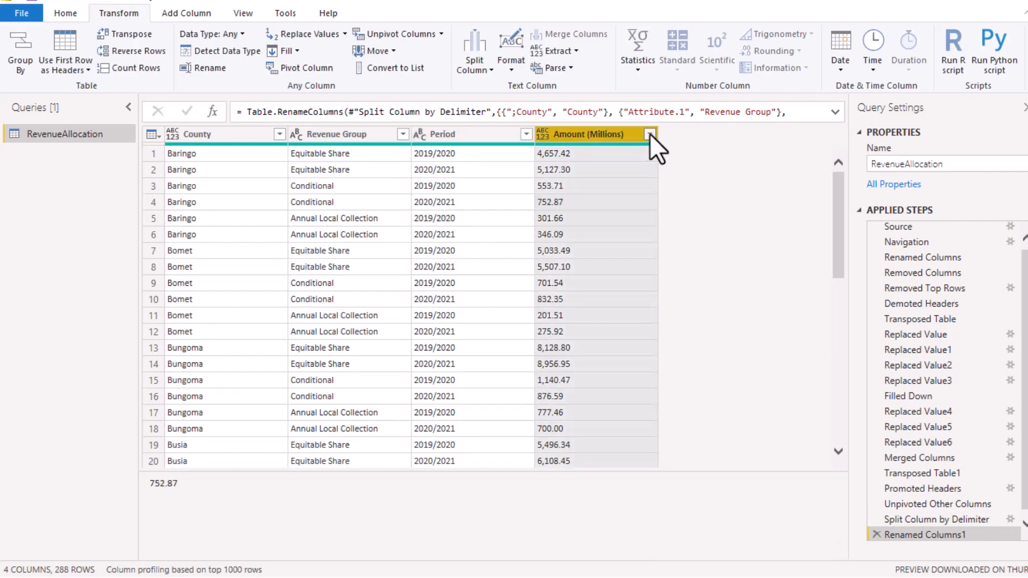
click(650, 133)
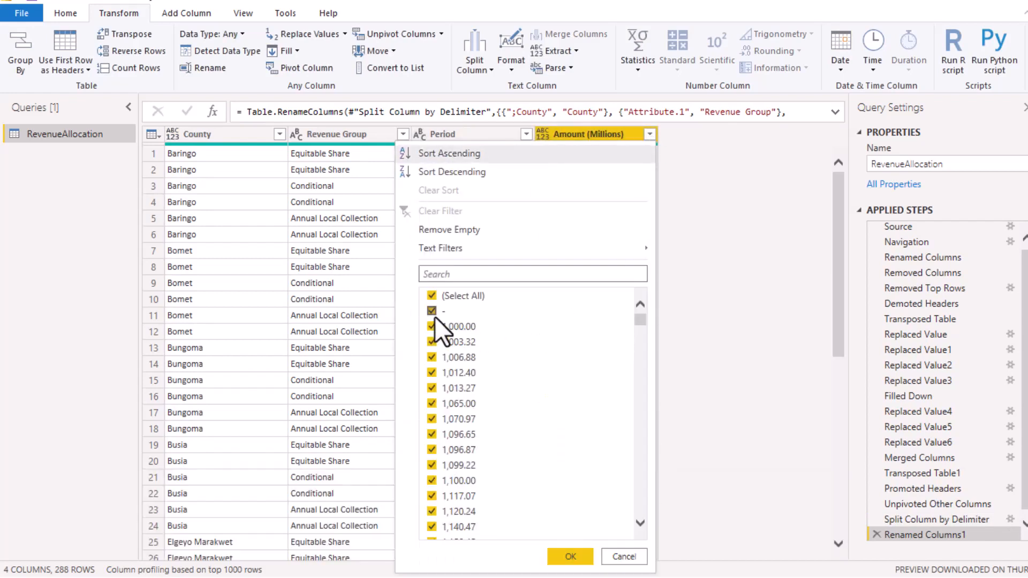
click(431, 310)
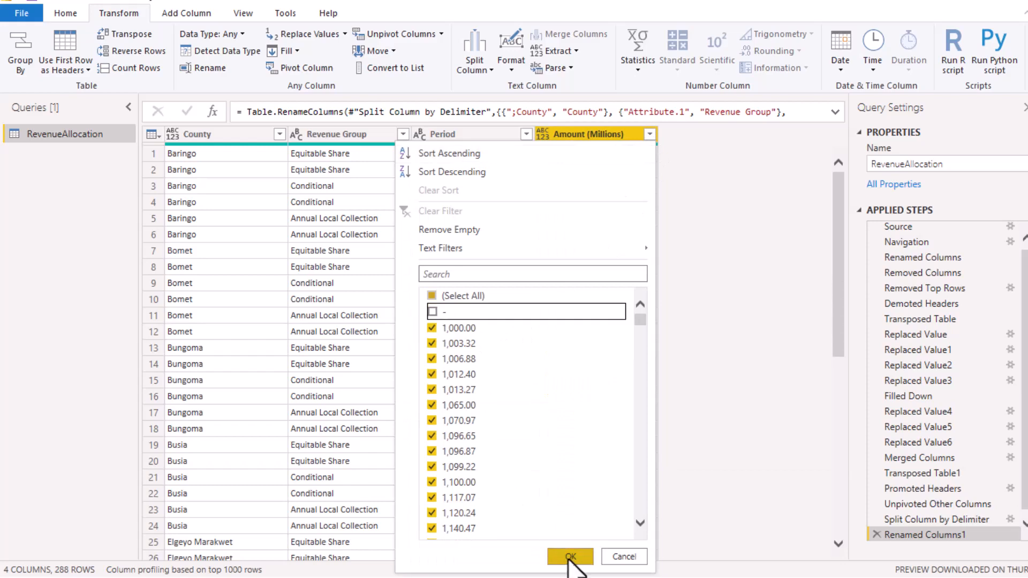
click(568, 556)
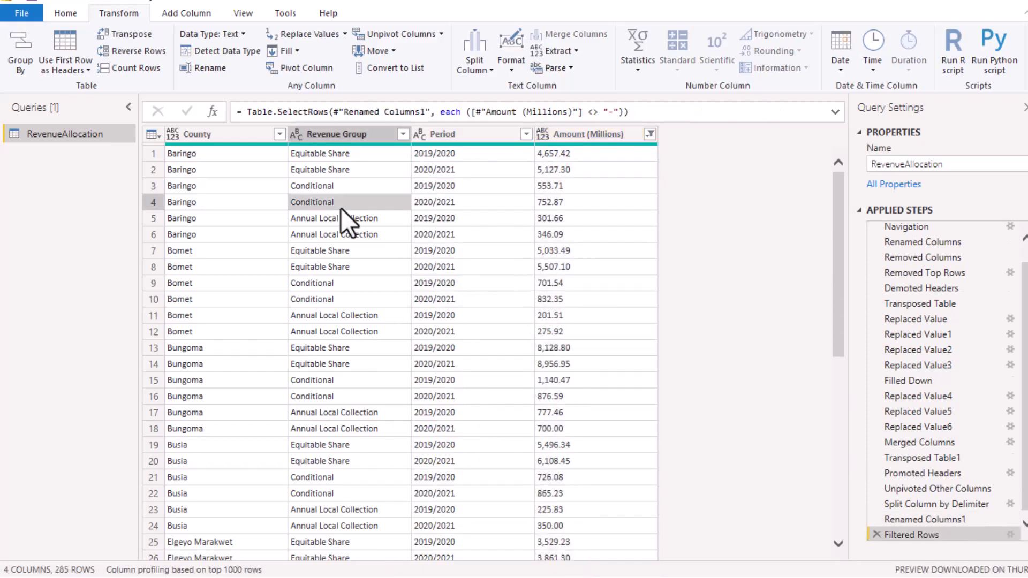
- Set County, Revenue Group and Period to Text and Amount (Millions) to Decimal Number
key(ctrl+a)
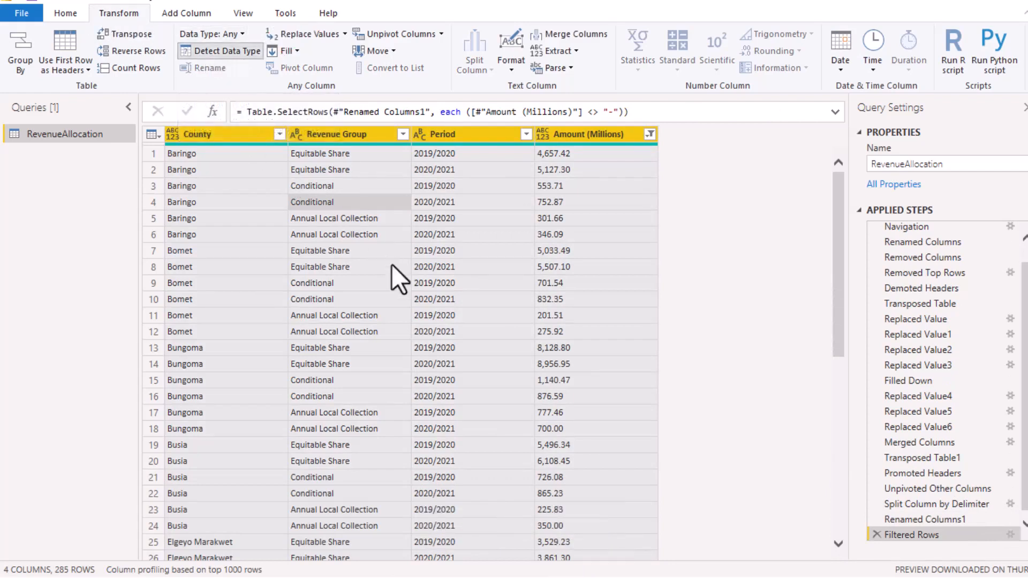
click(226, 51)
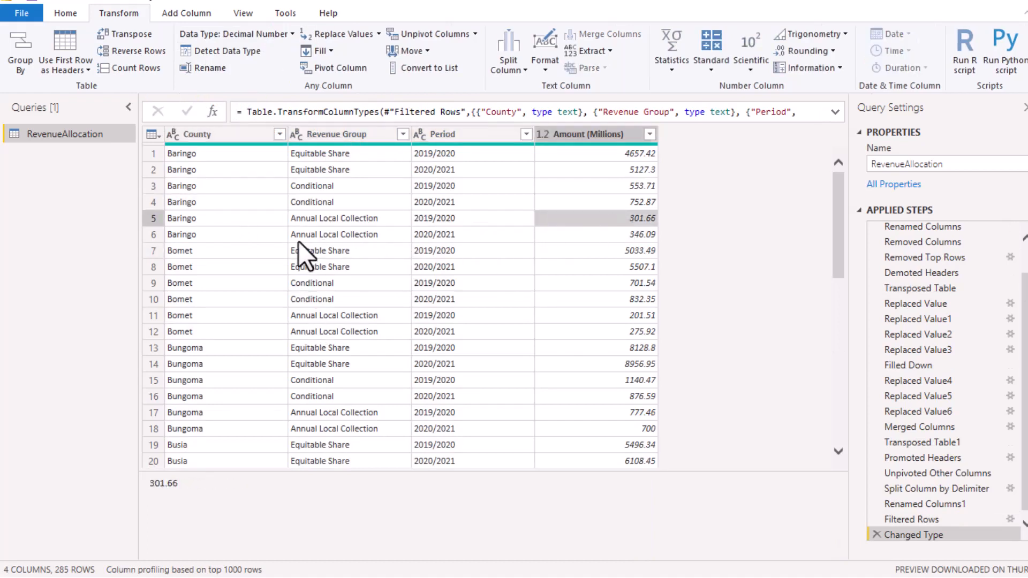
click(334, 235)
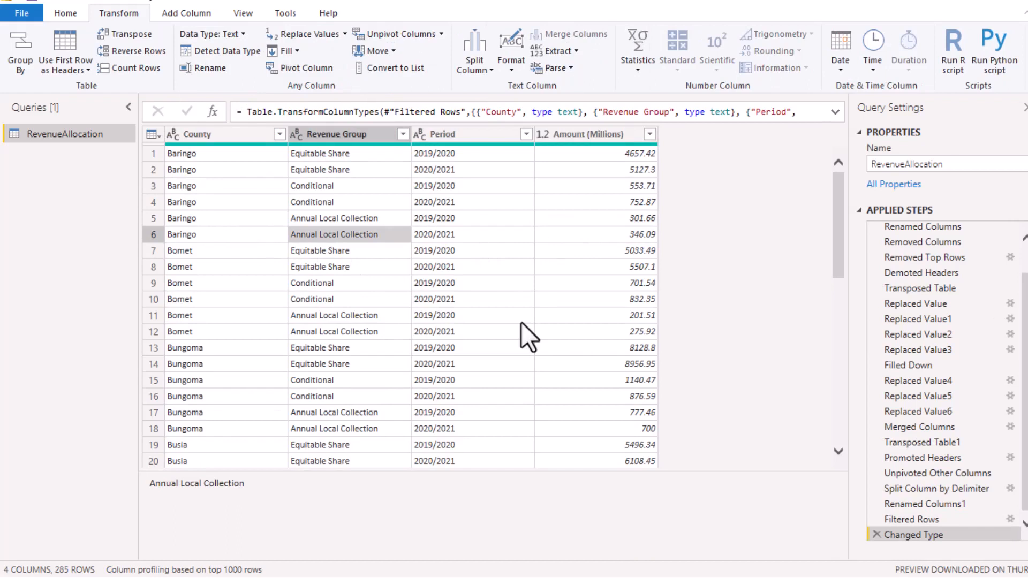
click(320, 251)
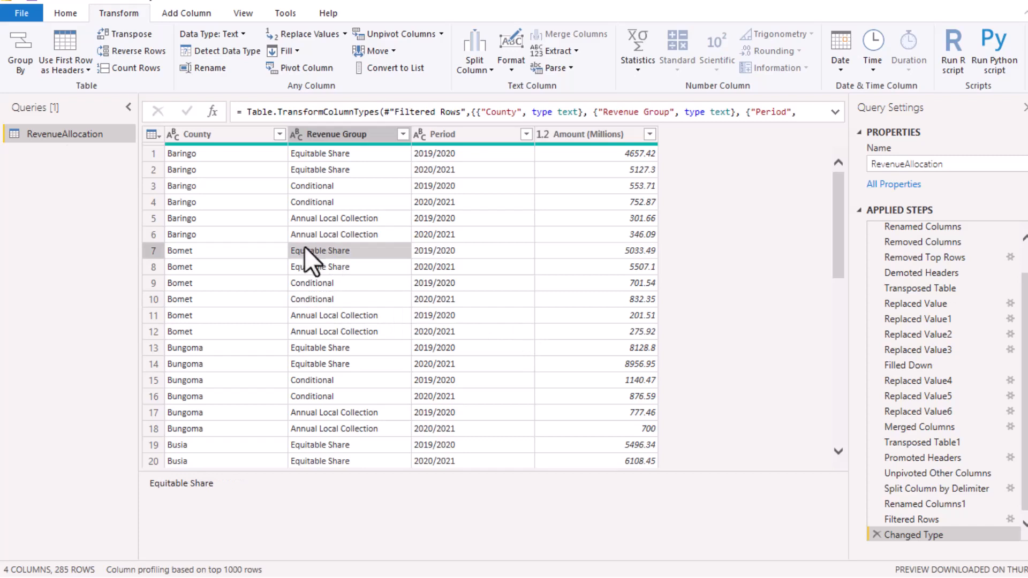
click(66, 13)
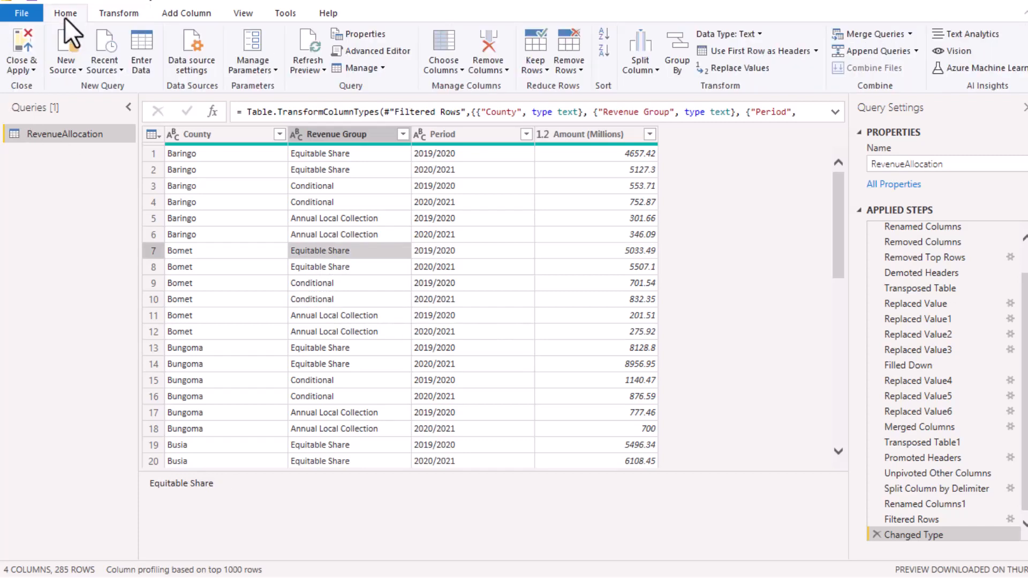
mouse_move(86, 118)
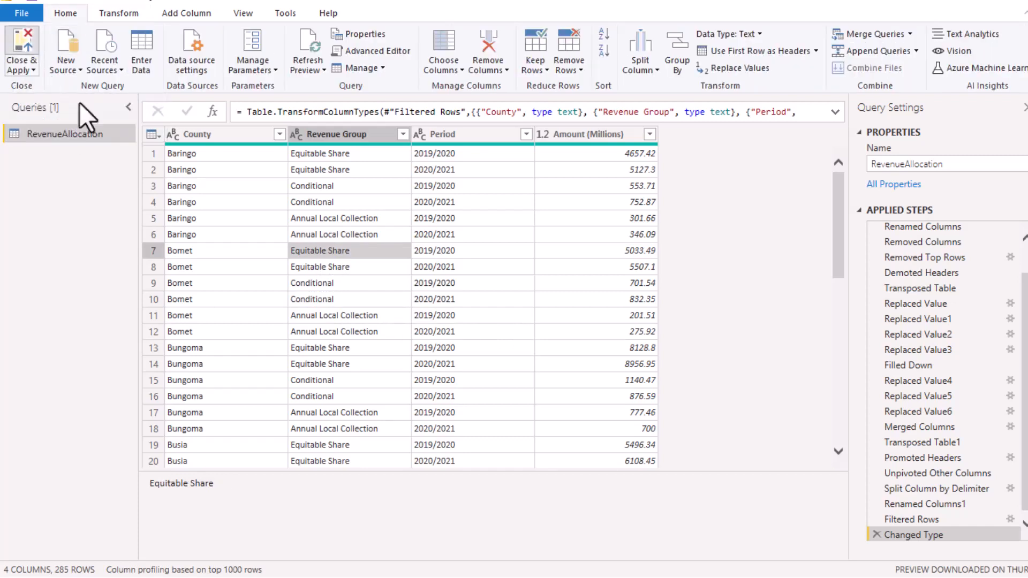
- Close & Apply the query and view the loaded 285-row RevenueAllocation table in Data view
click(21, 49)
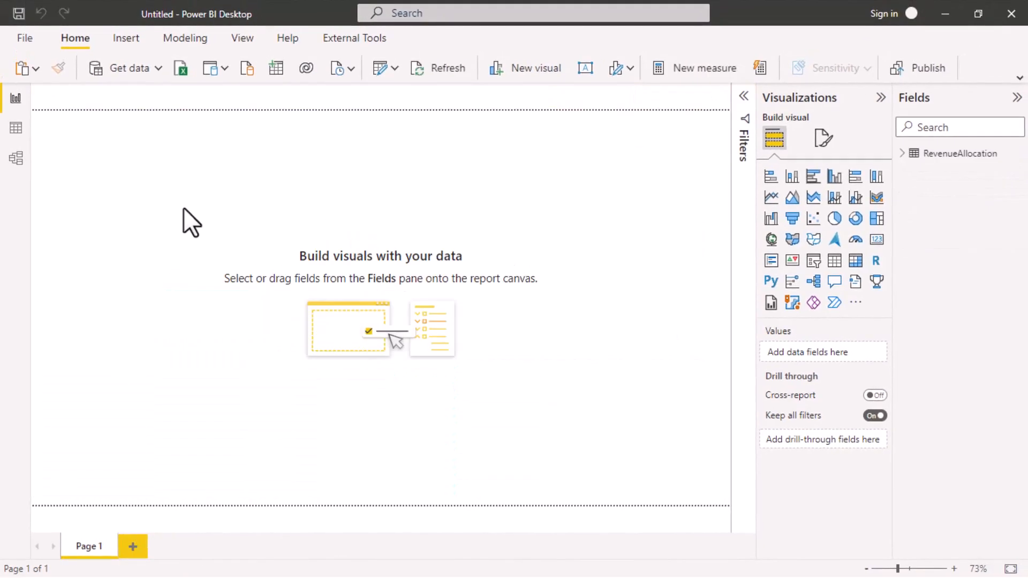
mouse_move(36, 167)
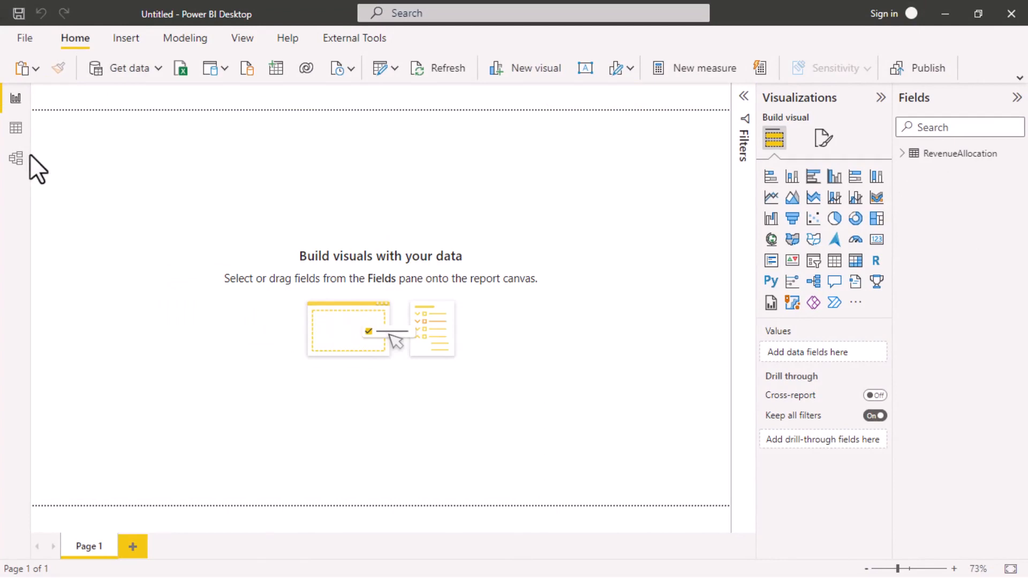
click(16, 127)
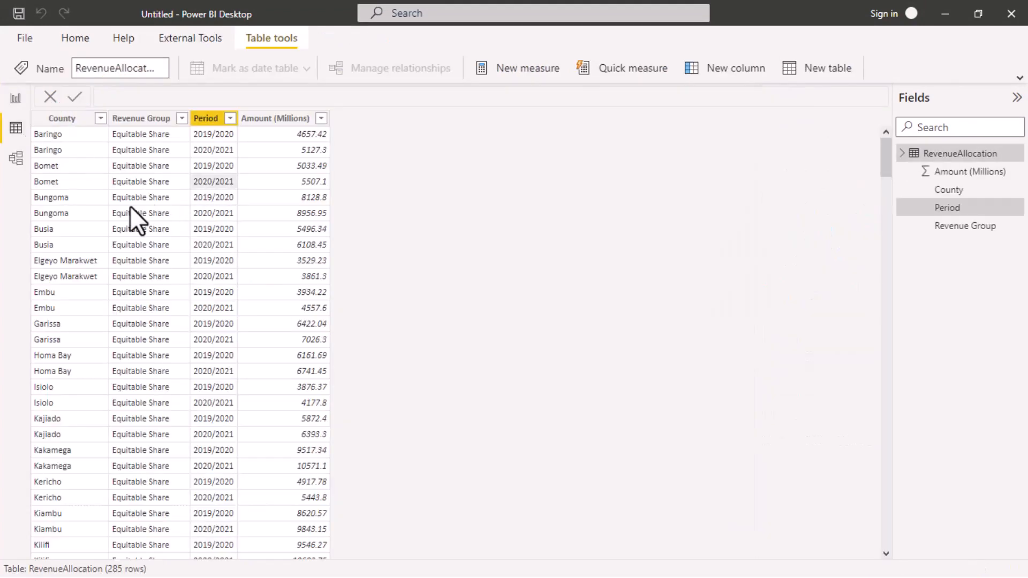
click(141, 118)
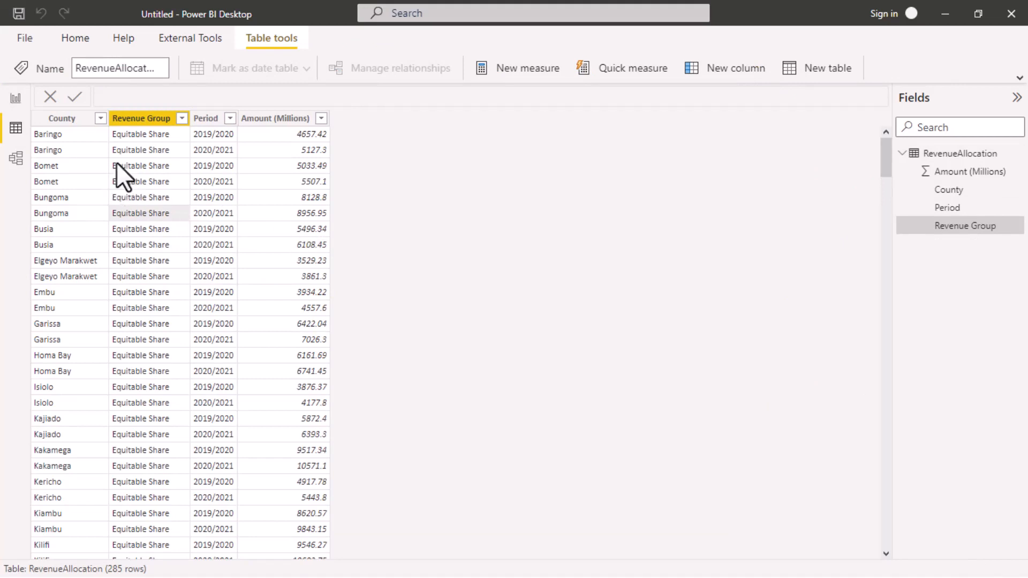
mouse_move(145, 131)
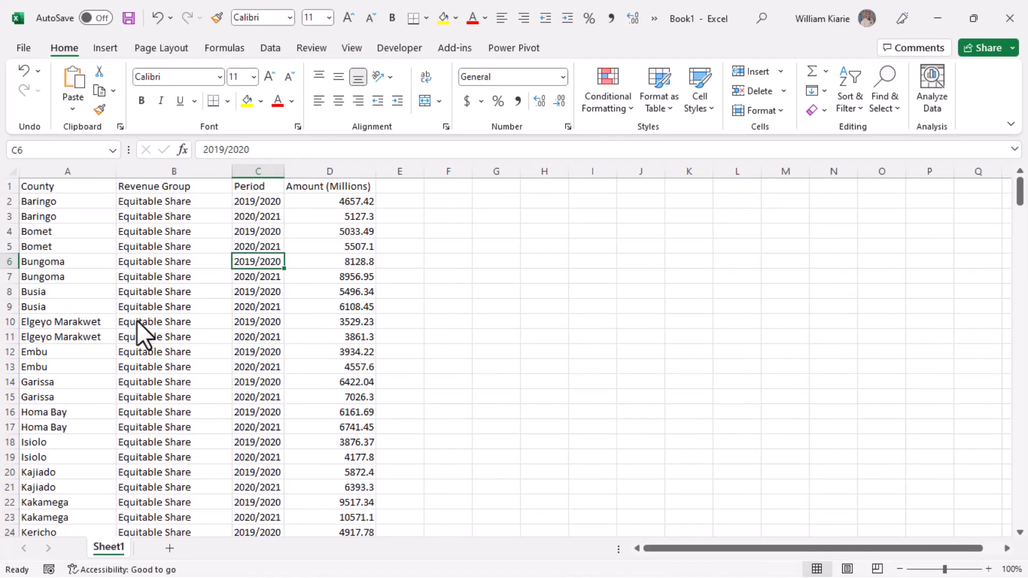
- Inspect Revenue Group and Period cells in the Excel sheet, then bring up Get Data From File
click(174, 321)
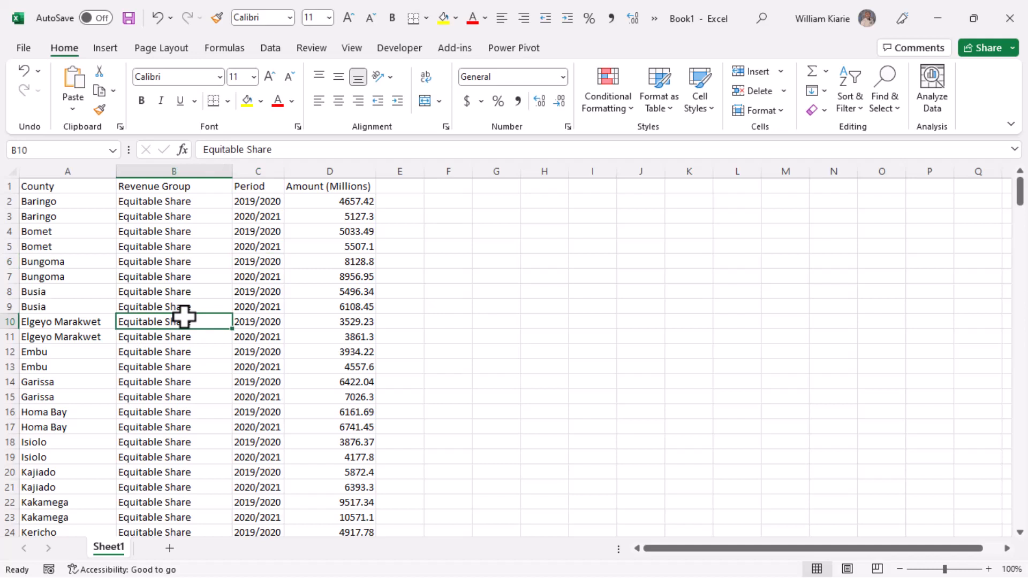
click(173, 261)
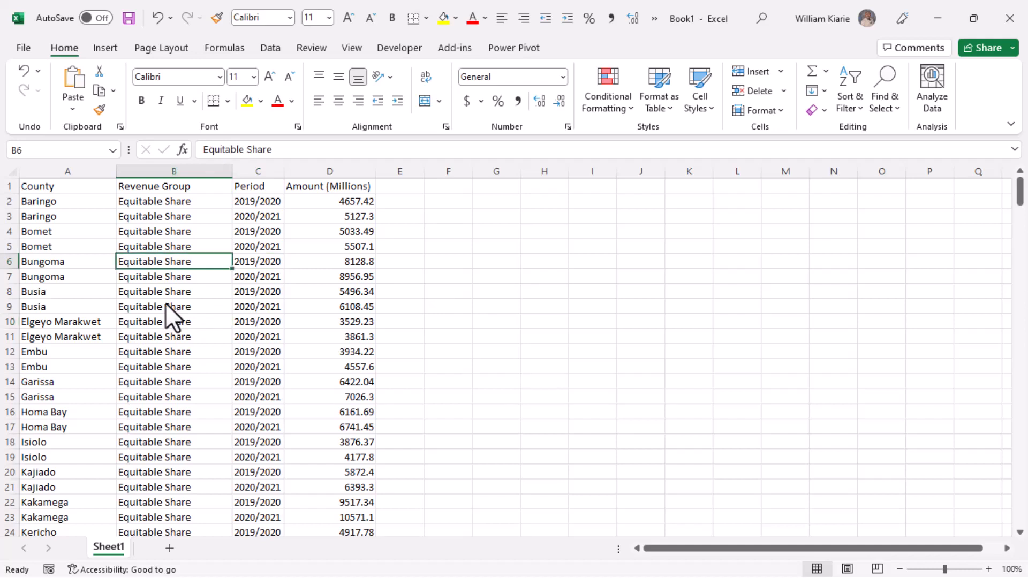
click(259, 216)
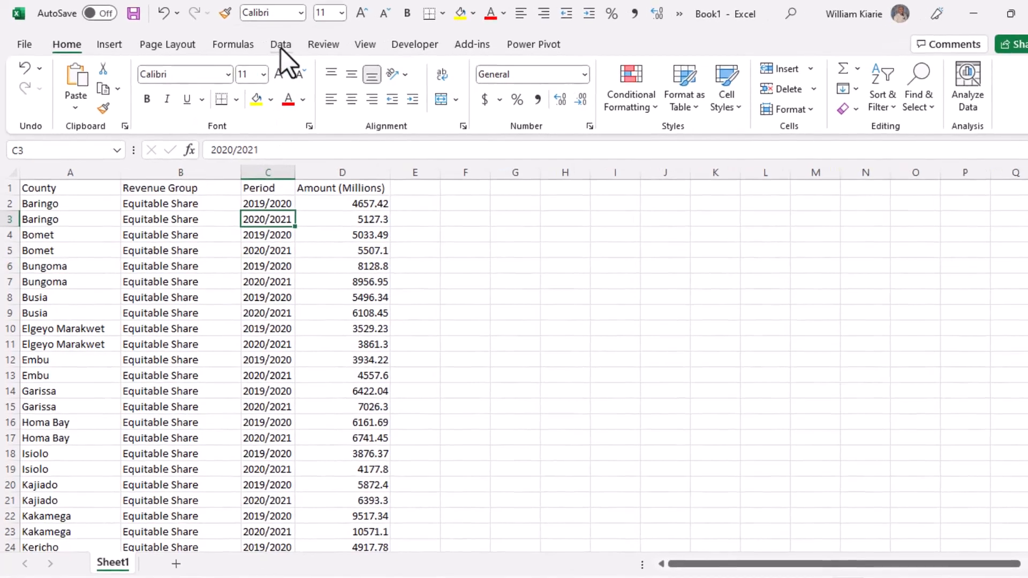
click(280, 44)
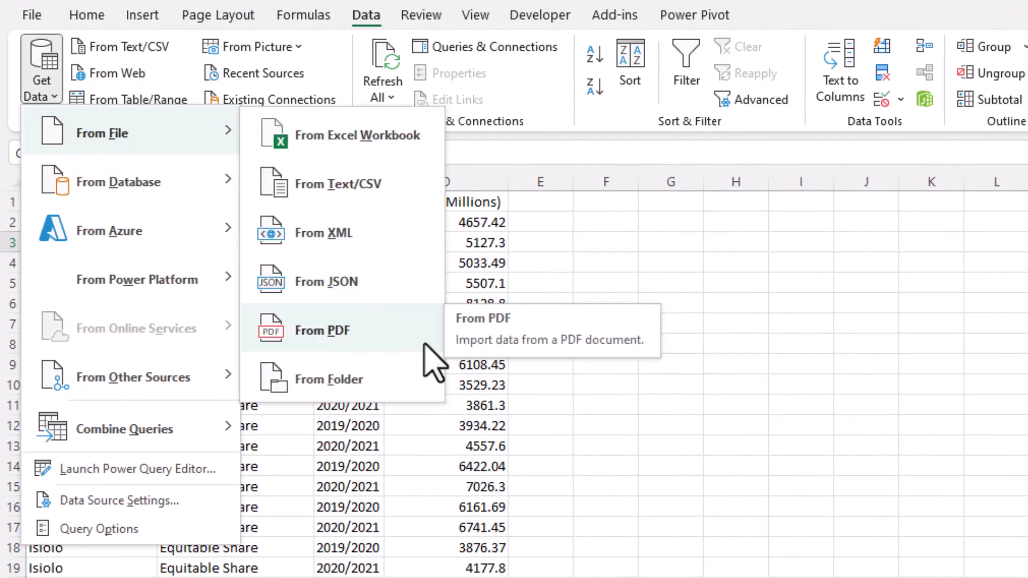
mouse_move(446, 262)
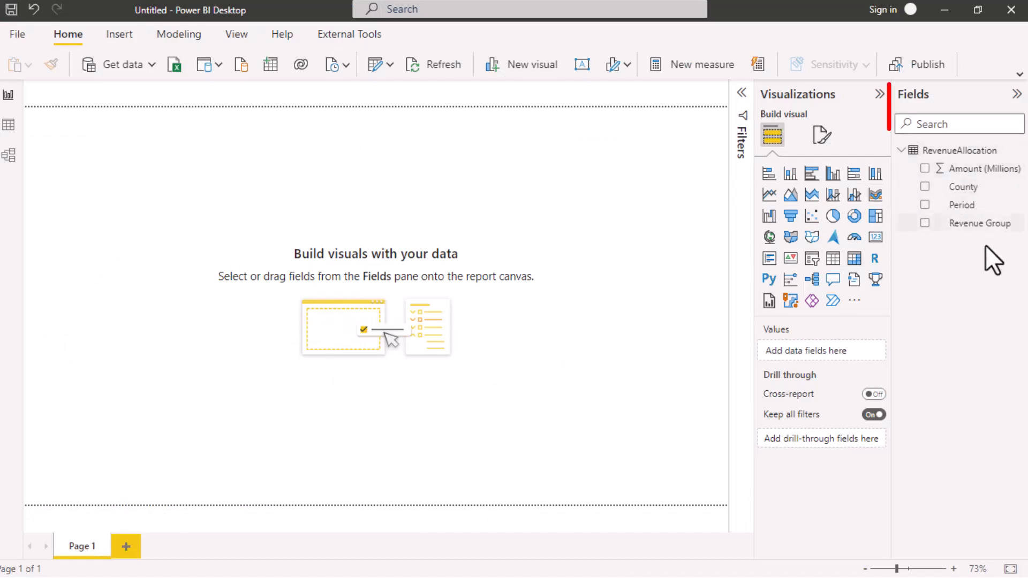
mouse_move(854, 258)
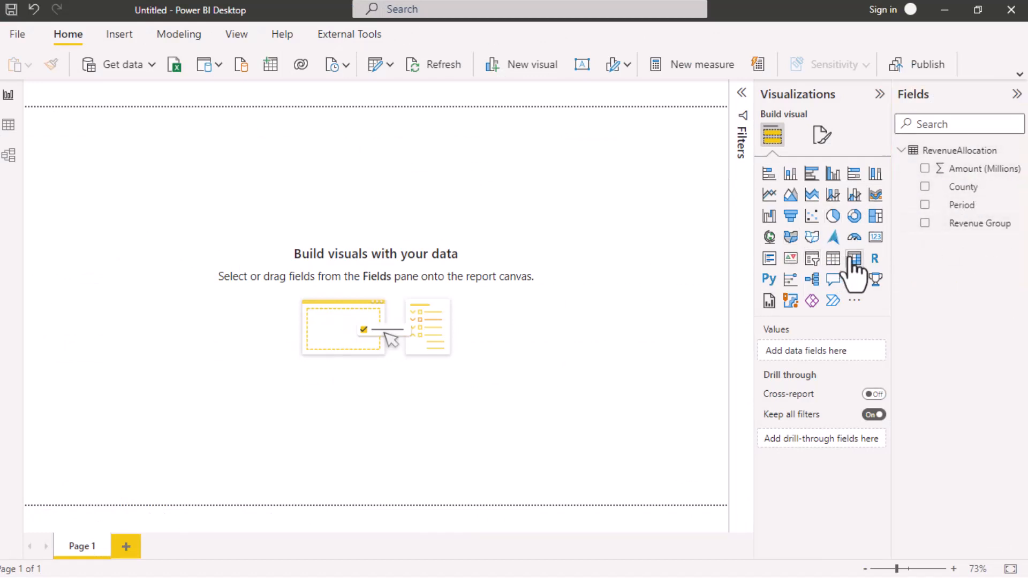
- Add a matrix visual with County in rows and total Amount (Millions) as values
click(854, 258)
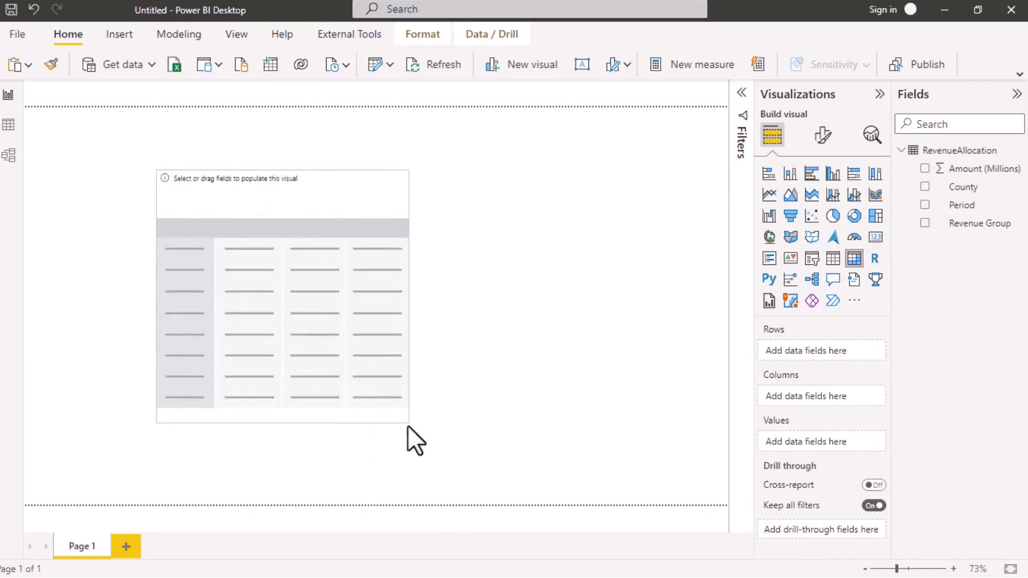
click(281, 296)
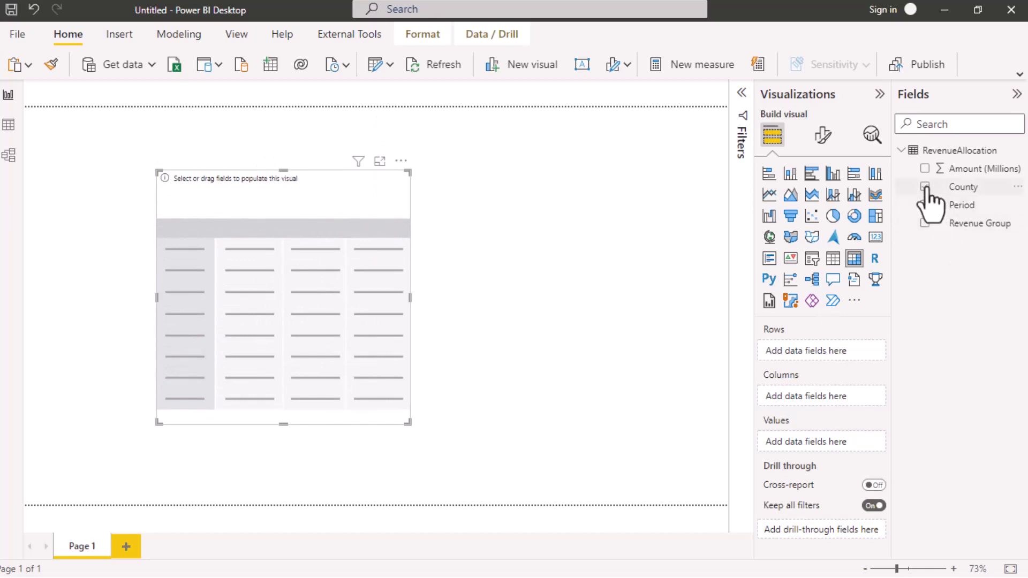
click(926, 187)
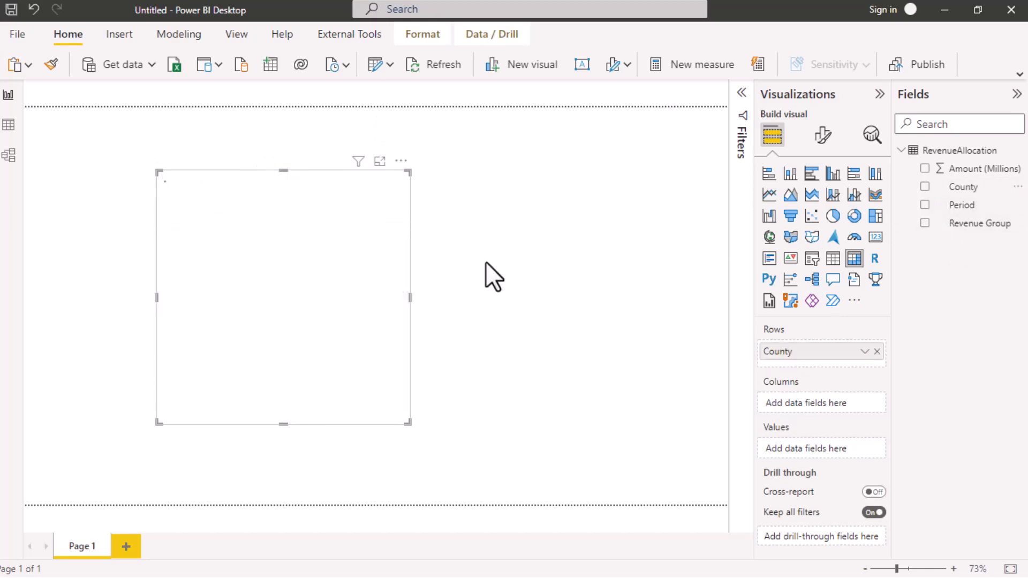
click(926, 187)
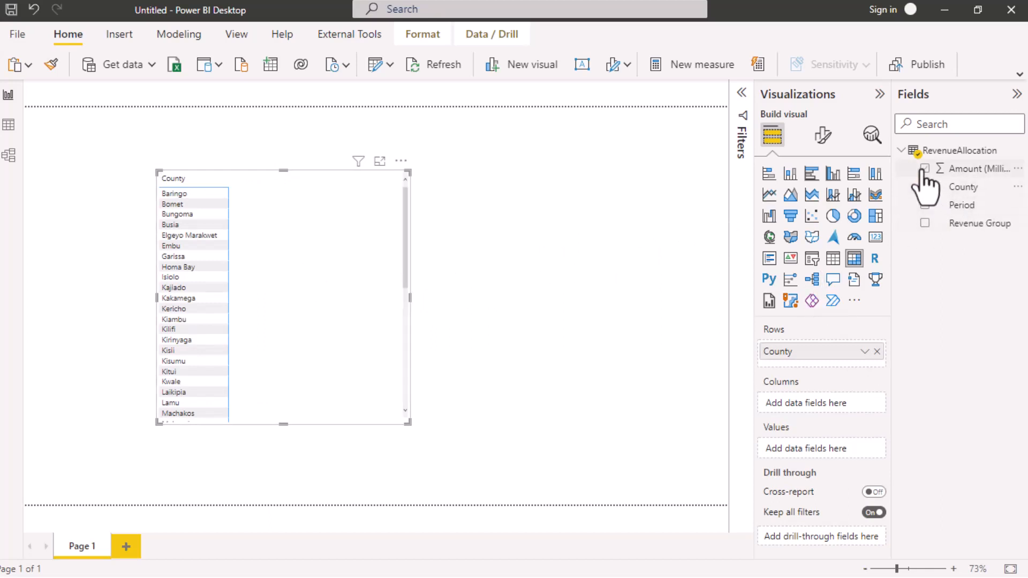
click(924, 169)
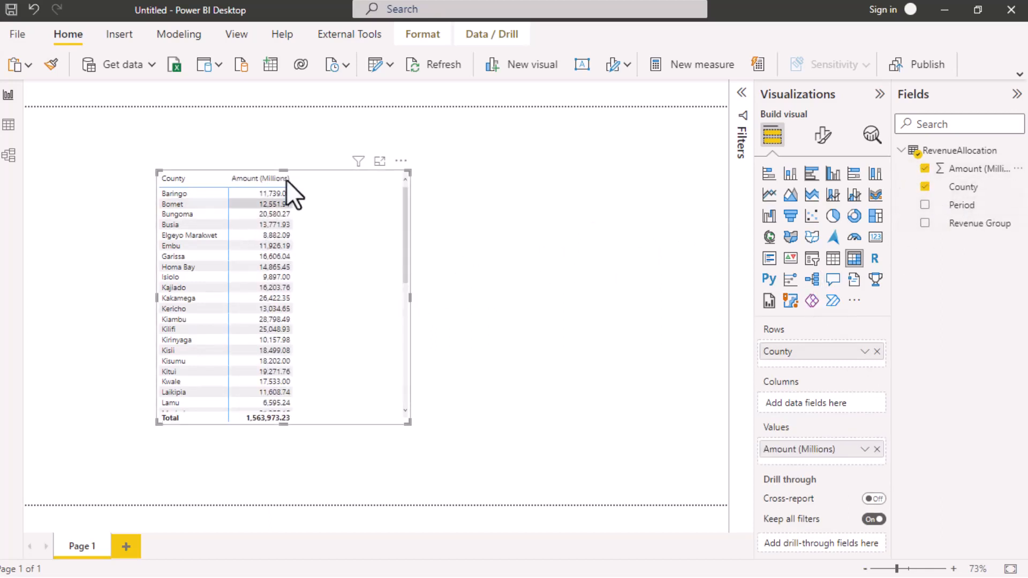
mouse_move(190, 234)
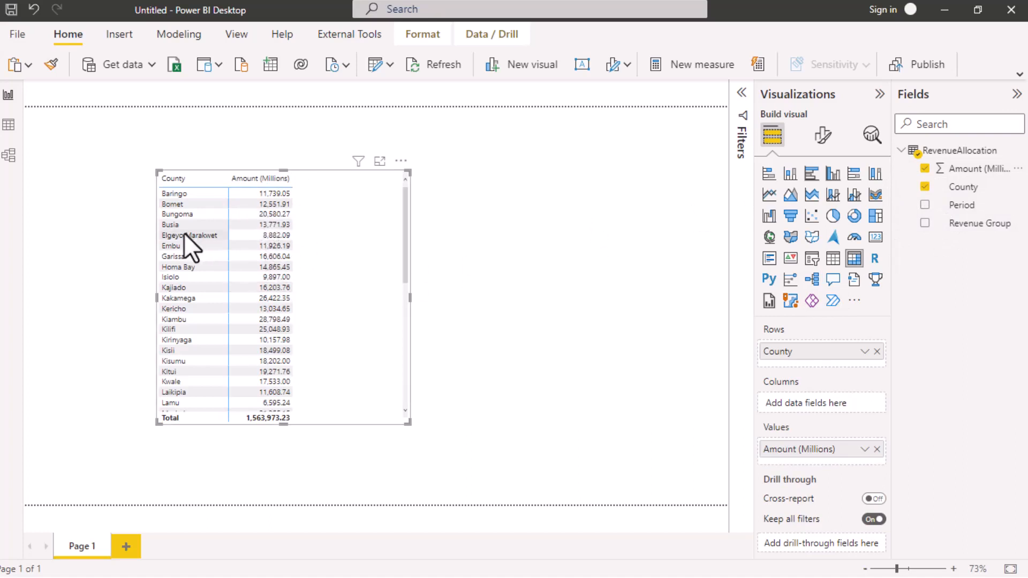
mouse_move(285, 265)
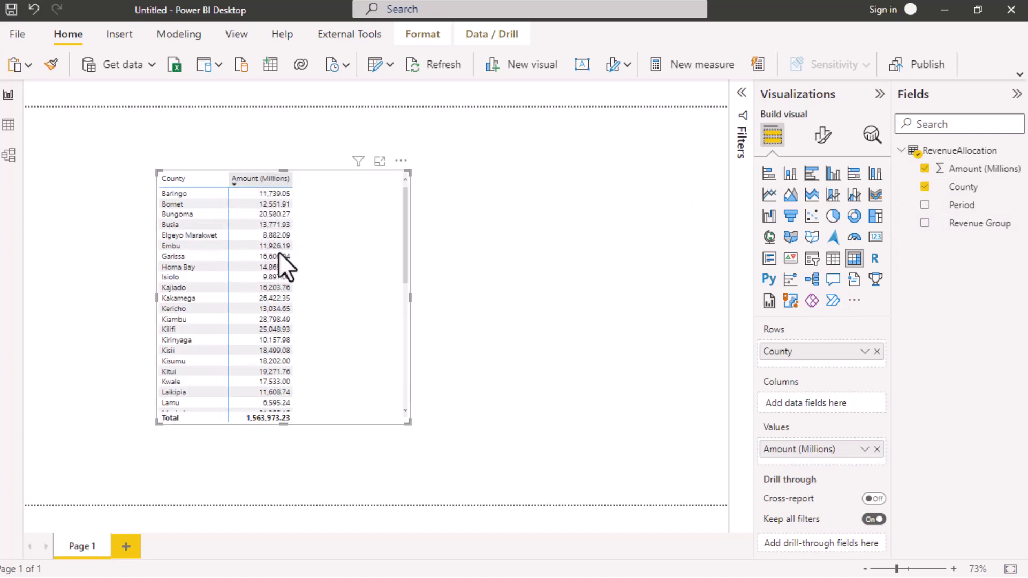
- Sort the matrix by Amount (Millions) descending, putting Nairobi City County on top
click(260, 179)
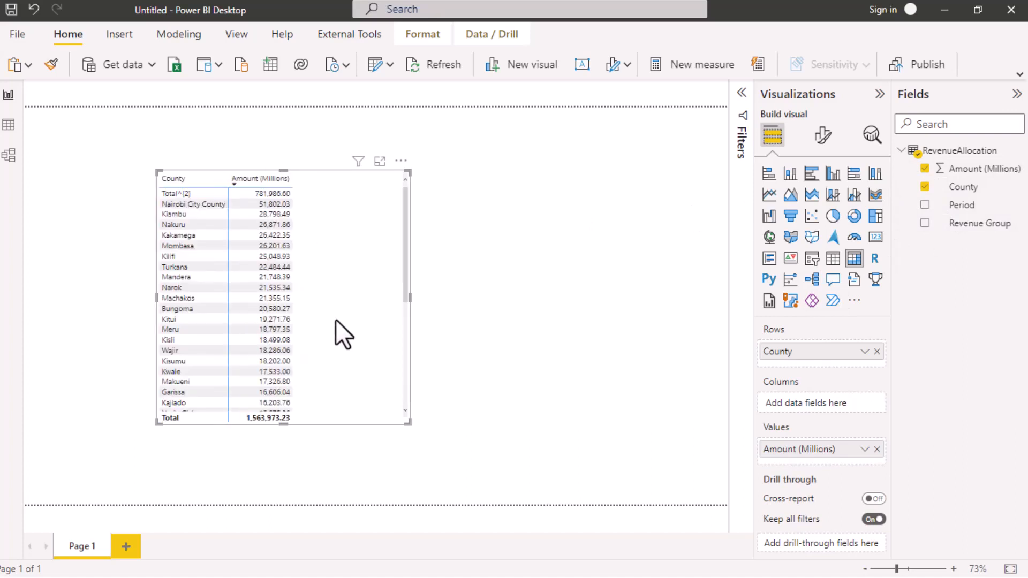
mouse_move(323, 260)
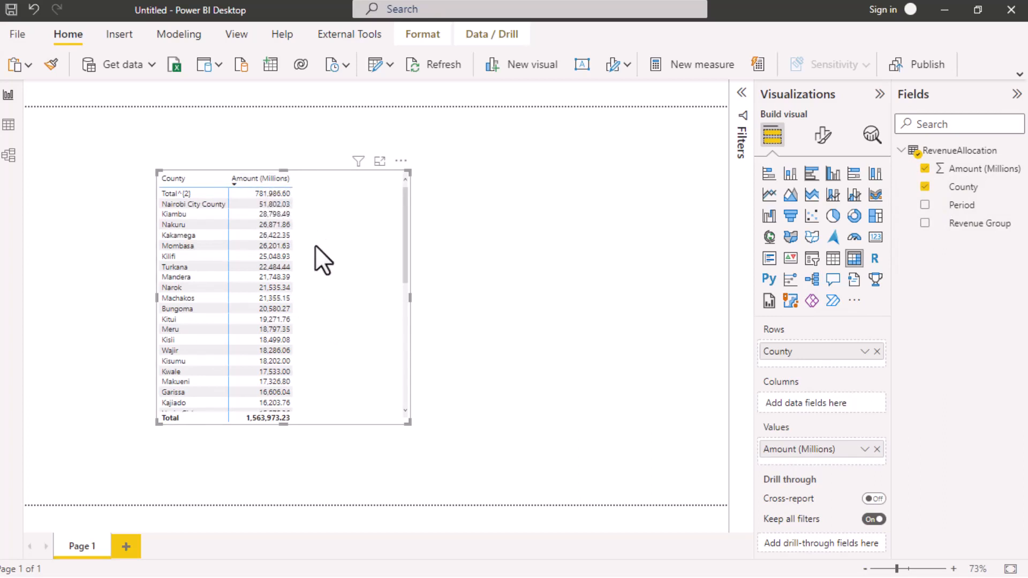
mouse_move(197, 203)
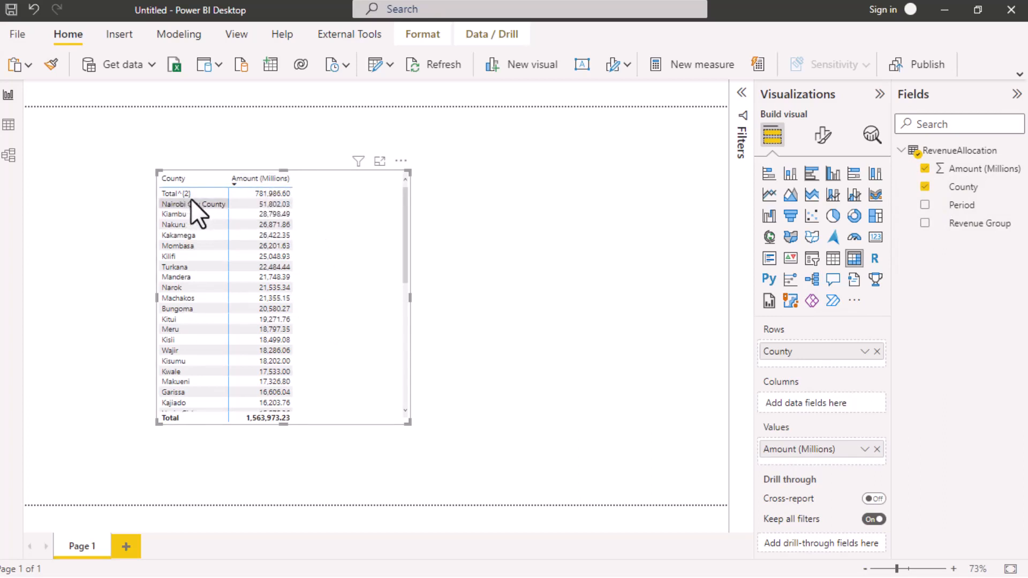
mouse_move(186, 209)
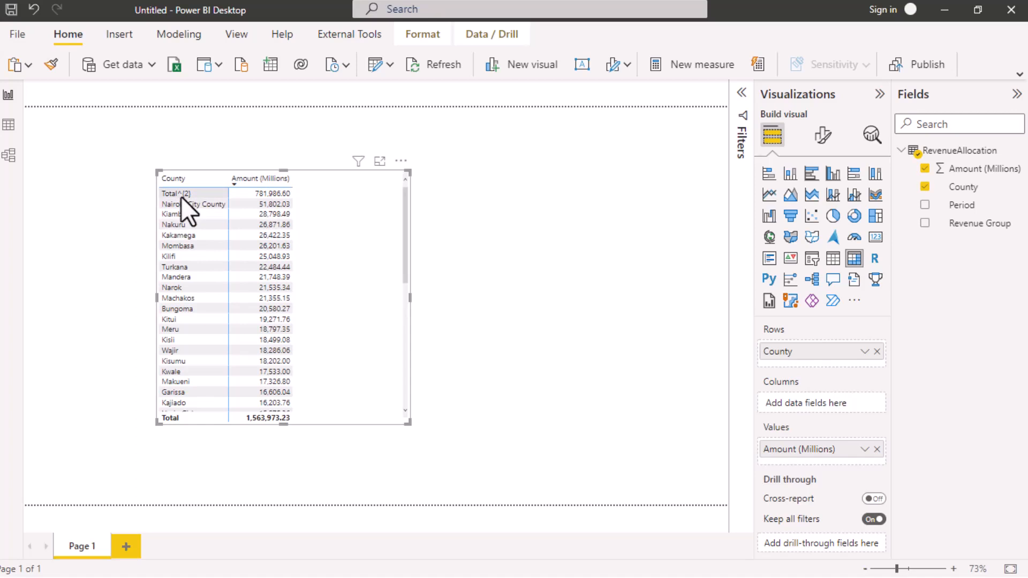
mouse_move(278, 211)
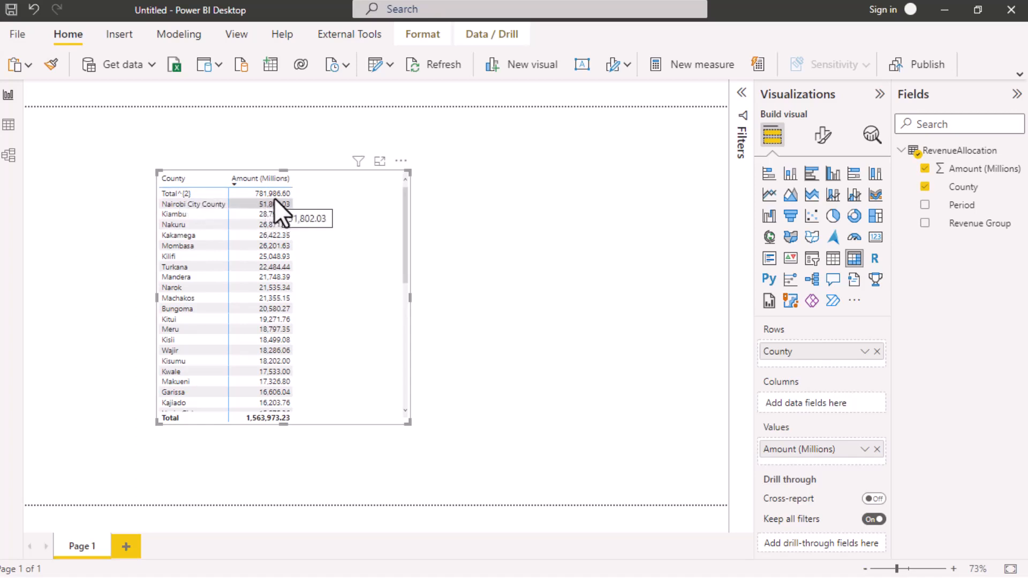
mouse_move(246, 254)
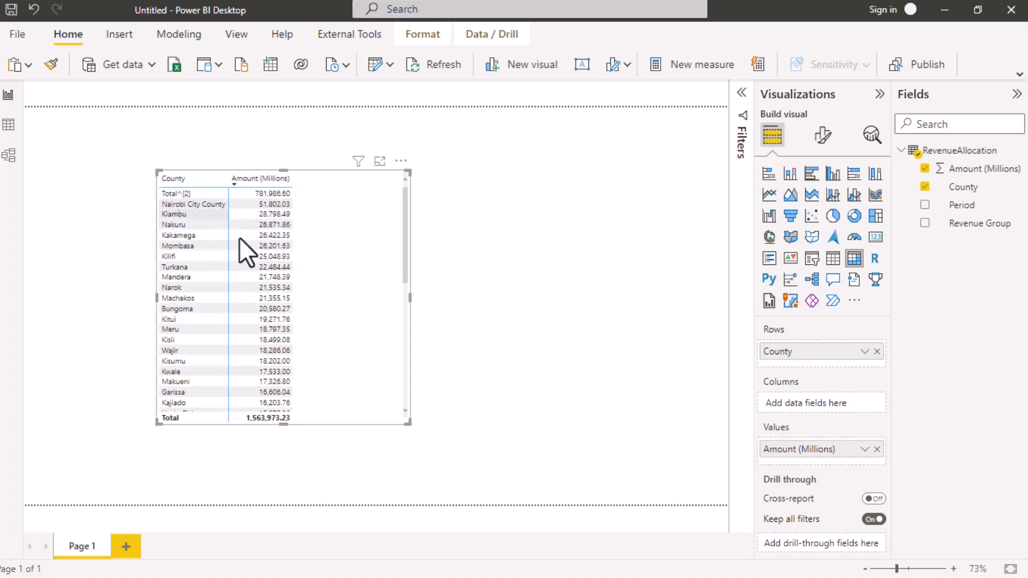
mouse_move(372, 273)
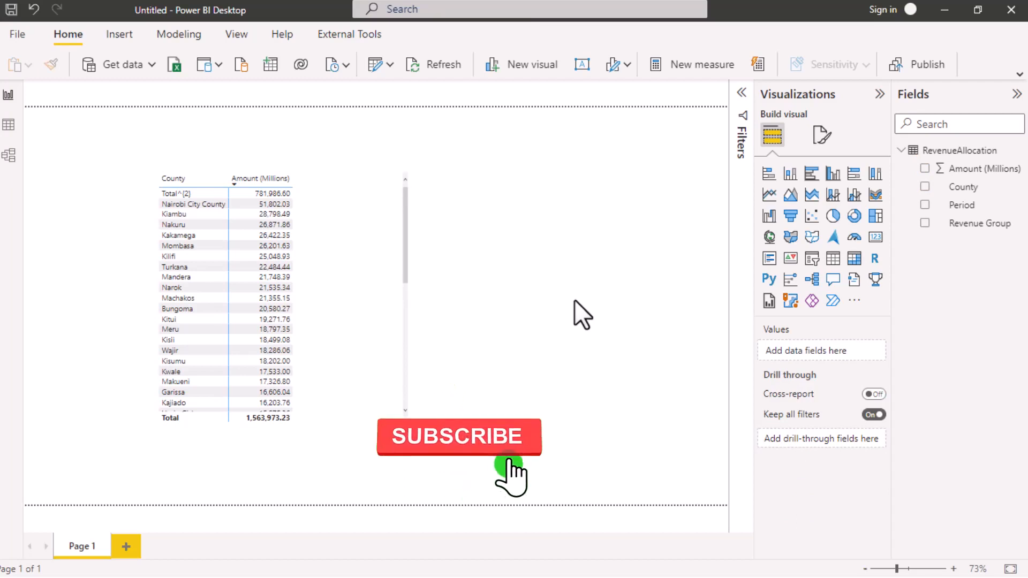
click(459, 436)
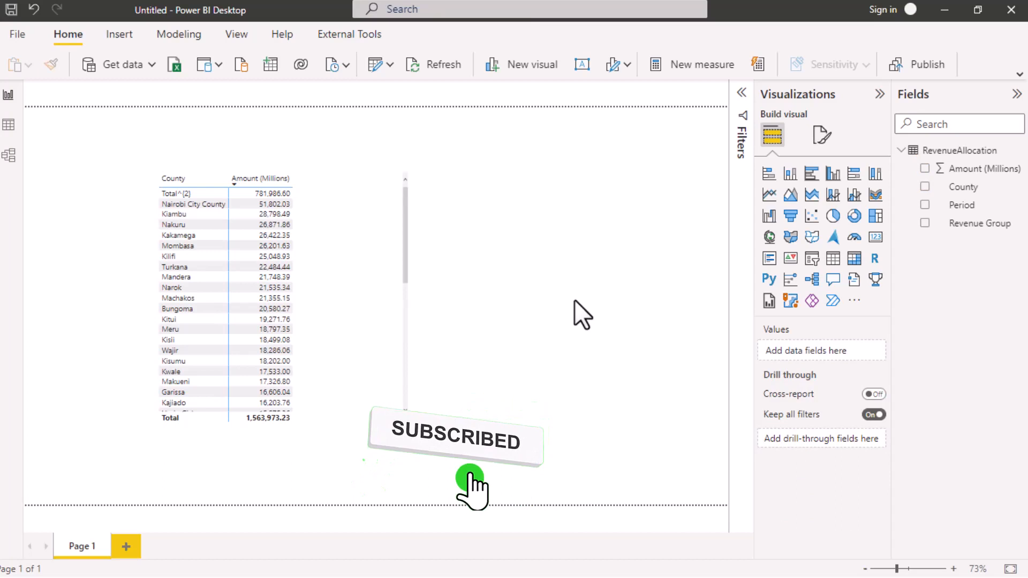